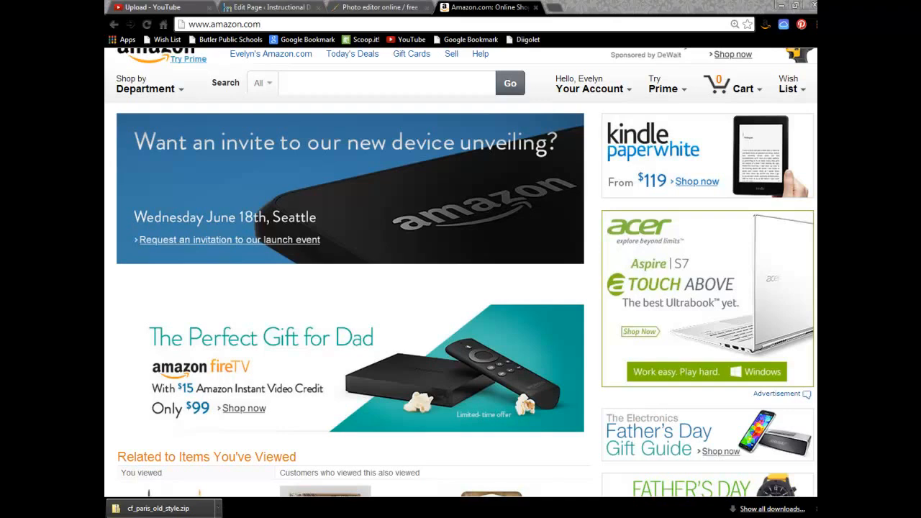
Switch from Amazon to the WordPress editor for the Menu Sessions 7, 8, 9 page
left_click(271, 7)
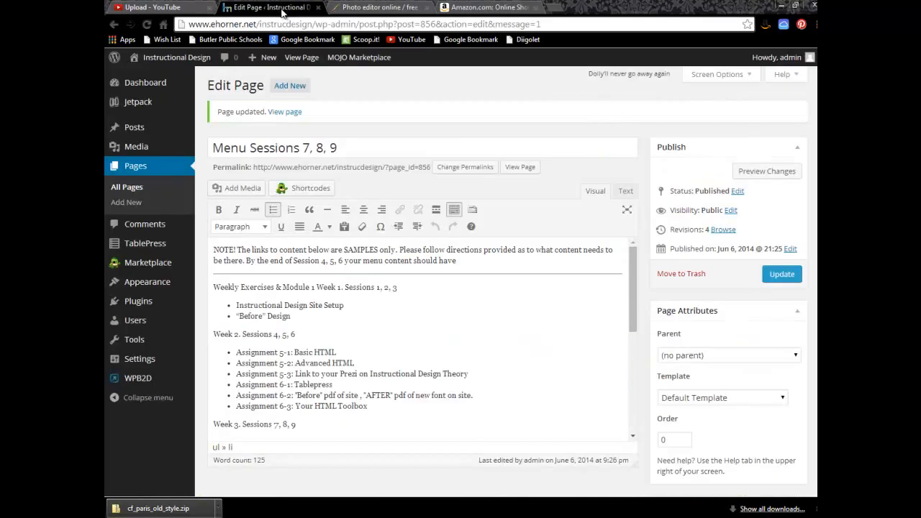
left_click(325, 260)
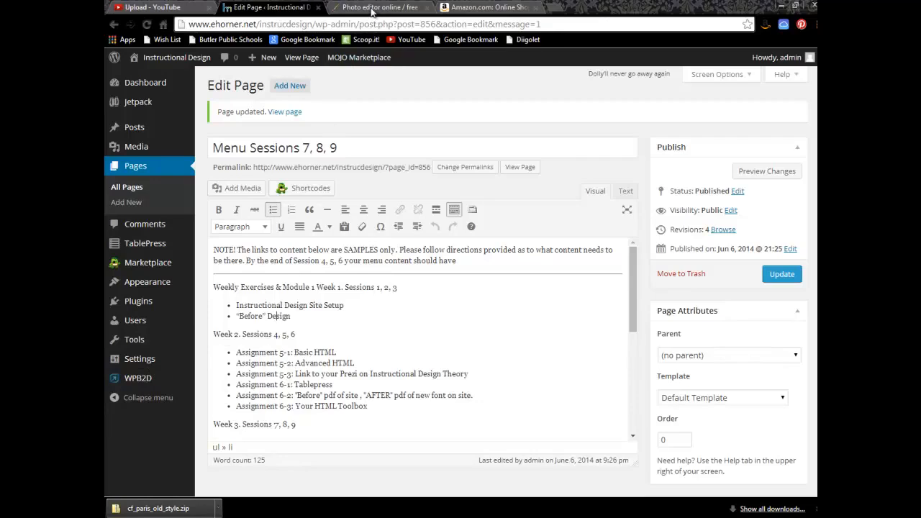
Glance at the Pixlr Editor start screen, then return to the Amazon home page
left_click(377, 7)
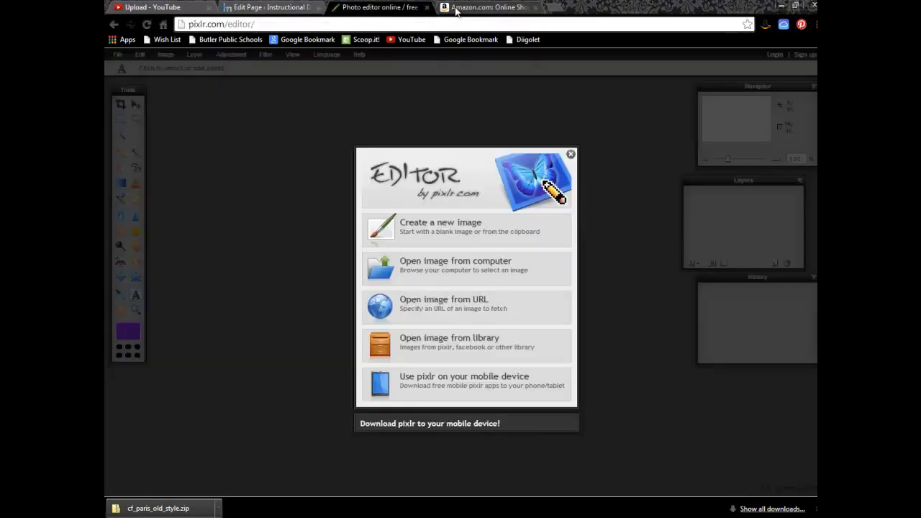
left_click(489, 7)
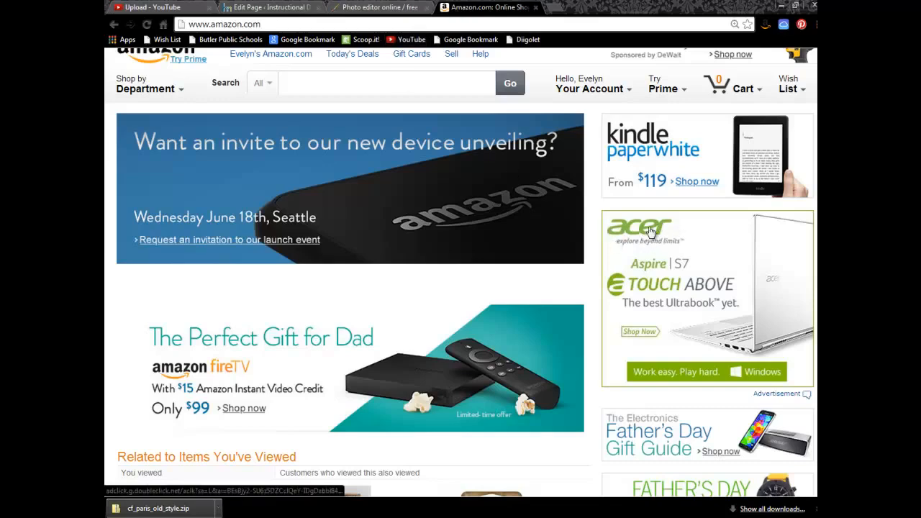
mouse_move(631, 219)
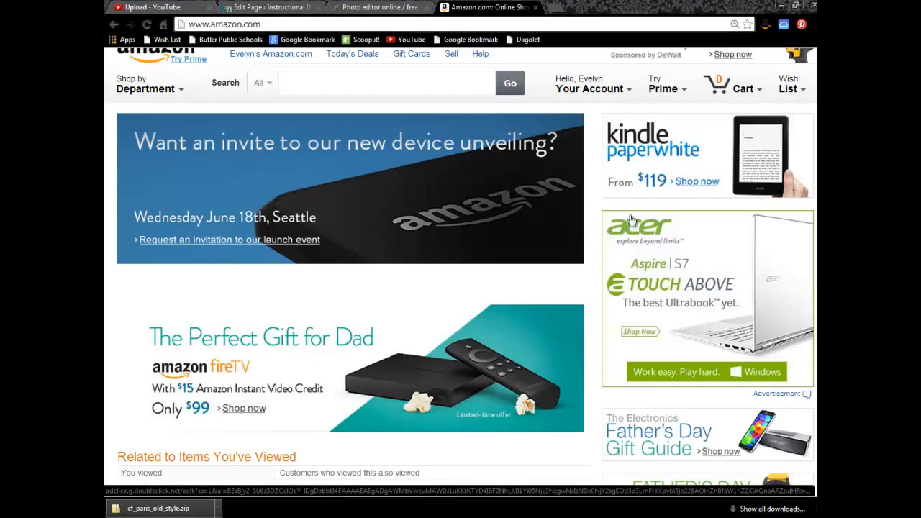
mouse_move(612, 239)
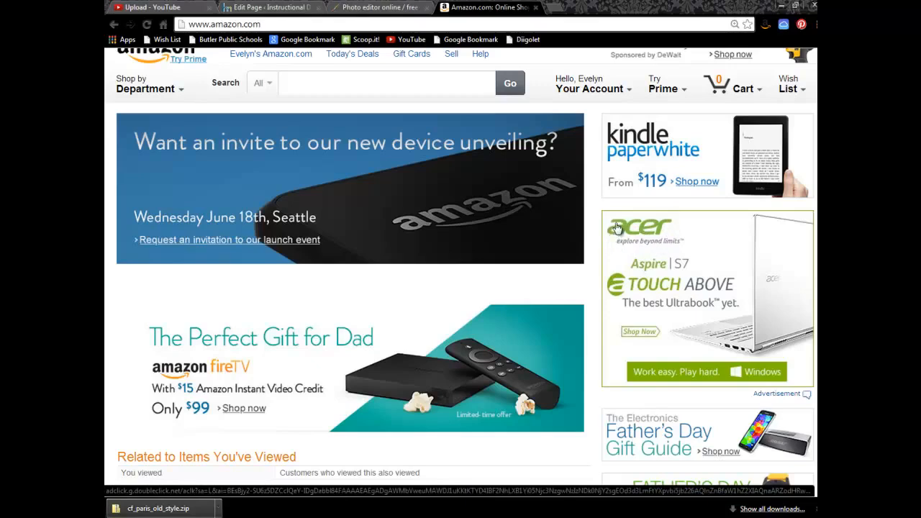
mouse_move(650, 261)
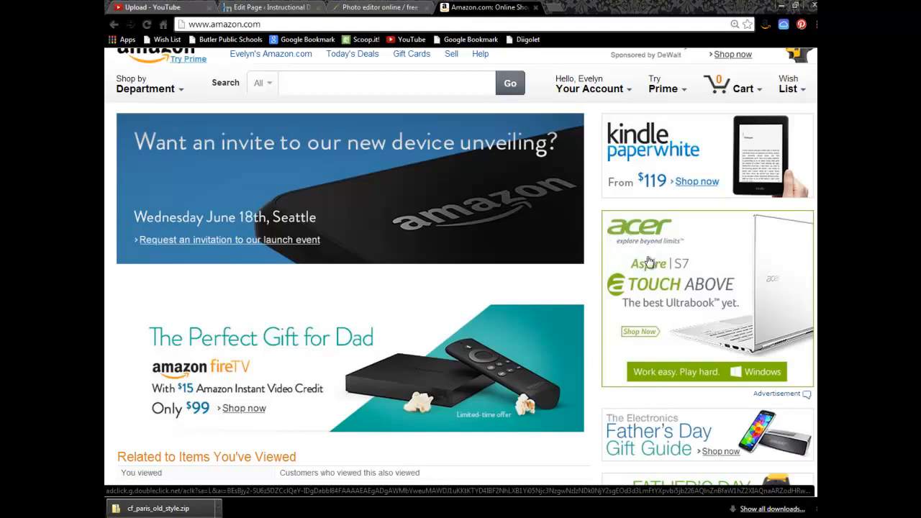
mouse_move(676, 300)
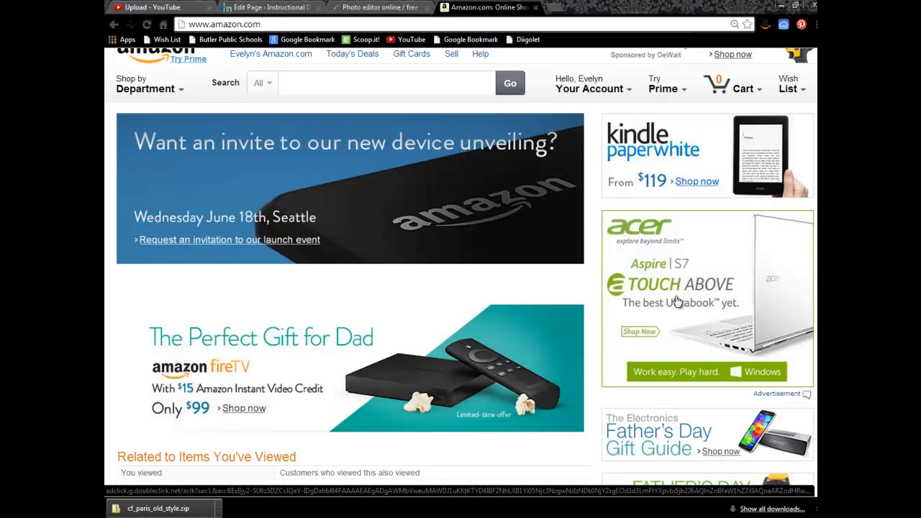
mouse_move(667, 233)
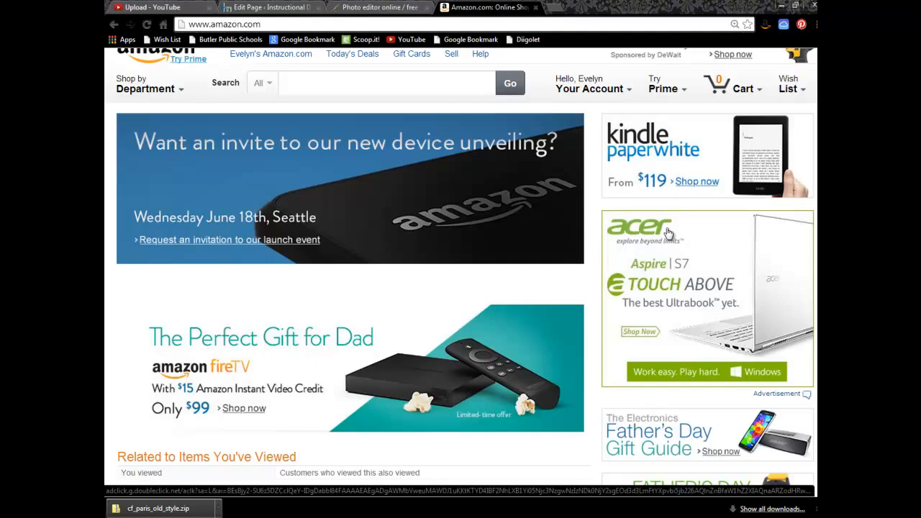
mouse_move(667, 228)
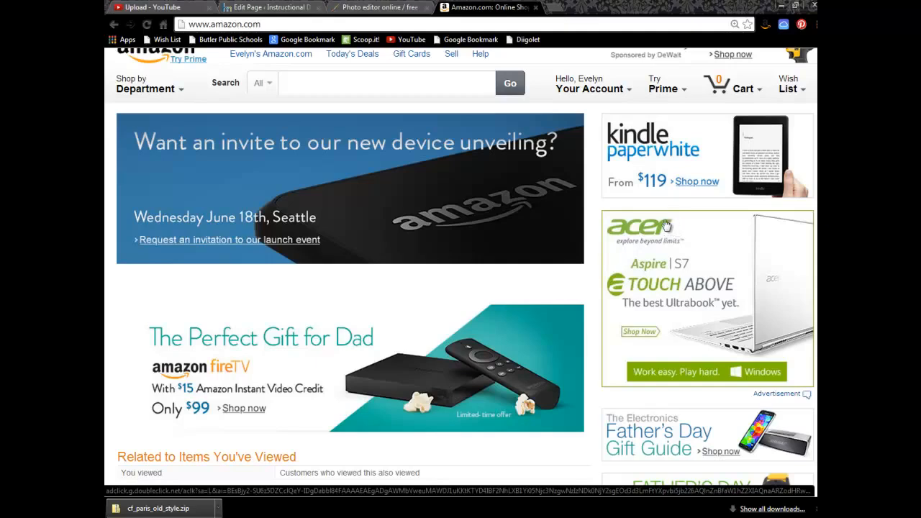
mouse_move(788, 386)
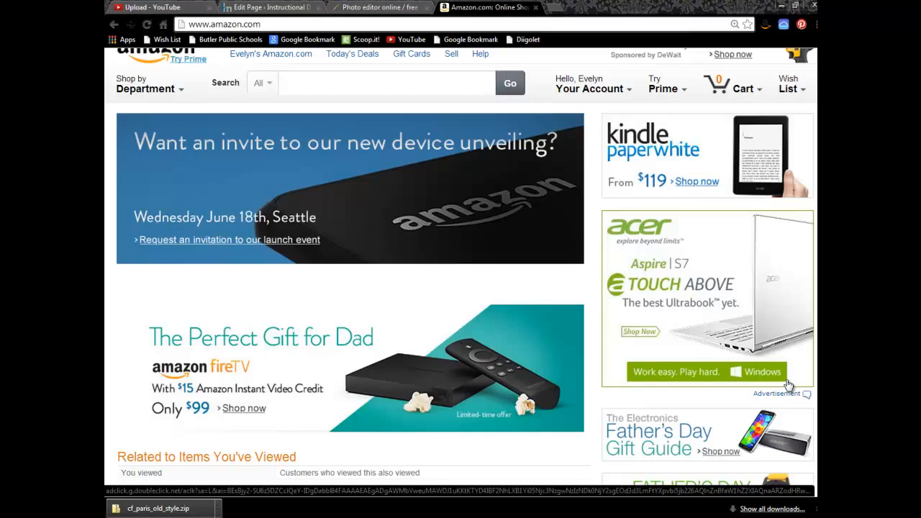
mouse_move(669, 199)
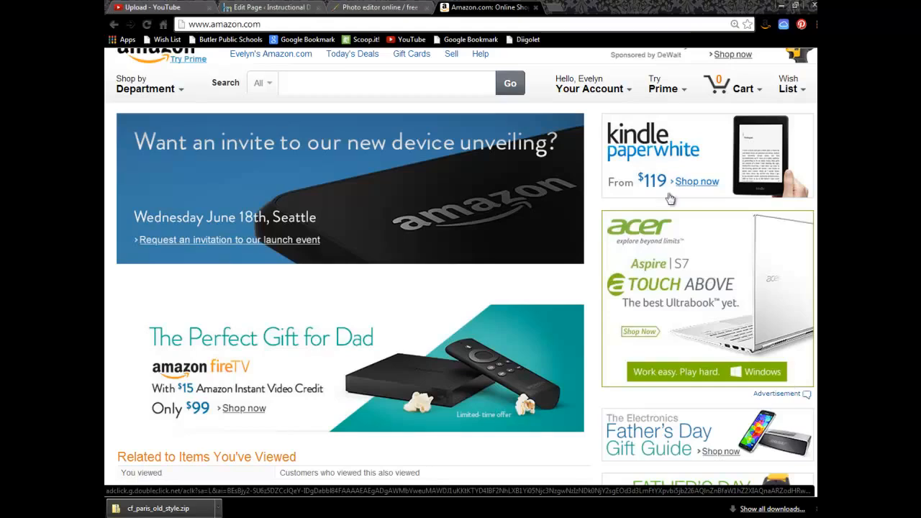
mouse_move(651, 153)
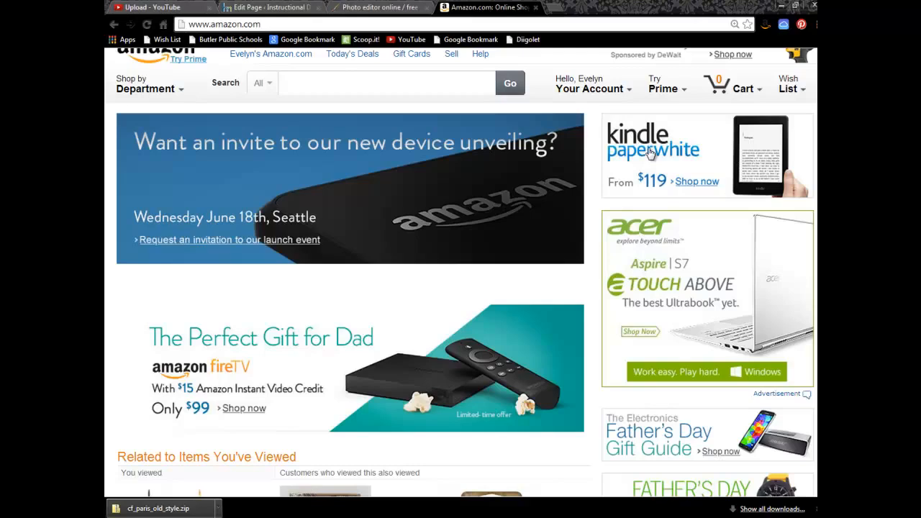
mouse_move(646, 153)
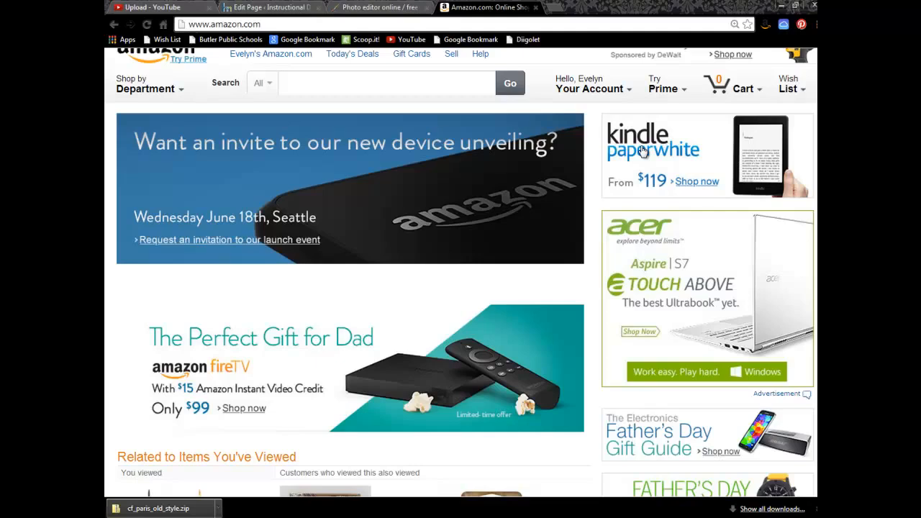
mouse_move(400, 161)
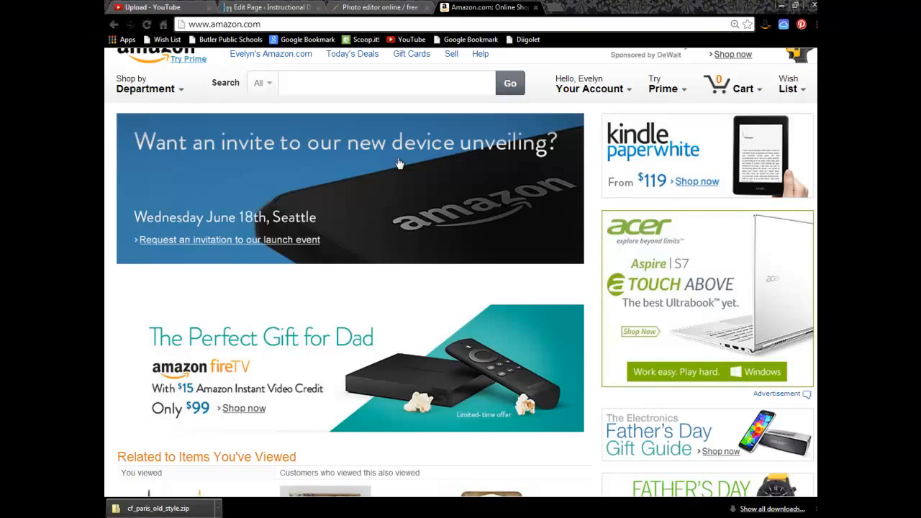
mouse_move(408, 110)
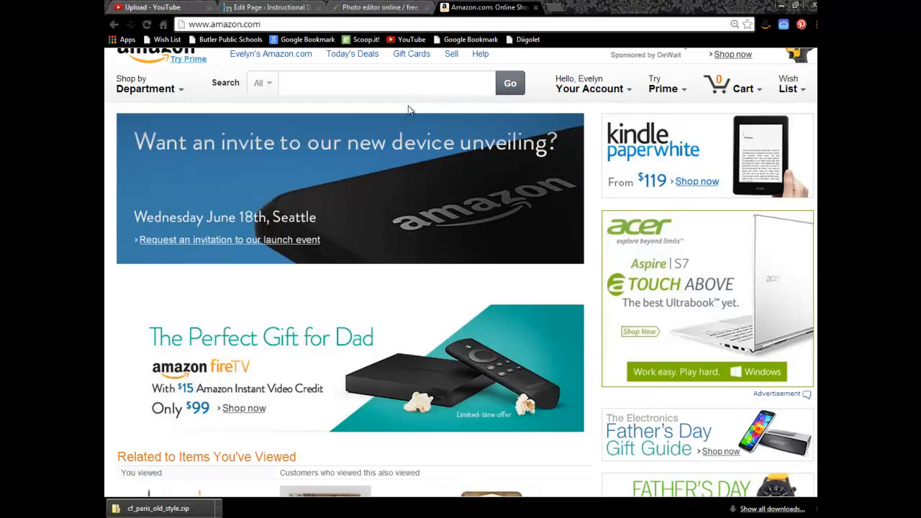
Name the new Pixlr image 'My Font Sample' and choose the 800 x 600 preset size
left_click(380, 6)
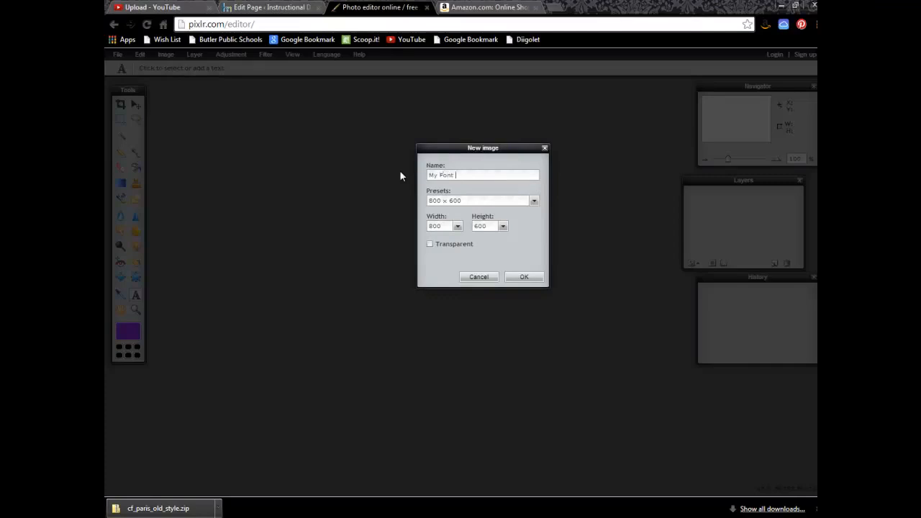
type("Sample")
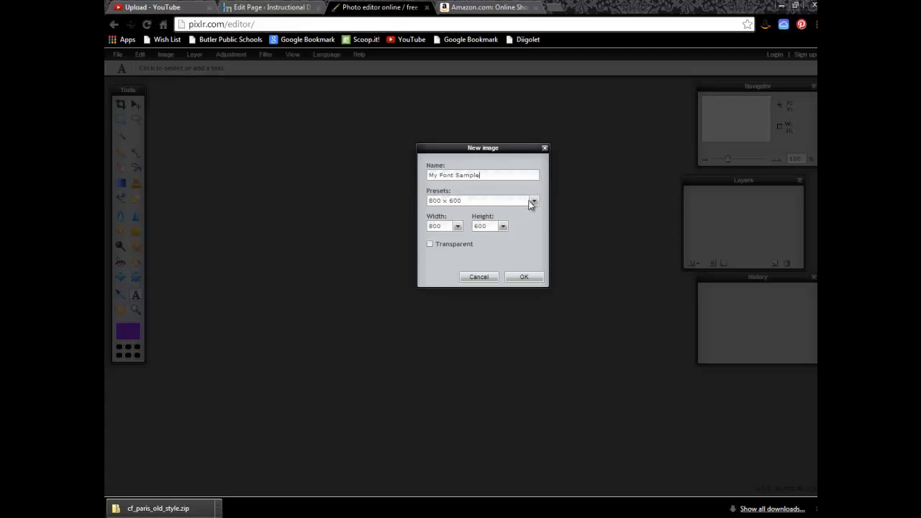
mouse_move(446, 239)
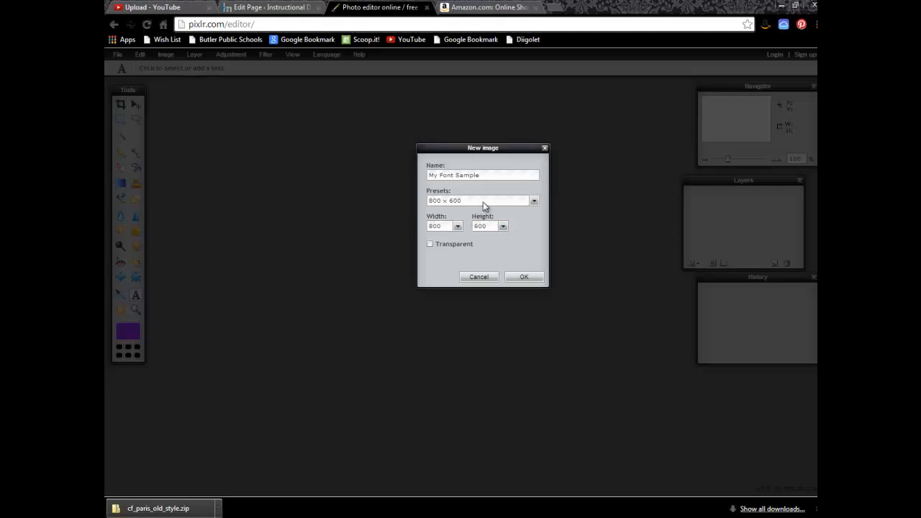
left_click(534, 202)
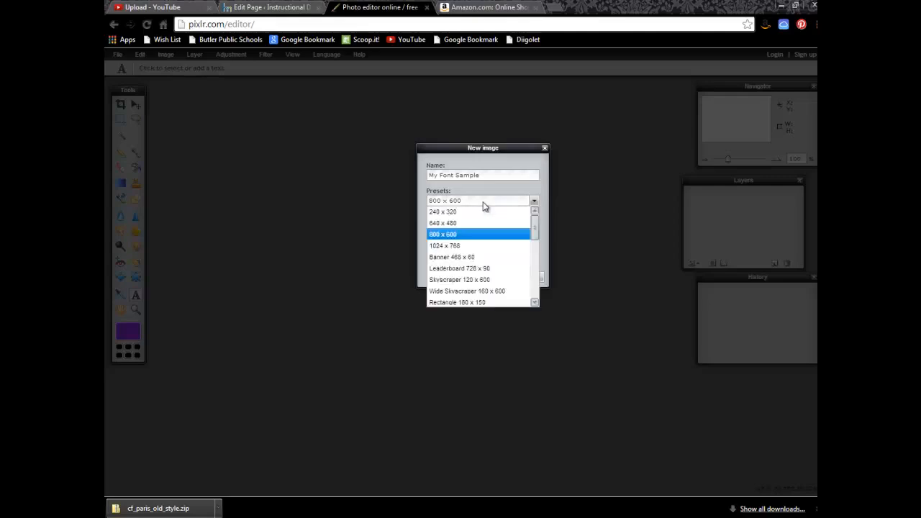
left_click(443, 233)
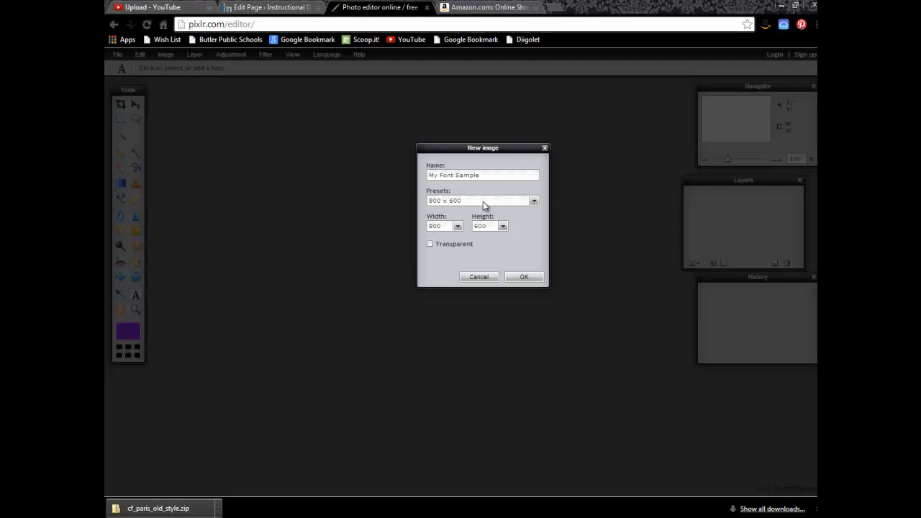
mouse_move(448, 247)
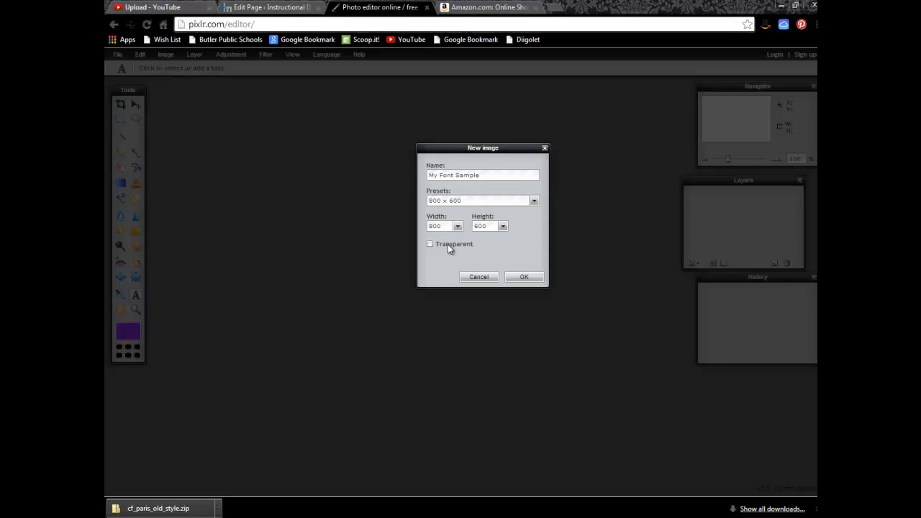
mouse_move(474, 99)
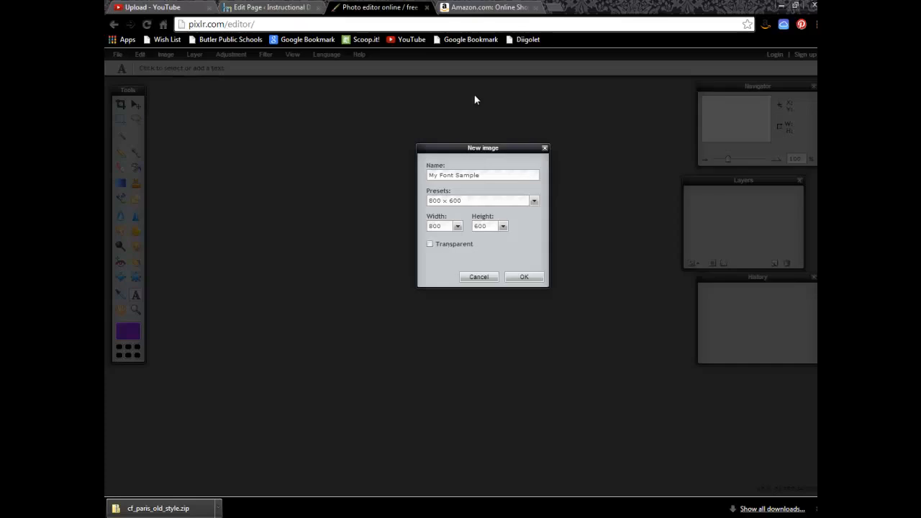
left_click(488, 8)
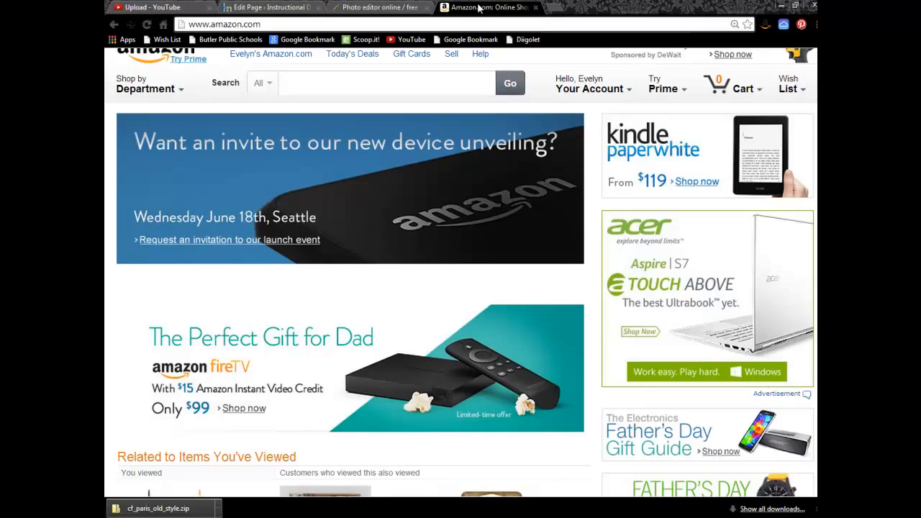
mouse_move(420, 286)
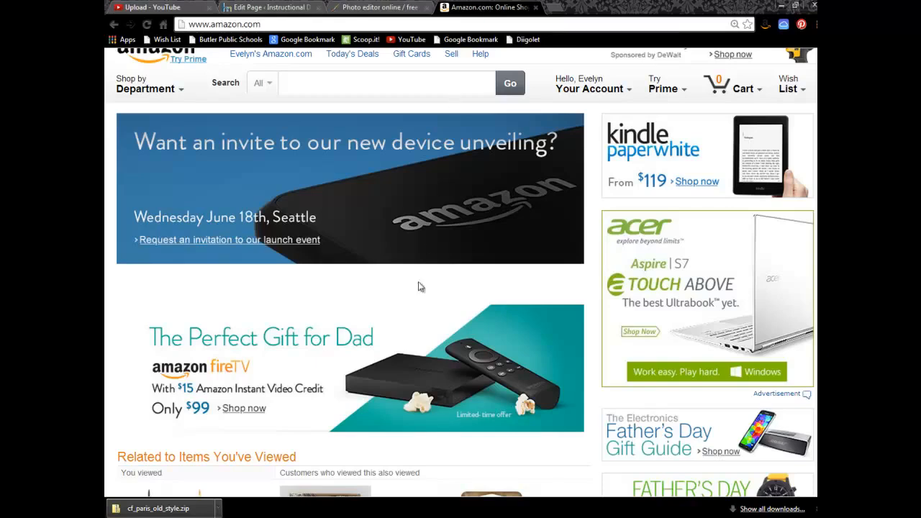
mouse_move(389, 293)
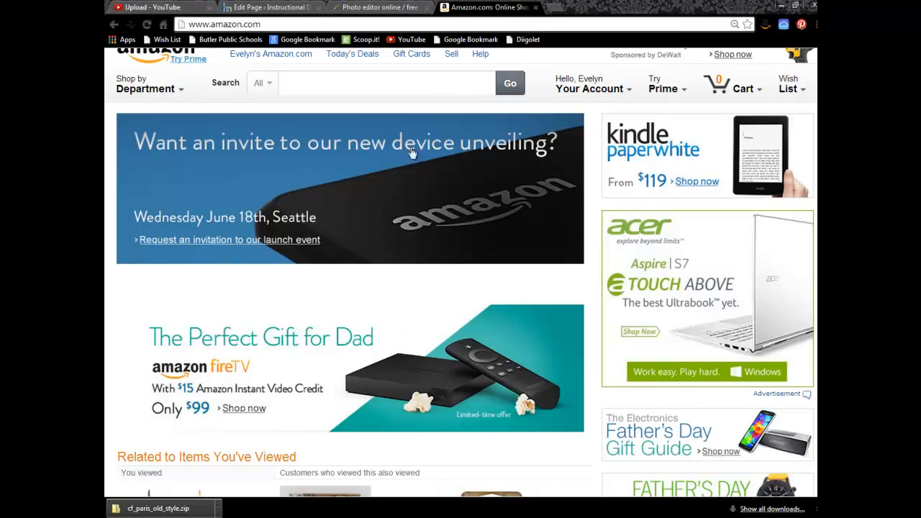
mouse_move(525, 250)
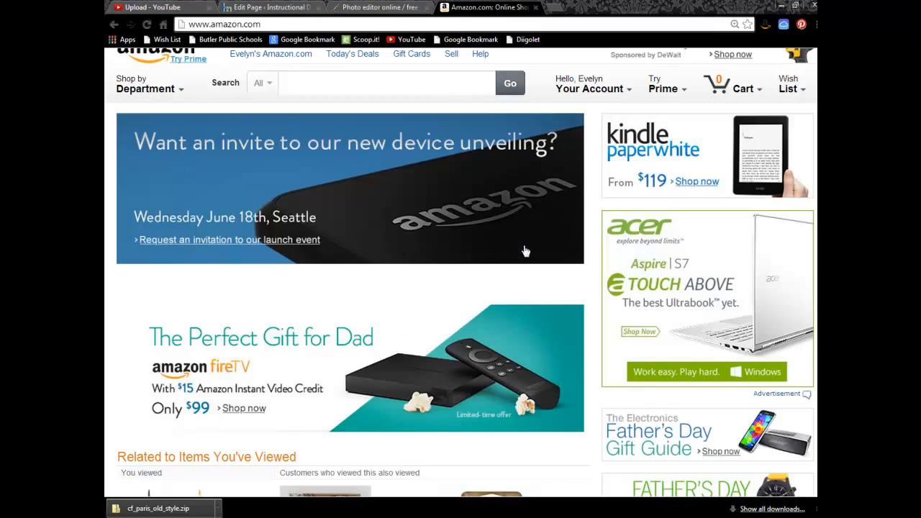
mouse_move(201, 126)
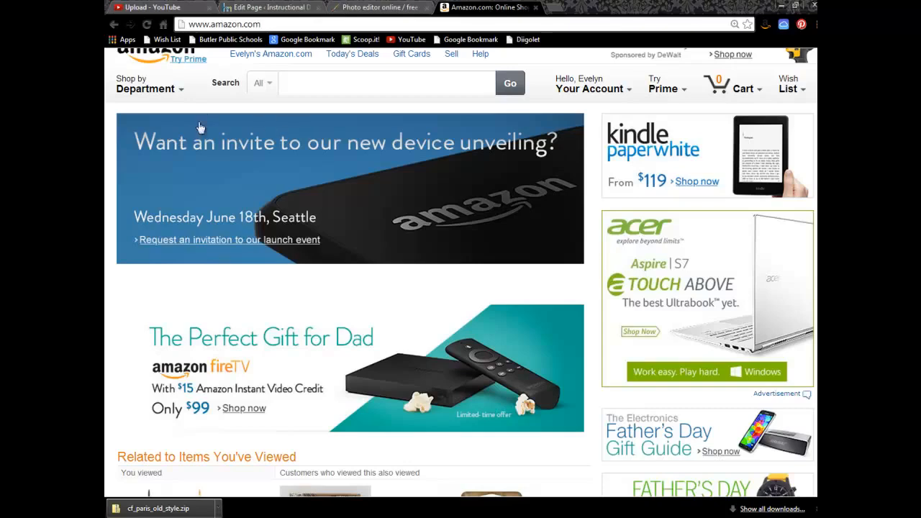
mouse_move(250, 265)
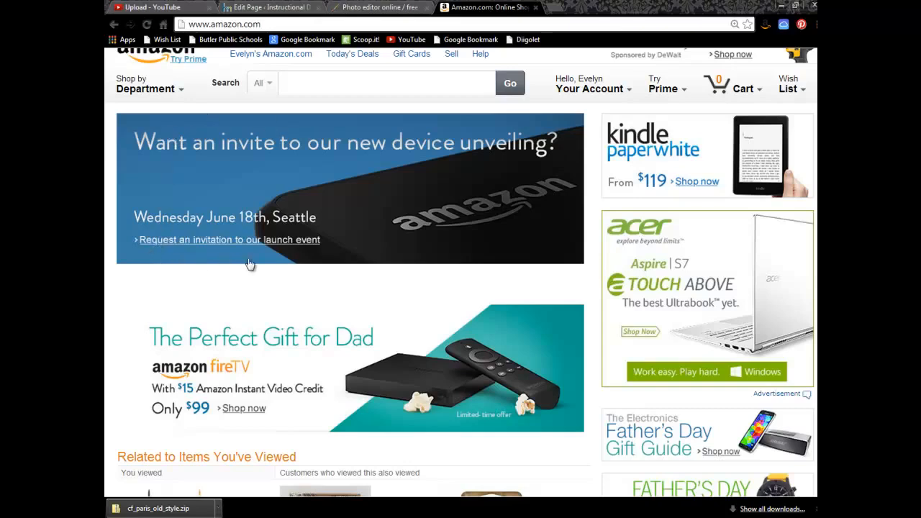
mouse_move(234, 256)
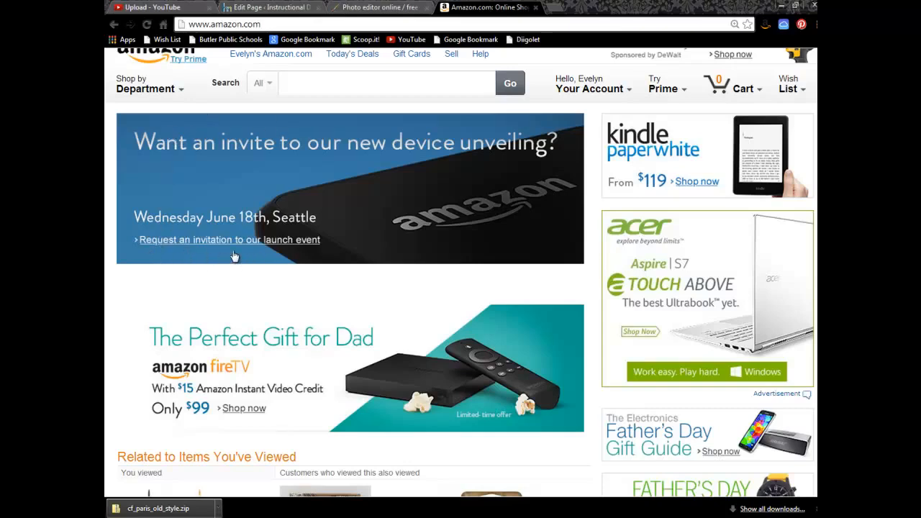
mouse_move(242, 210)
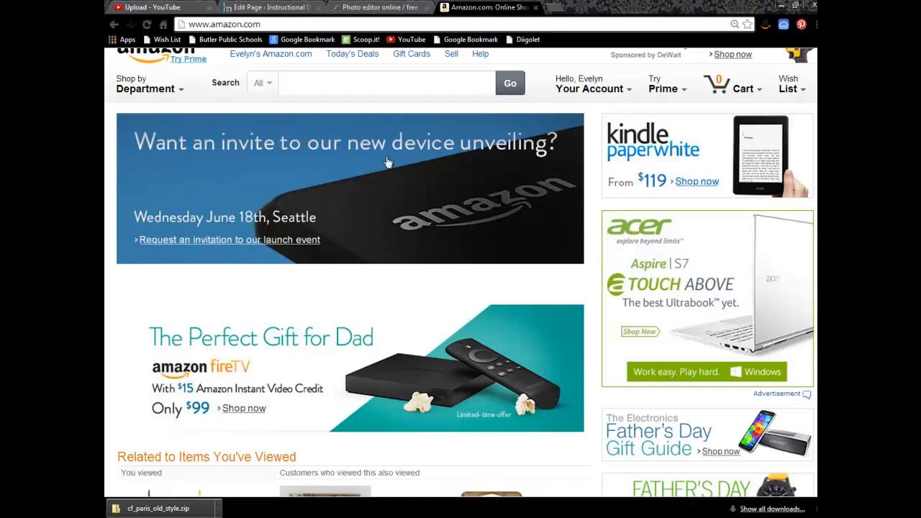
mouse_move(621, 256)
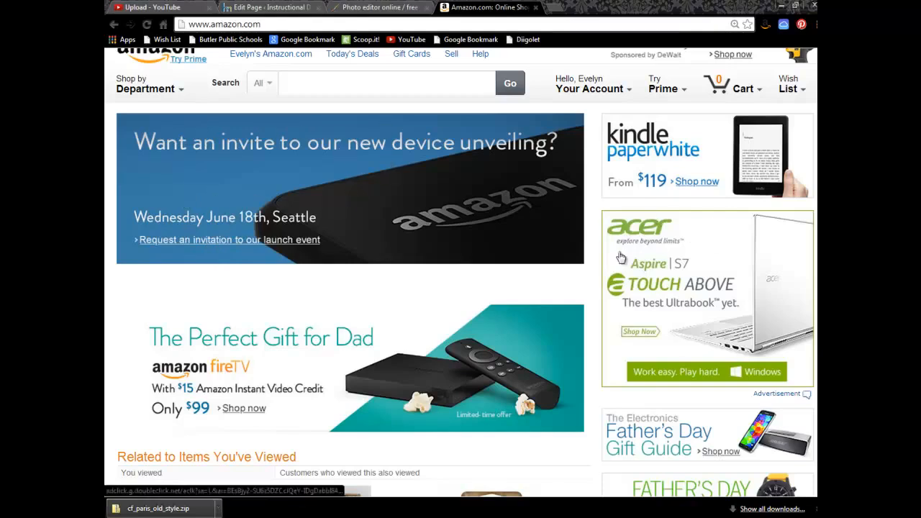
mouse_move(611, 279)
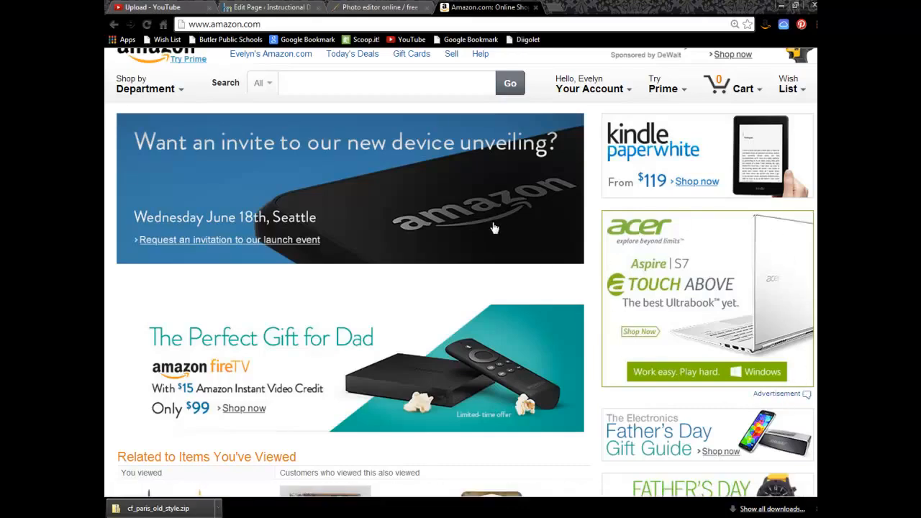
mouse_move(472, 214)
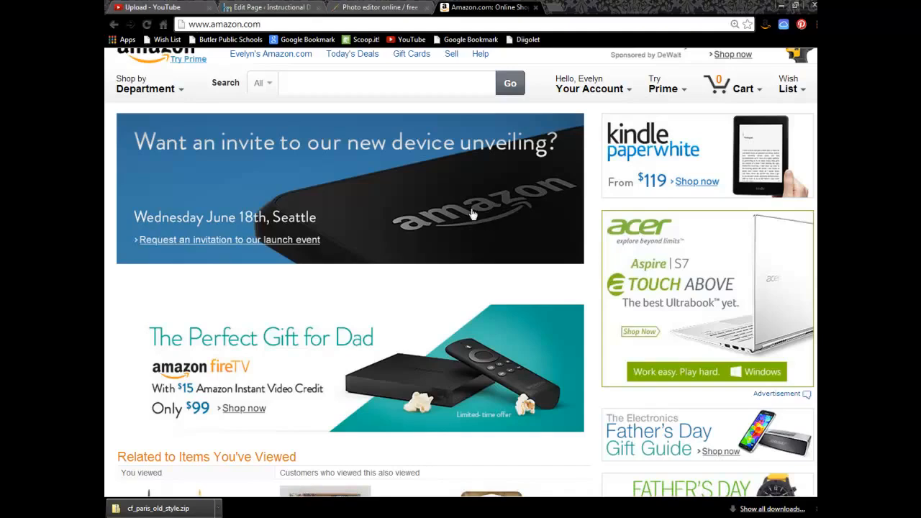
mouse_move(348, 157)
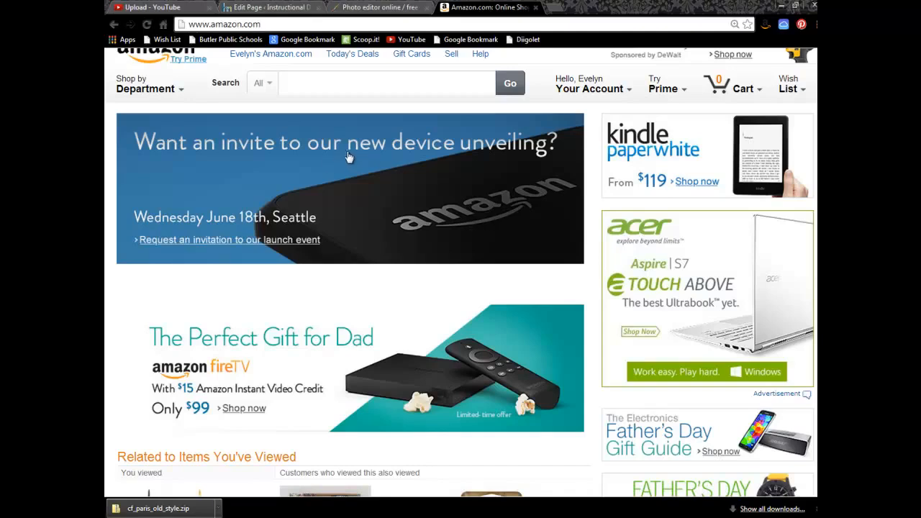
mouse_move(273, 200)
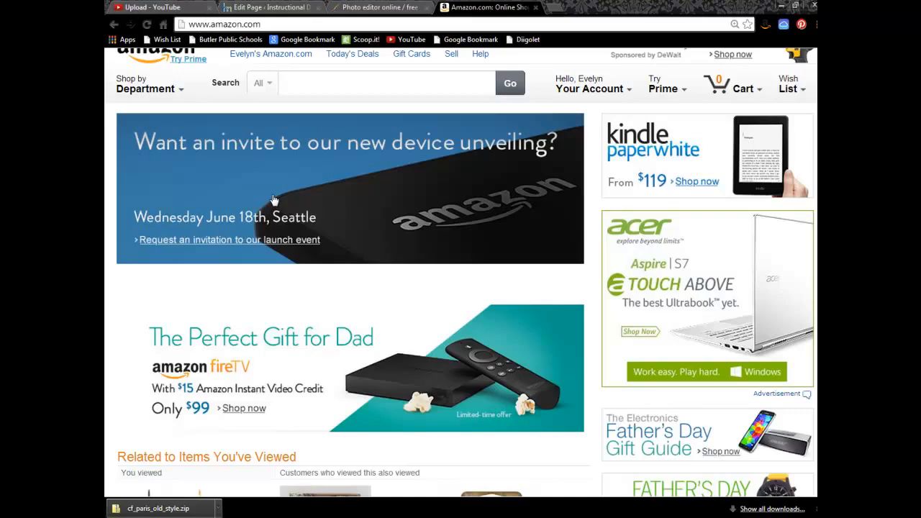
mouse_move(267, 156)
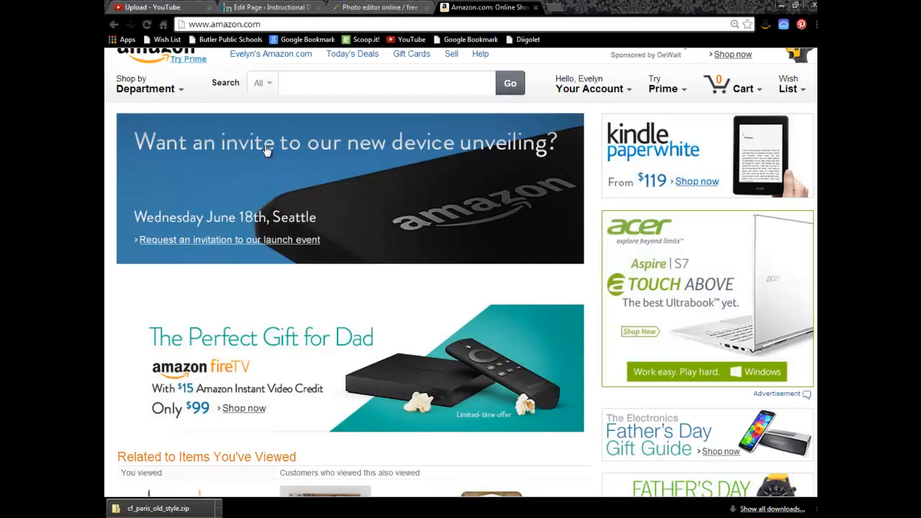
mouse_move(267, 178)
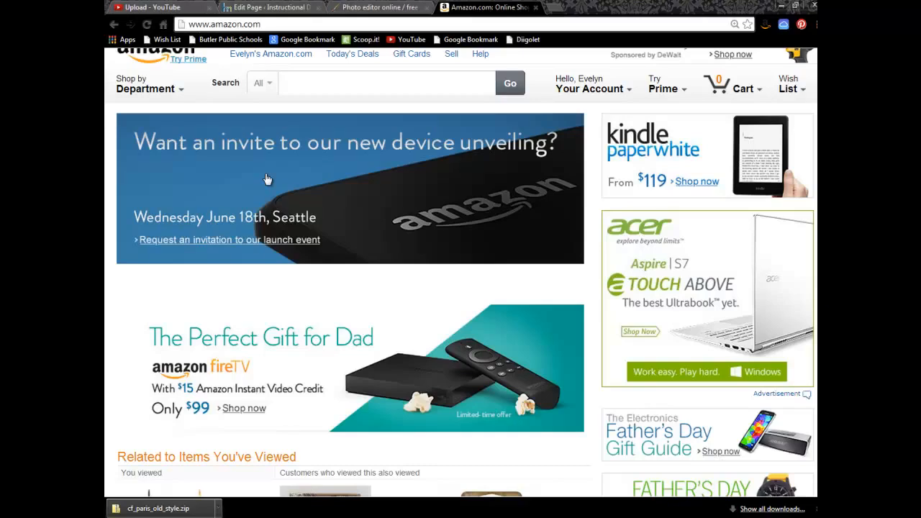
mouse_move(276, 156)
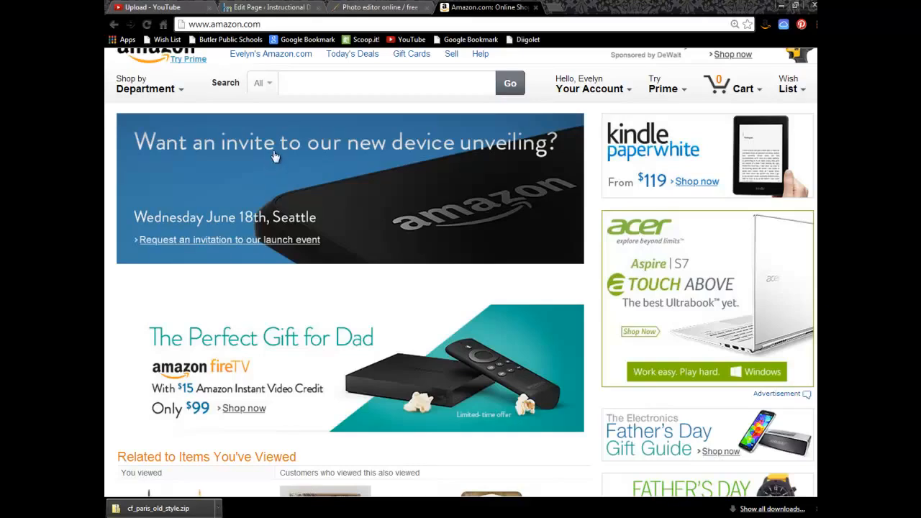
mouse_move(271, 148)
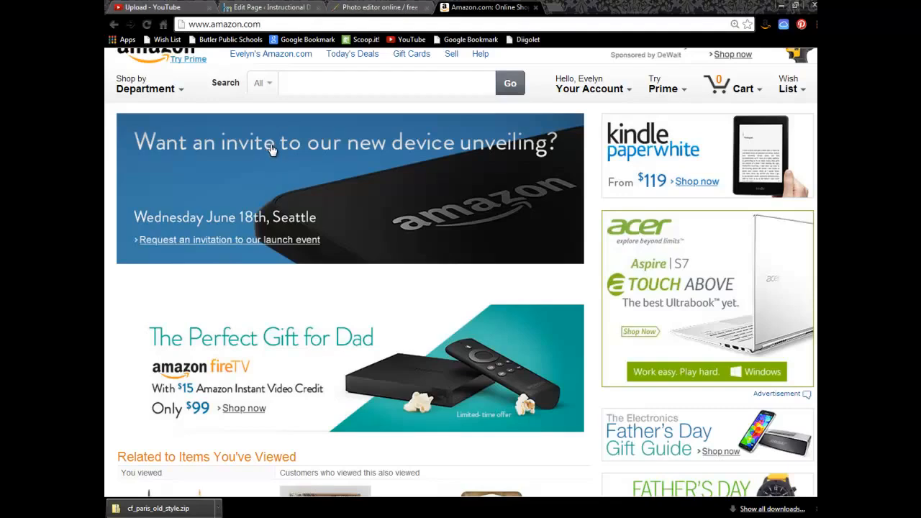
mouse_move(273, 155)
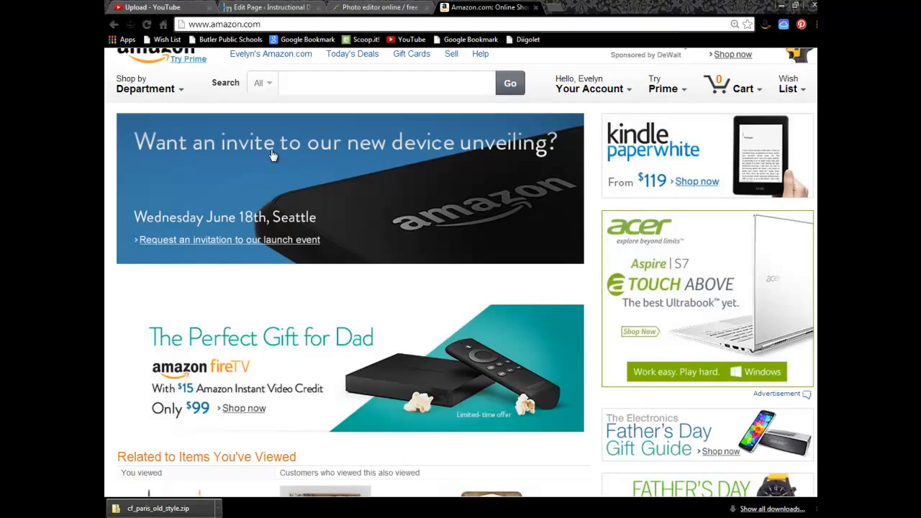
mouse_move(472, 157)
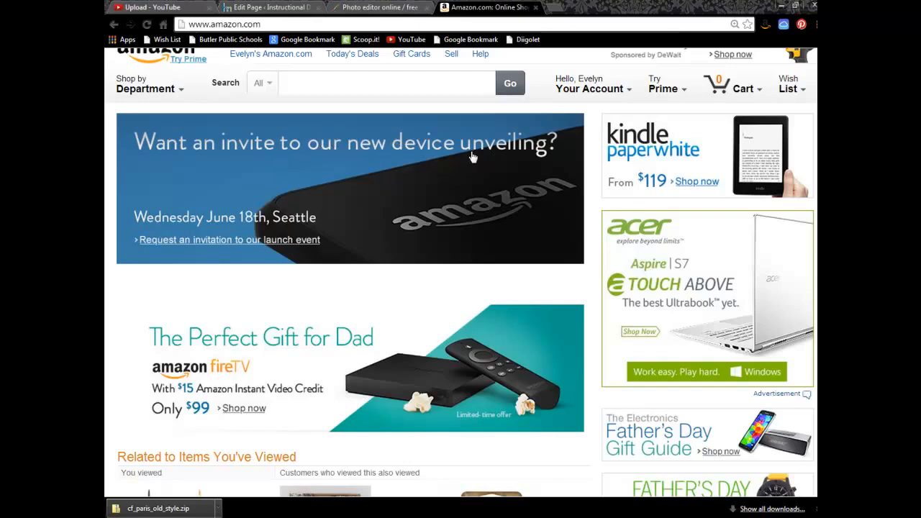
mouse_move(540, 158)
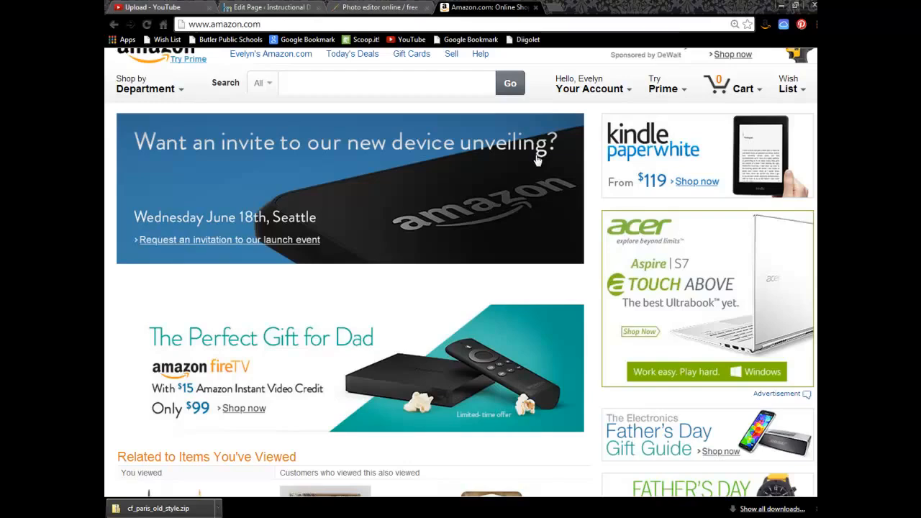
mouse_move(423, 333)
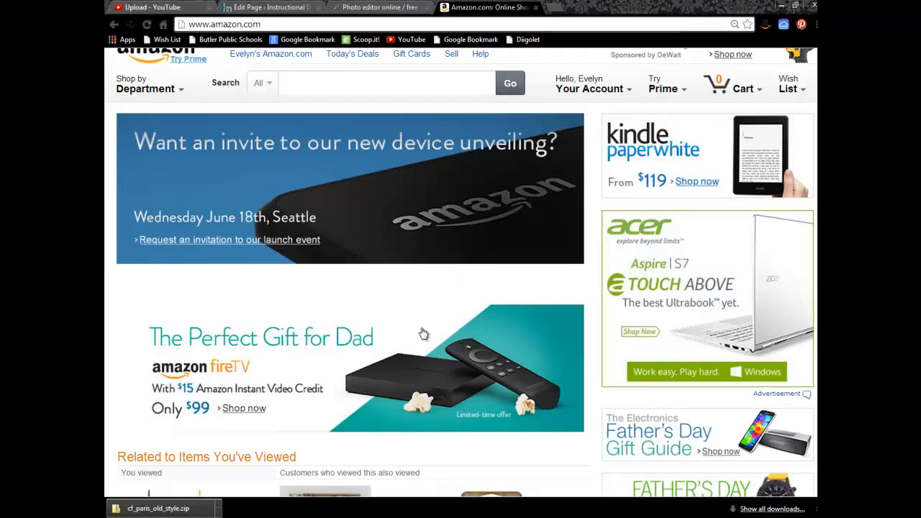
mouse_move(435, 318)
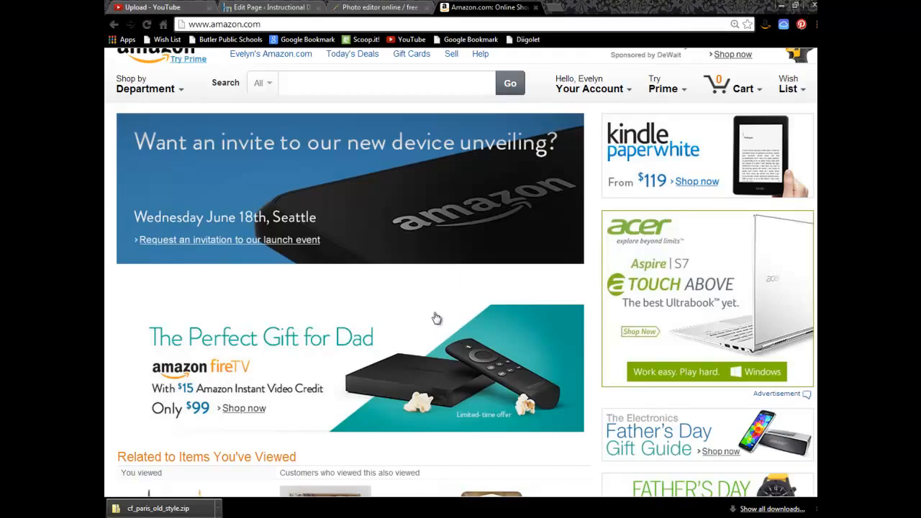
mouse_move(434, 296)
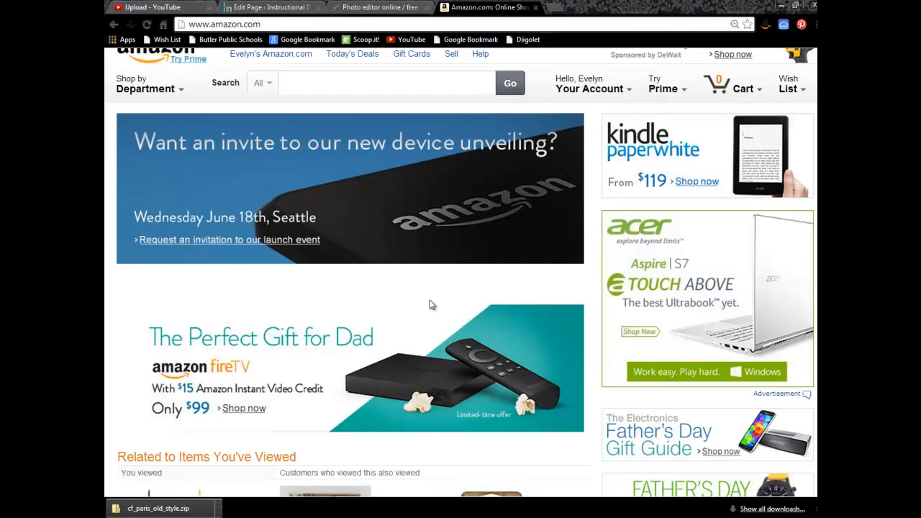
mouse_move(433, 296)
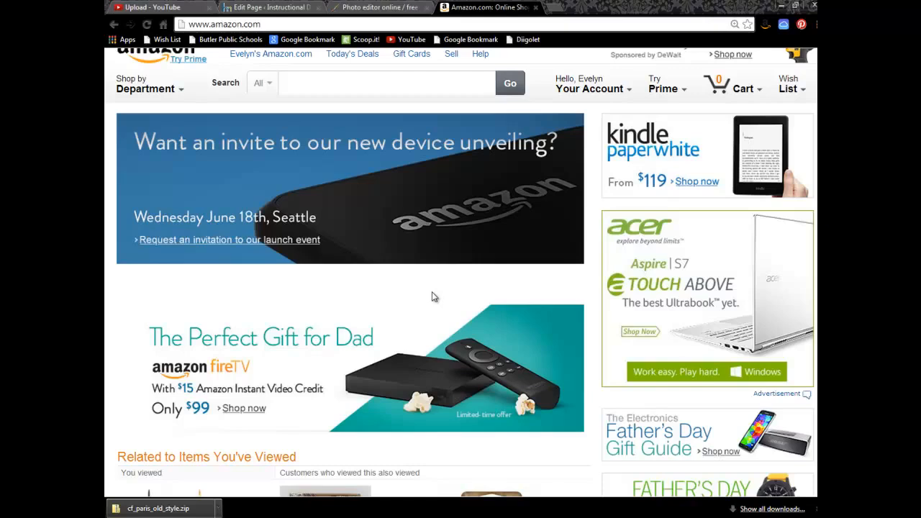
mouse_move(421, 324)
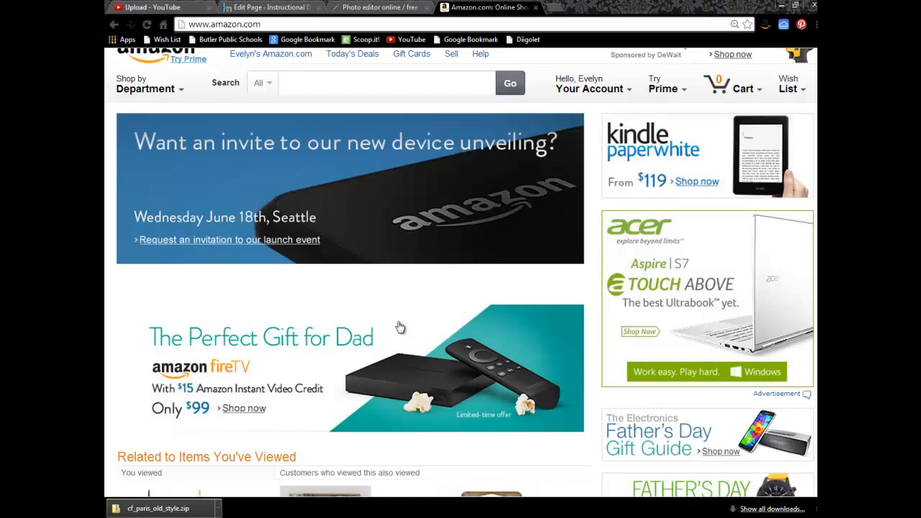
Create the blank white 800x600 'My Font Sample' canvas and reposition its window
left_click(380, 7)
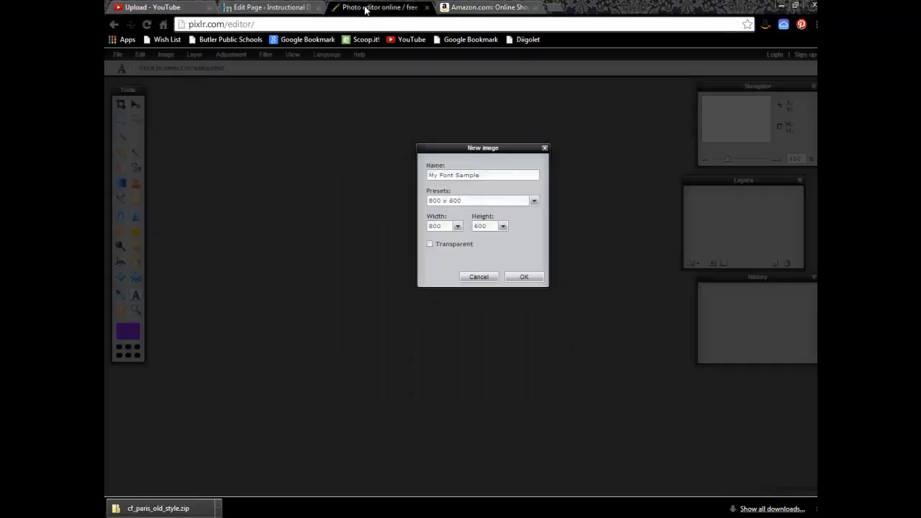
mouse_move(561, 232)
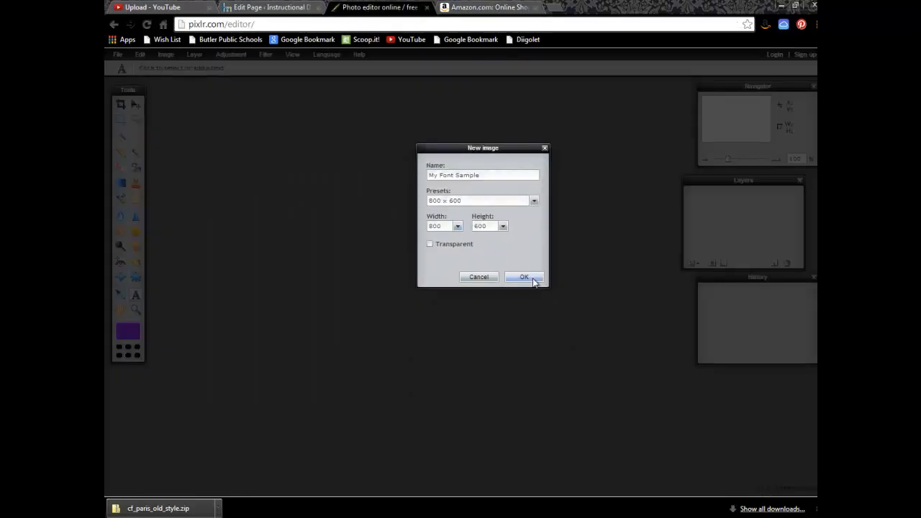
left_click(524, 277)
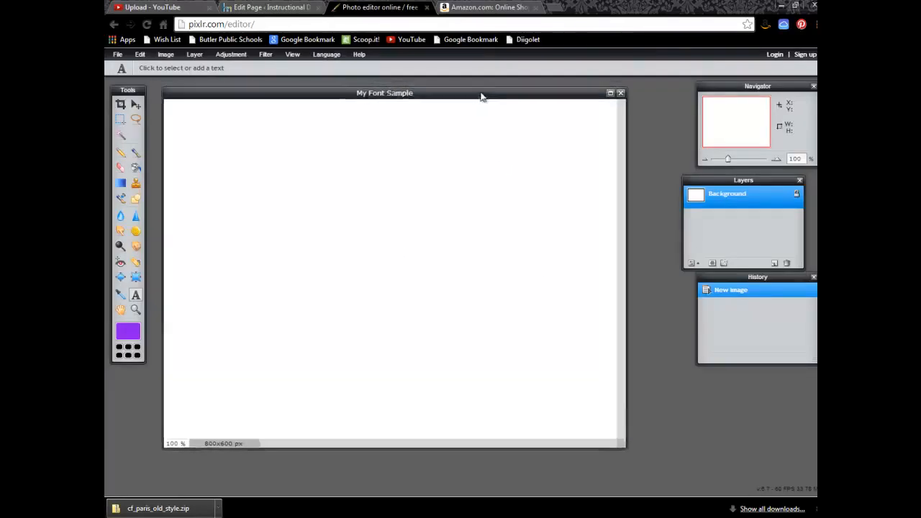
left_click_drag(384, 92, 424, 92)
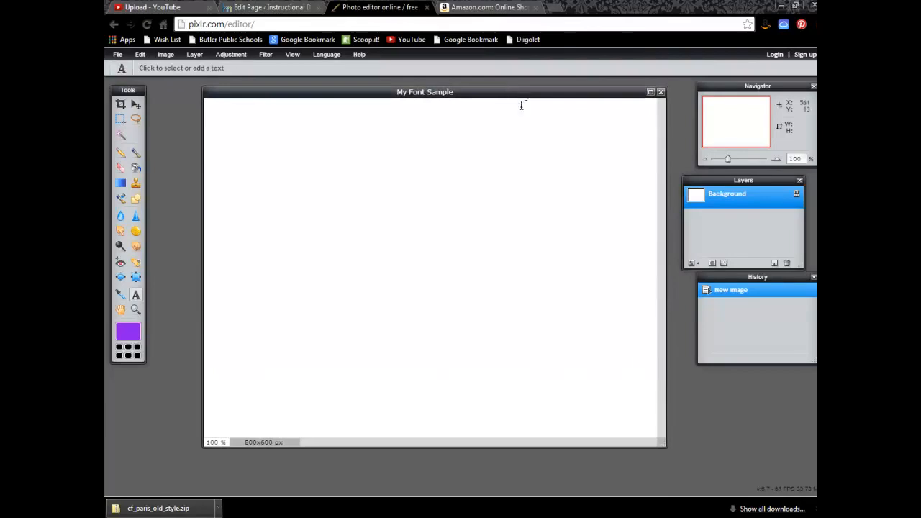
mouse_move(725, 245)
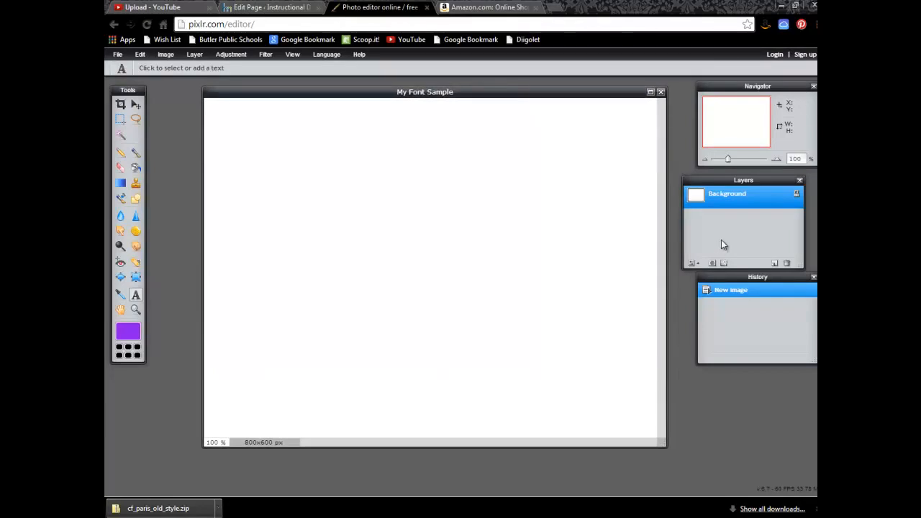
mouse_move(728, 238)
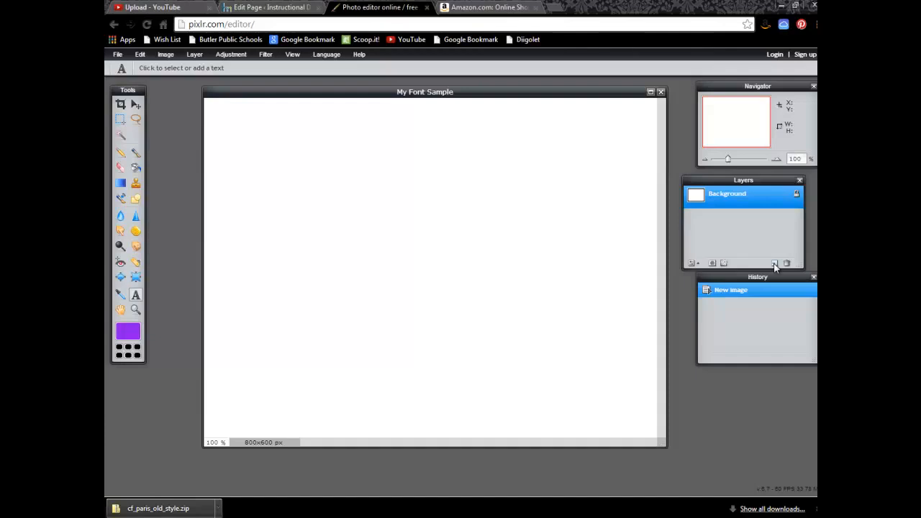
Add an empty Layer 1 above the Background layer
left_click(774, 262)
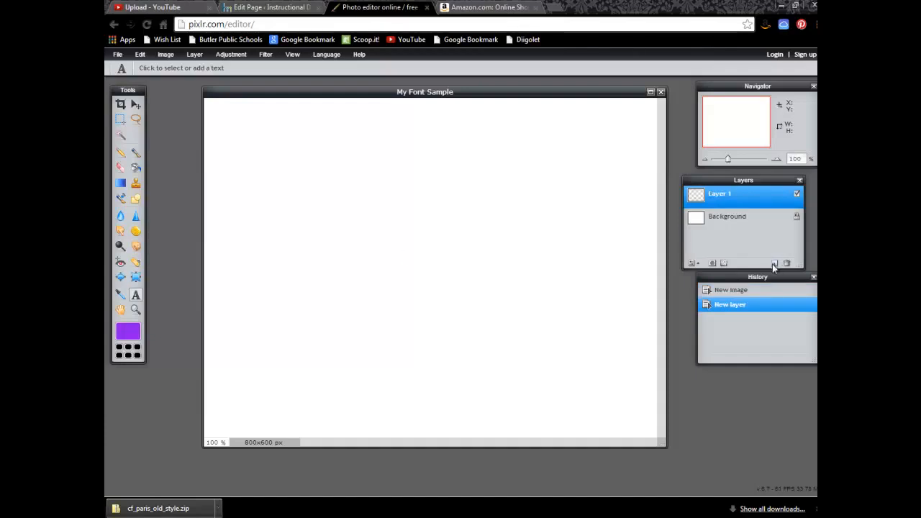
mouse_move(742, 215)
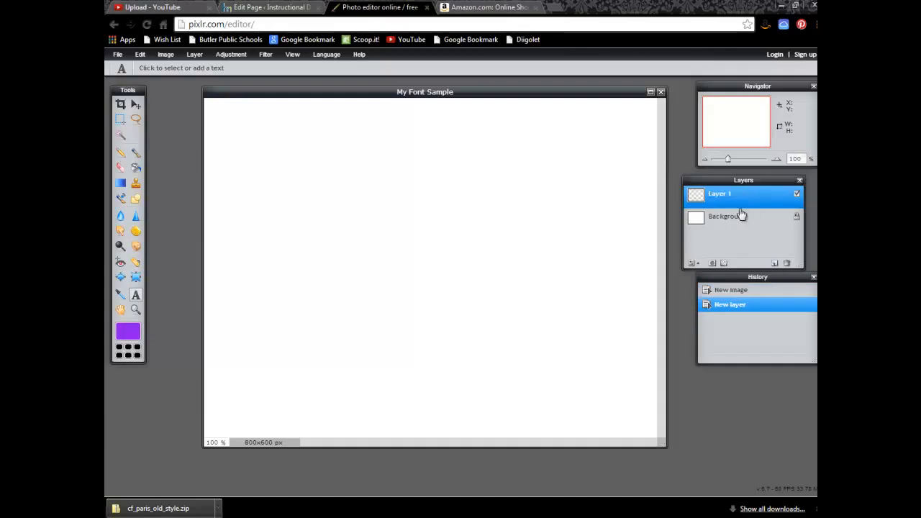
mouse_move(741, 219)
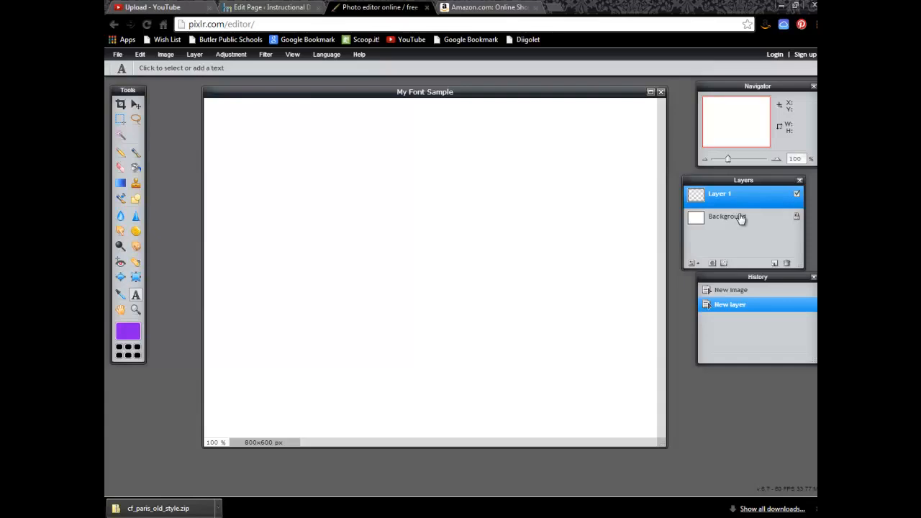
mouse_move(107, 218)
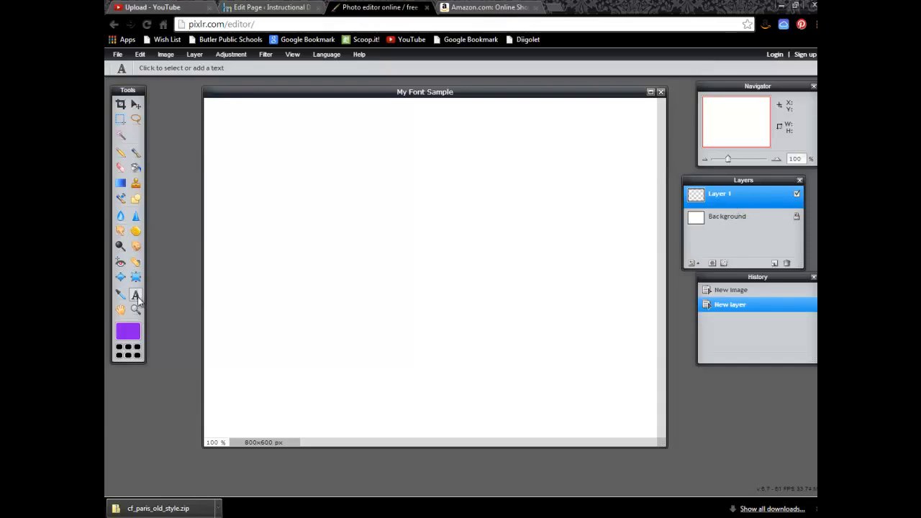
mouse_move(132, 207)
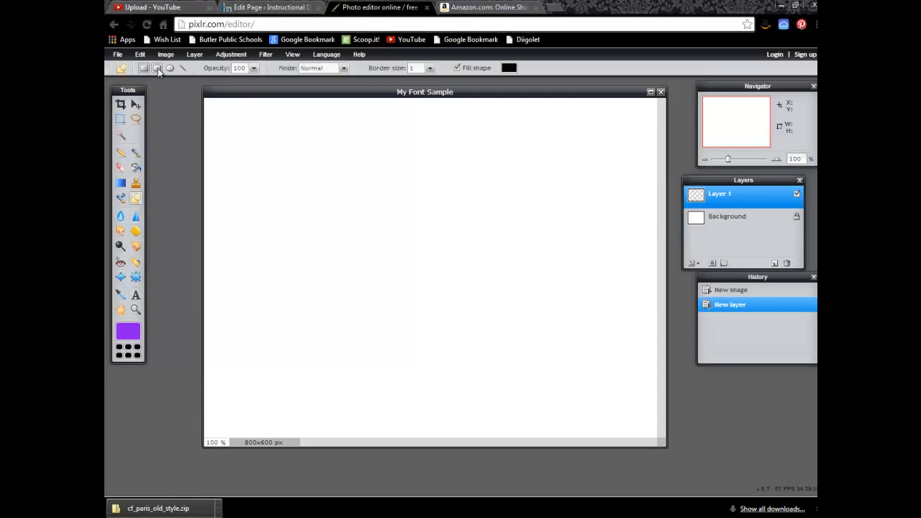
Draw a black filled rounded rectangle covering nearly the whole canvas on the new layer
left_click(157, 68)
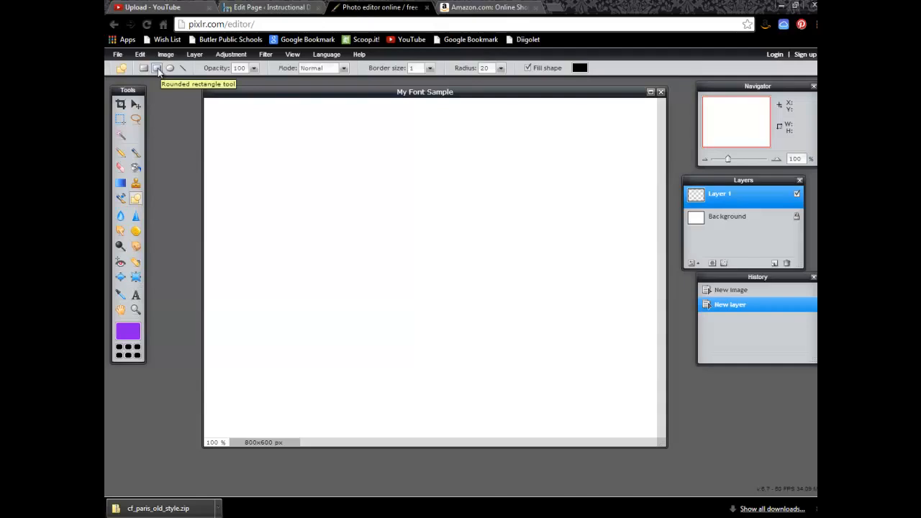
mouse_move(222, 115)
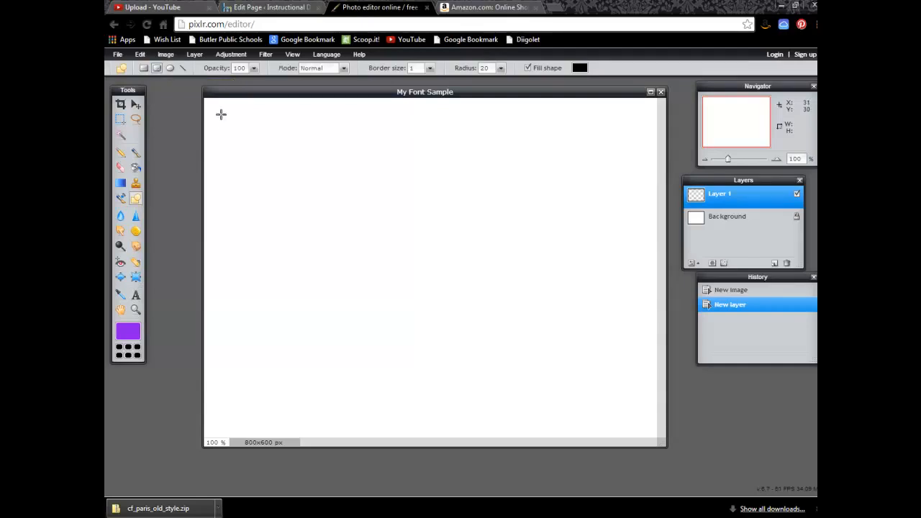
left_click(580, 68)
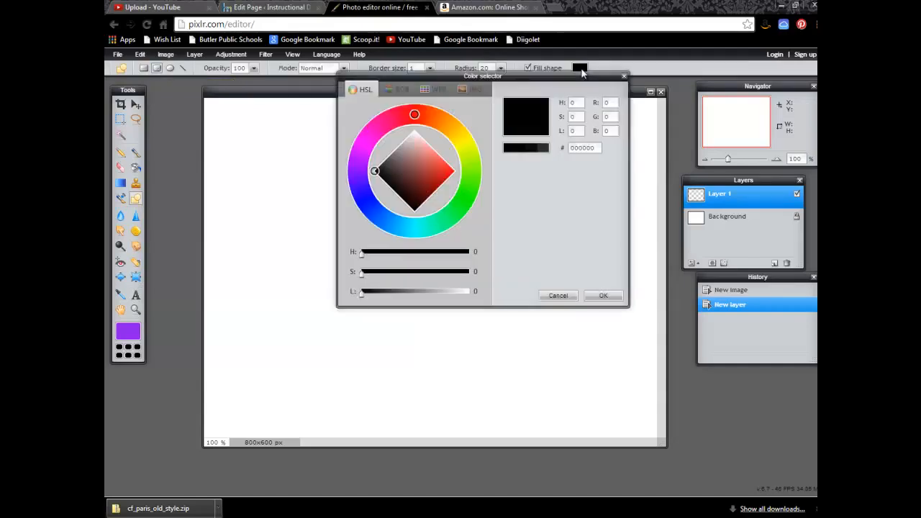
mouse_move(403, 121)
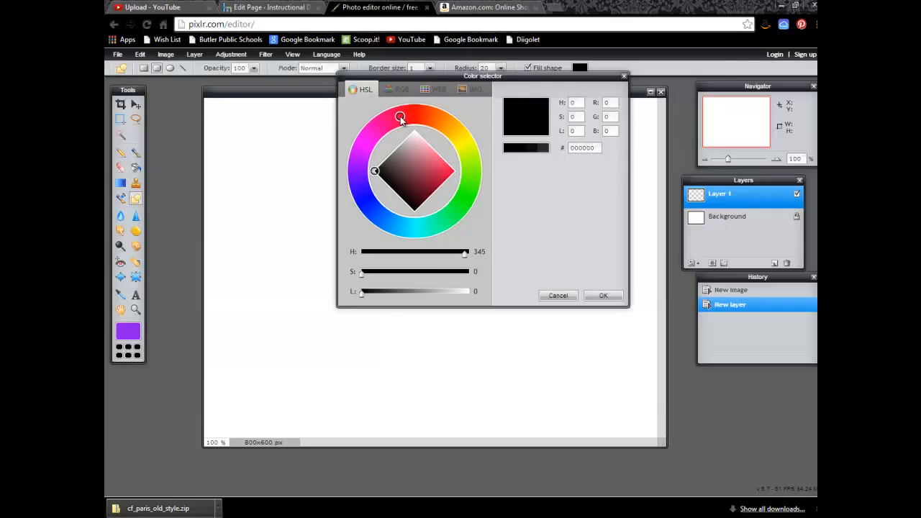
left_click(467, 193)
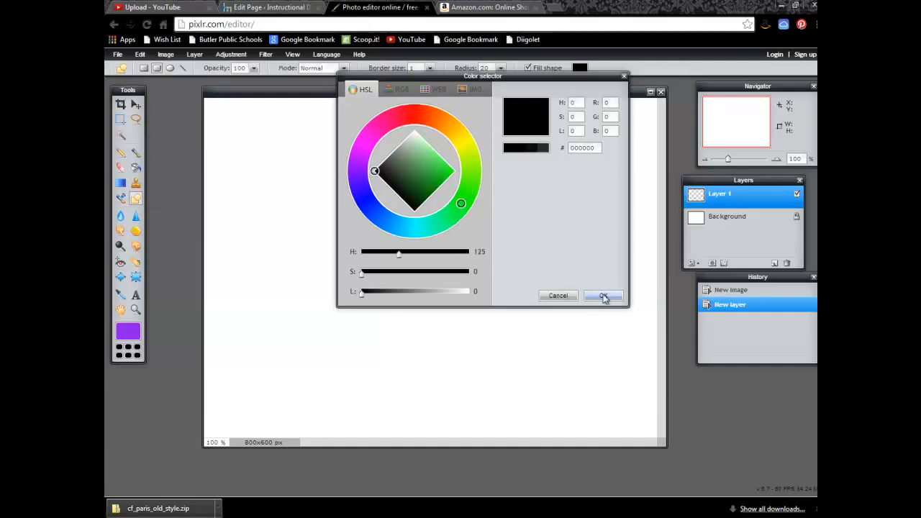
left_click(603, 297)
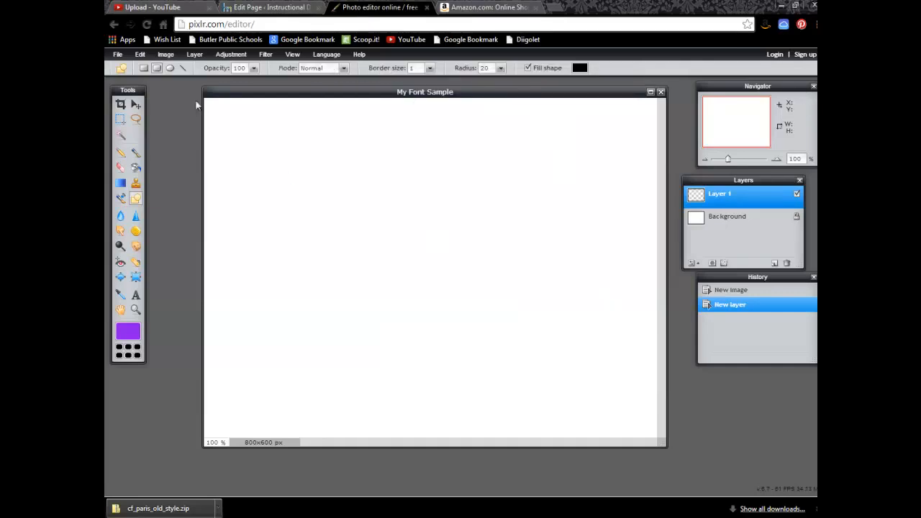
left_click_drag(218, 109, 495, 322)
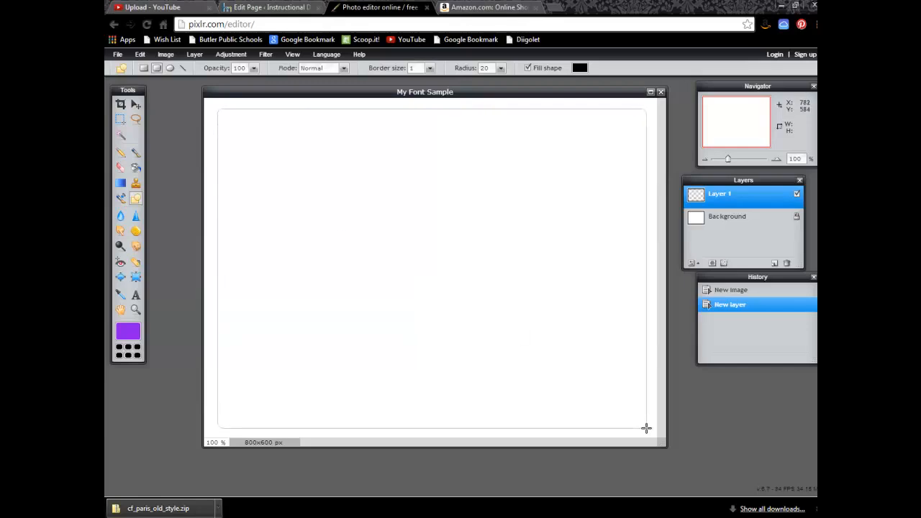
left_click_drag(222, 113, 644, 429)
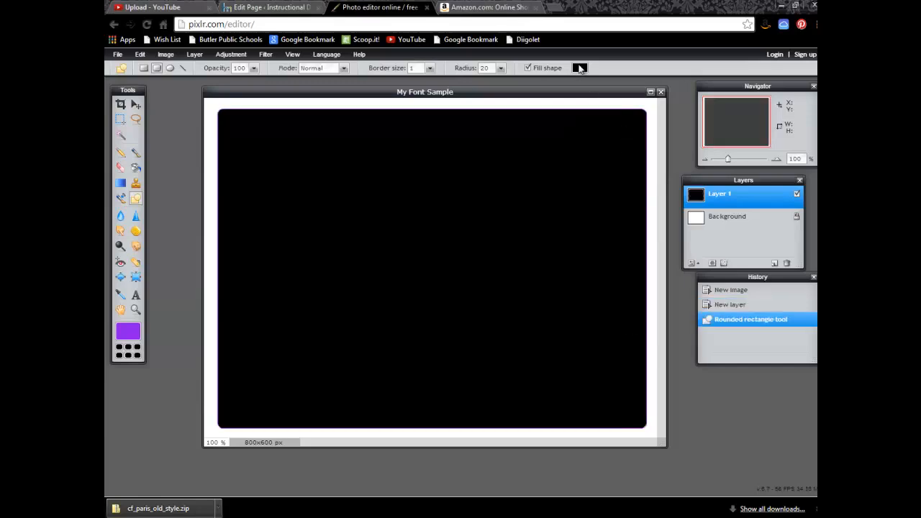
Review the fill colour selector and discard the black rectangle layer
left_click(580, 68)
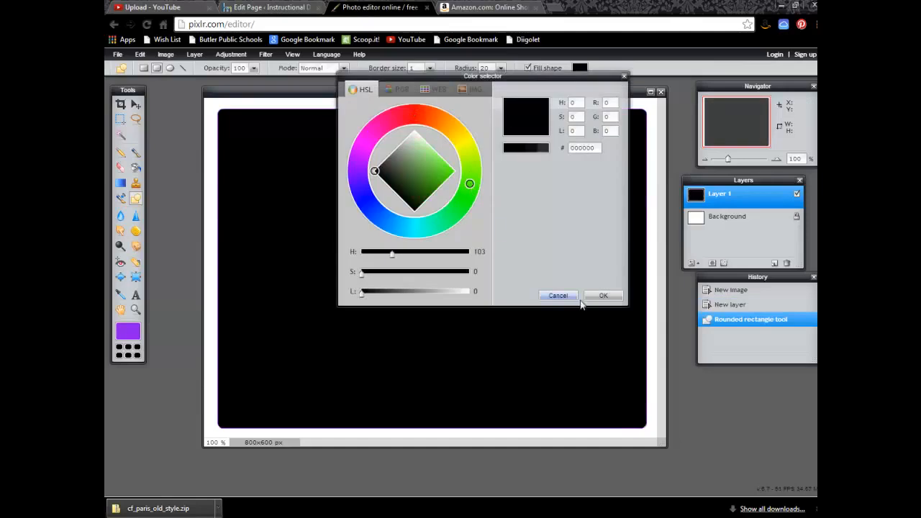
left_click(603, 297)
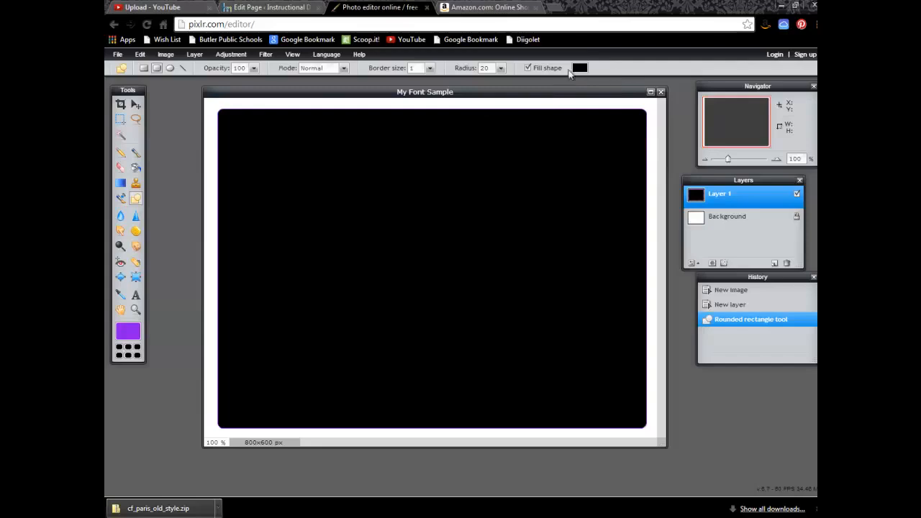
left_click(578, 68)
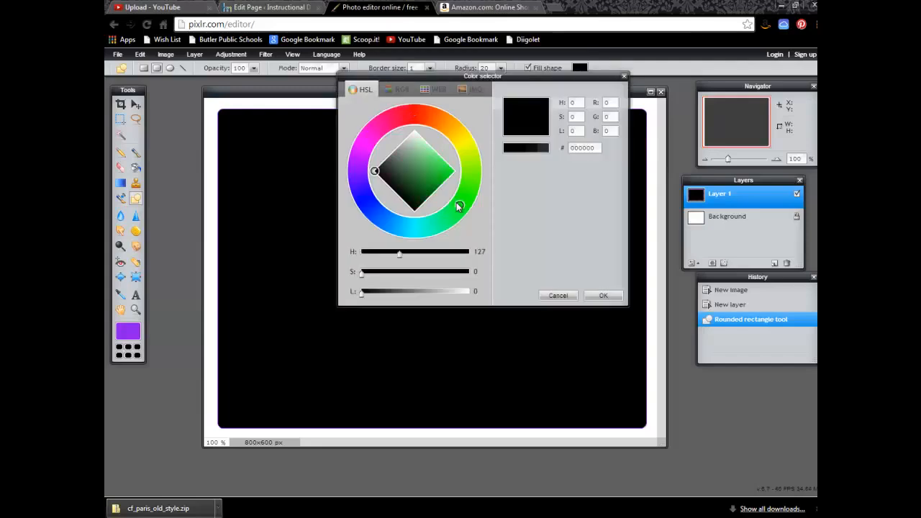
left_click(558, 295)
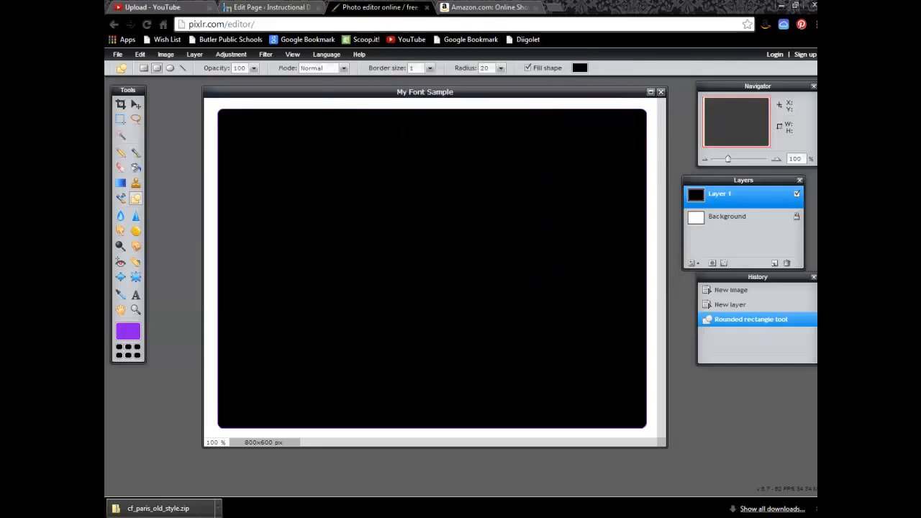
left_click(691, 261)
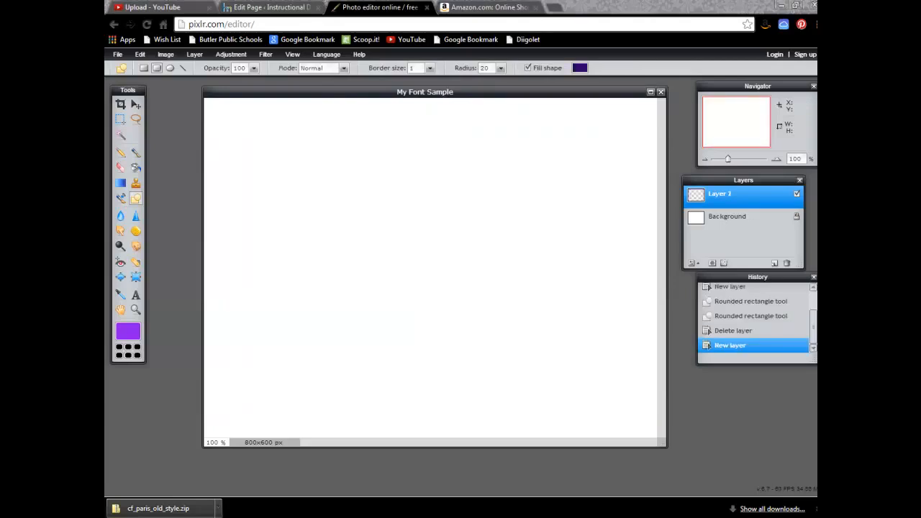
mouse_move(724, 204)
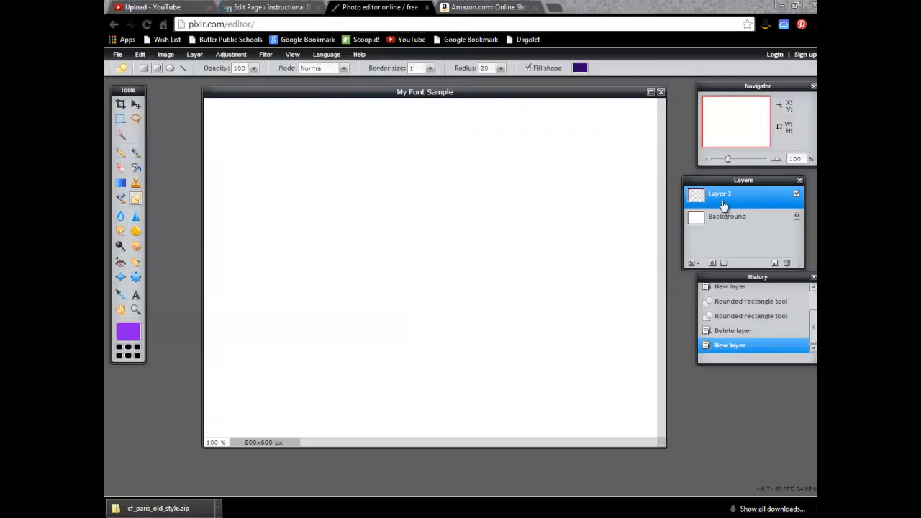
mouse_move(722, 198)
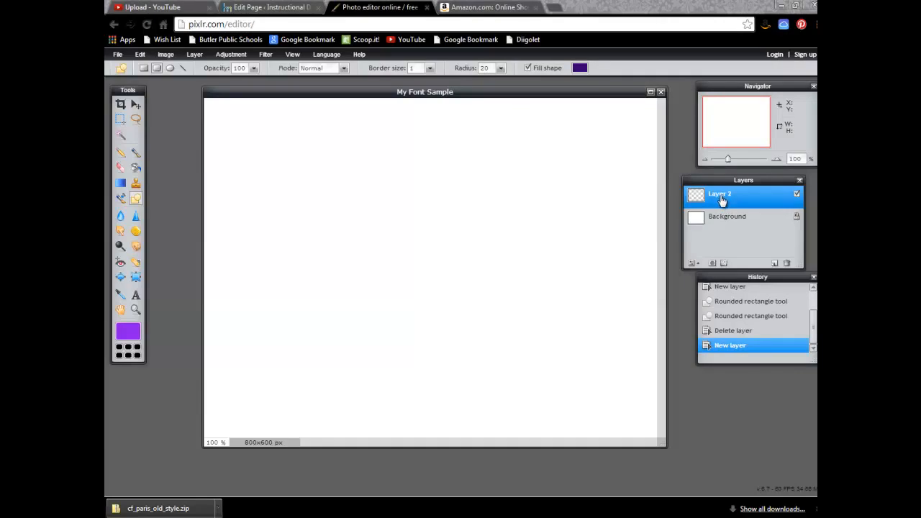
mouse_move(271, 135)
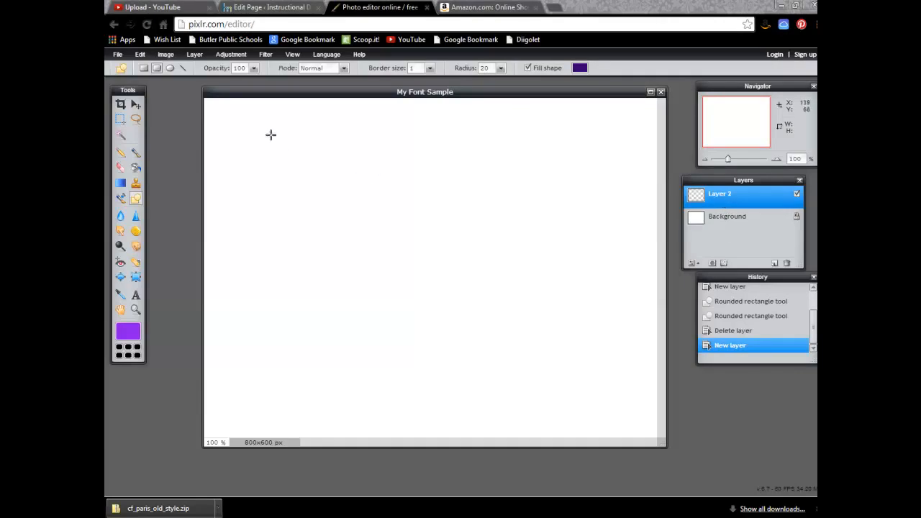
mouse_move(147, 224)
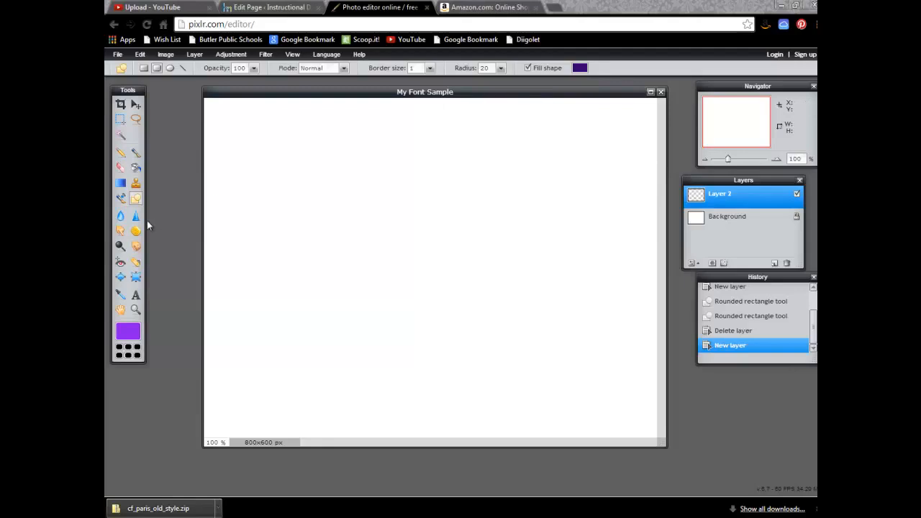
mouse_move(137, 199)
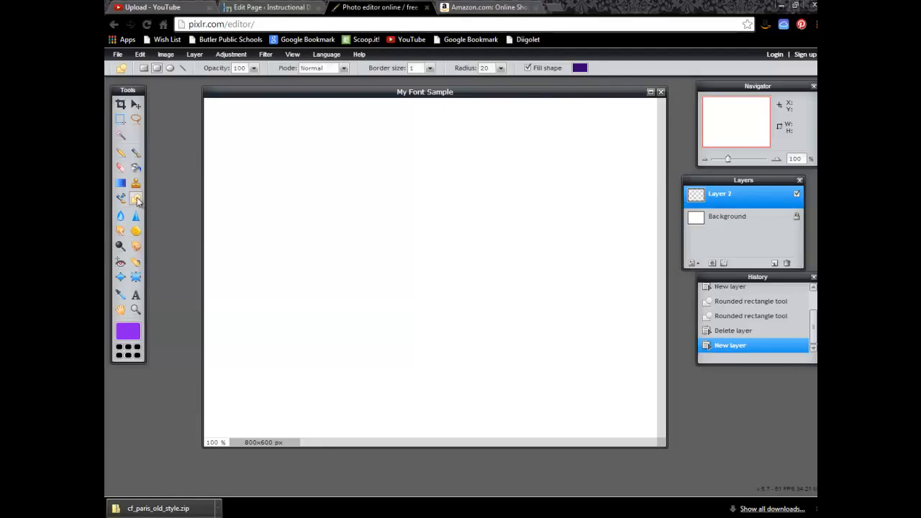
mouse_move(159, 106)
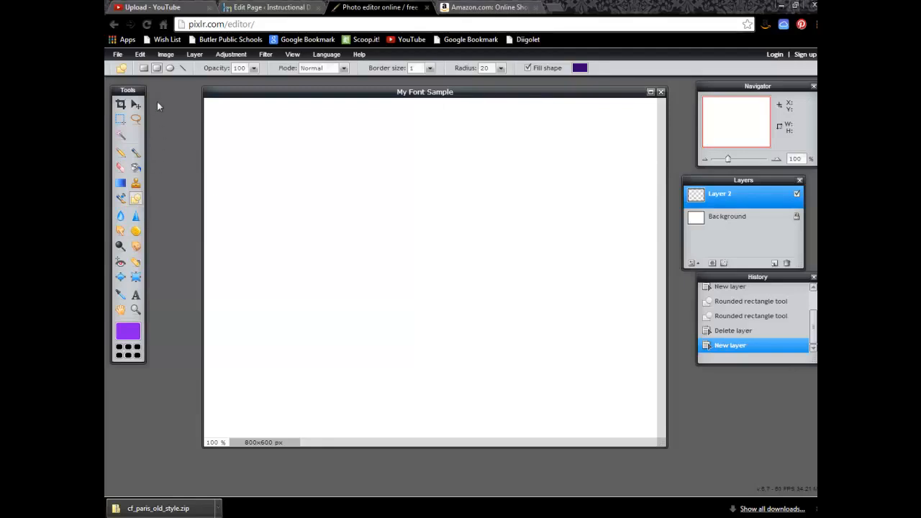
mouse_move(156, 68)
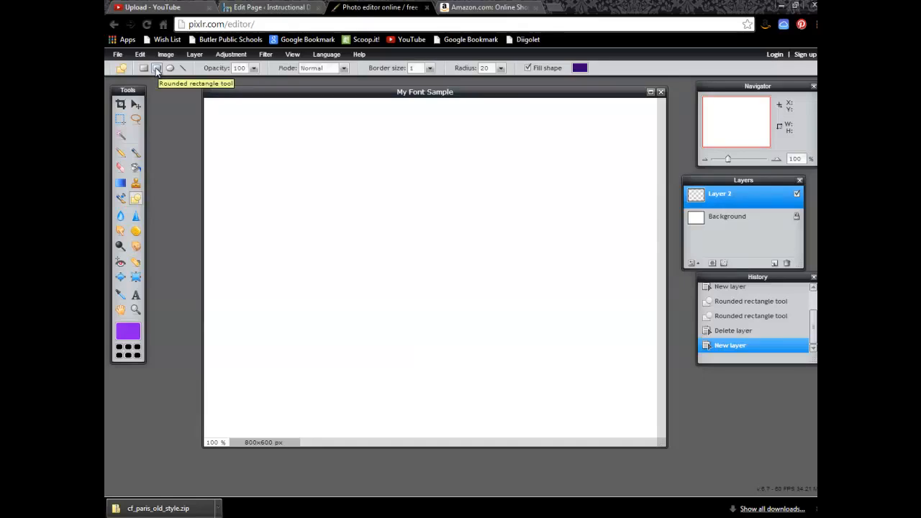
mouse_move(244, 135)
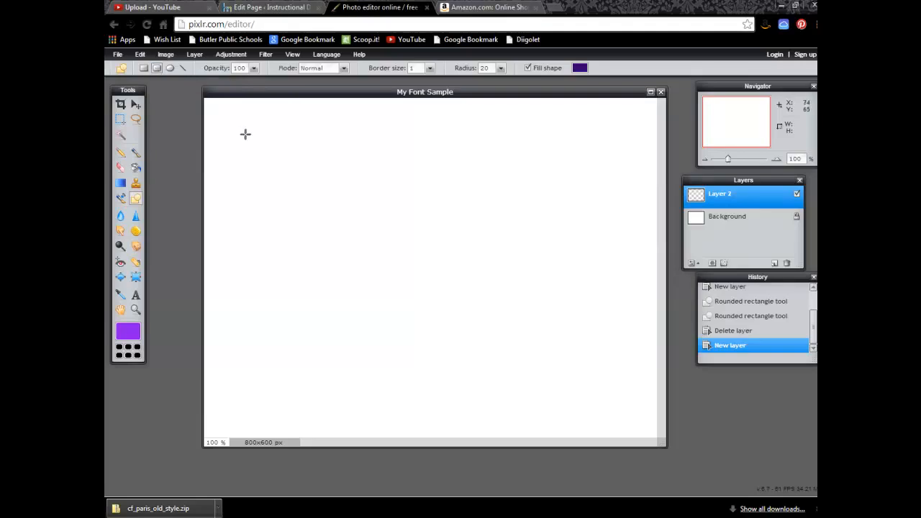
mouse_move(581, 68)
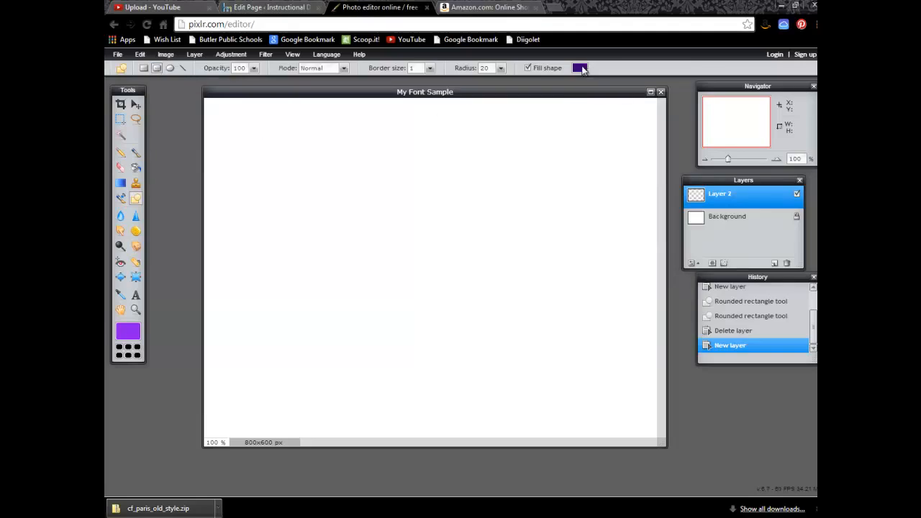
Set the shape fill colour to a light purple in the colour selector
left_click(580, 67)
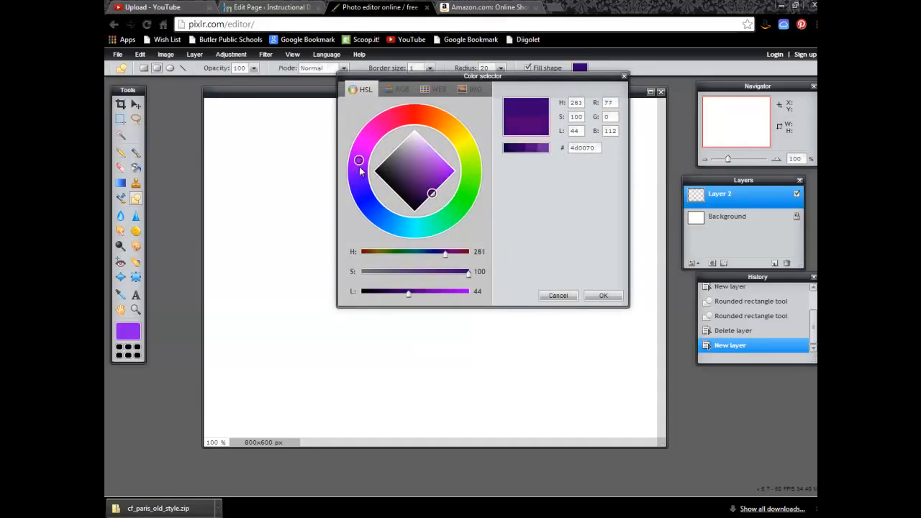
left_click(357, 168)
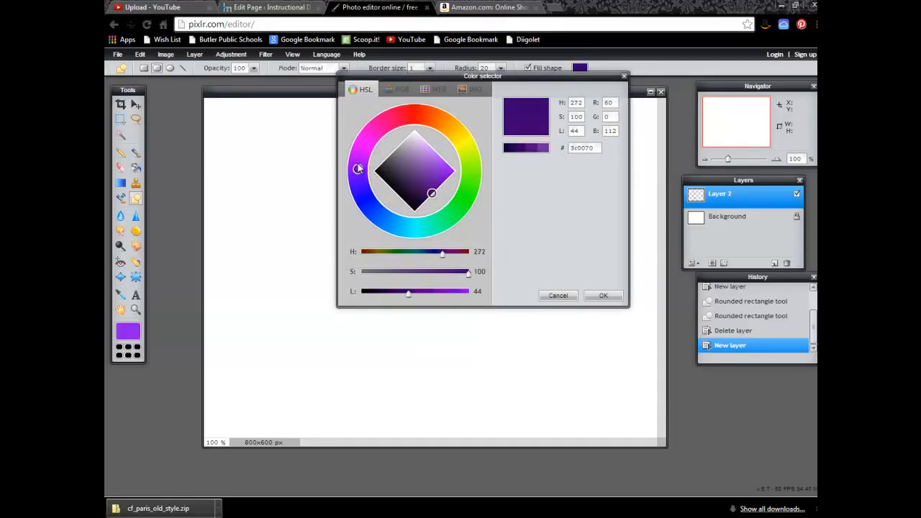
left_click(449, 174)
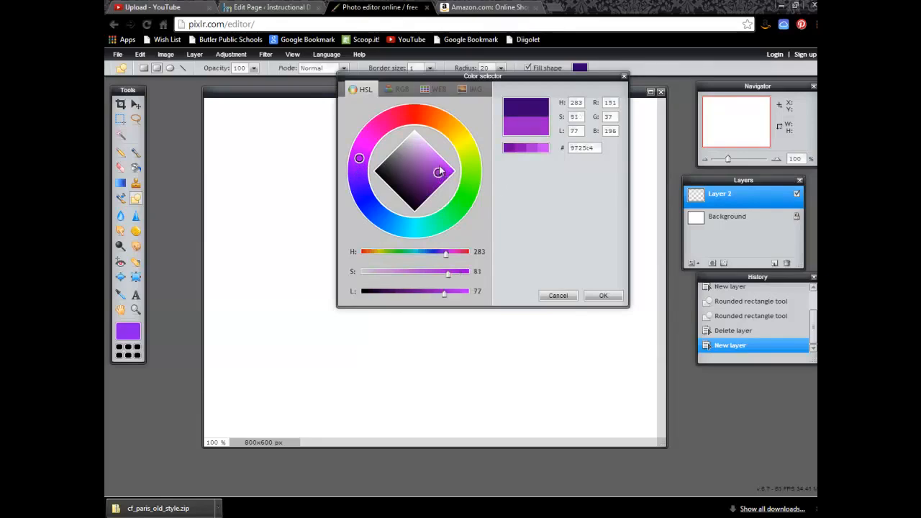
left_click(440, 166)
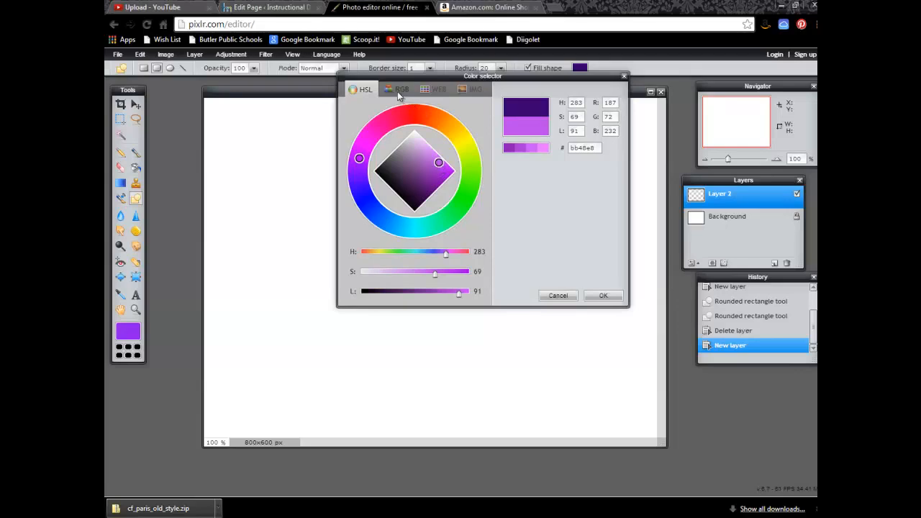
left_click(399, 89)
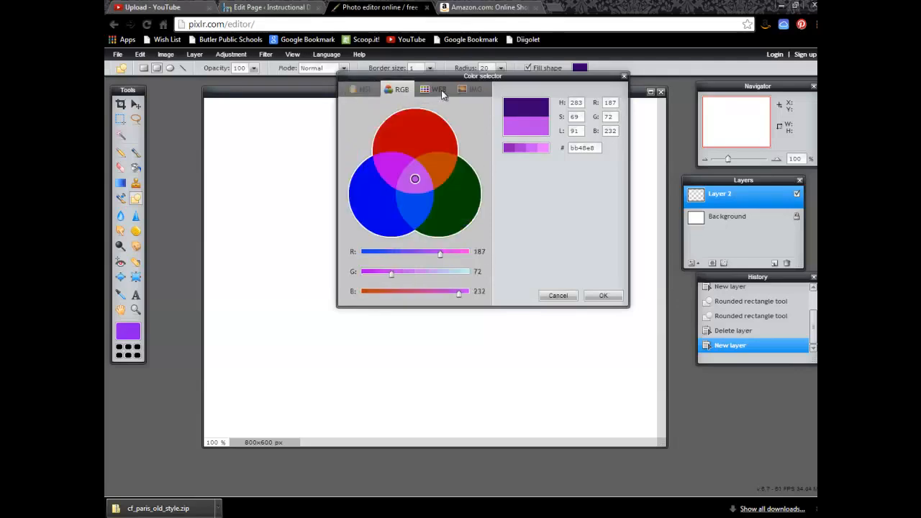
left_click(474, 90)
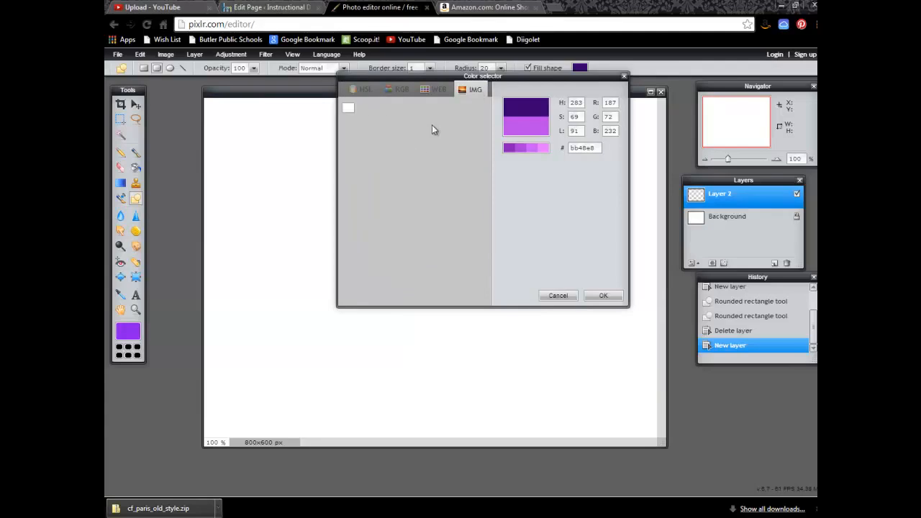
left_click(439, 89)
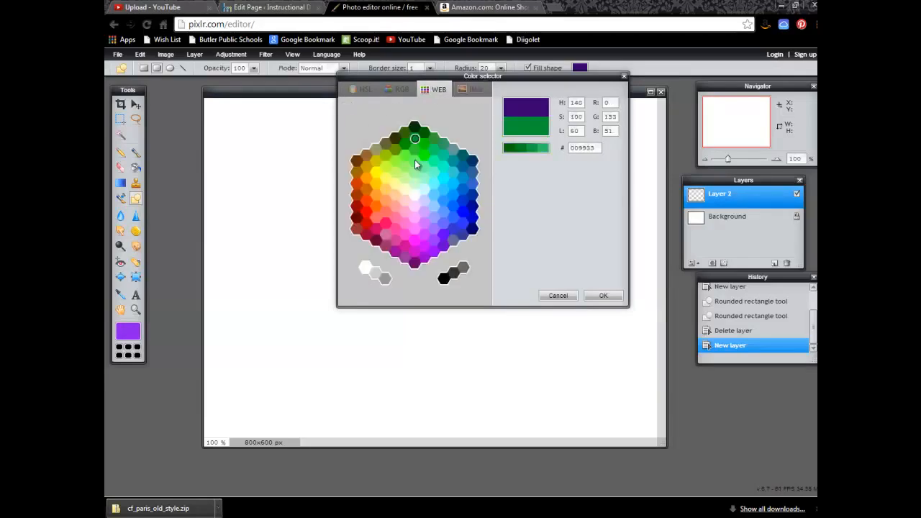
left_click(366, 90)
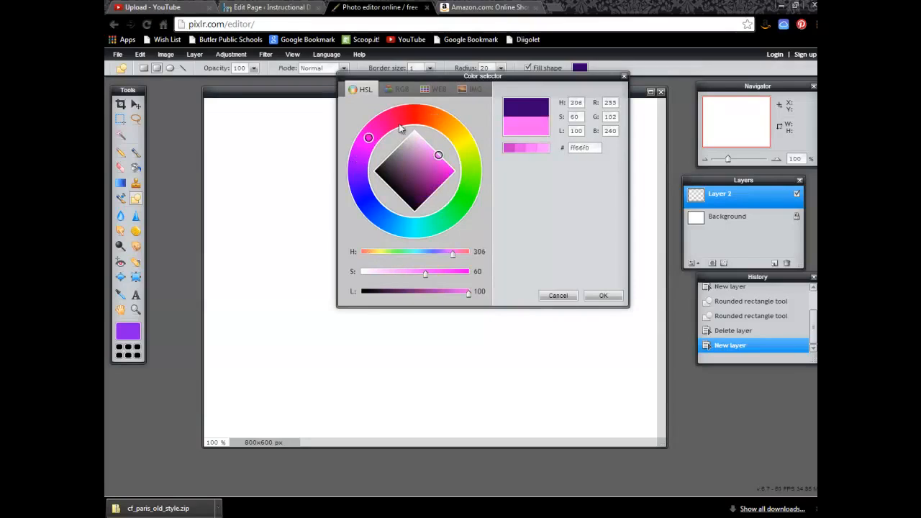
left_click(357, 169)
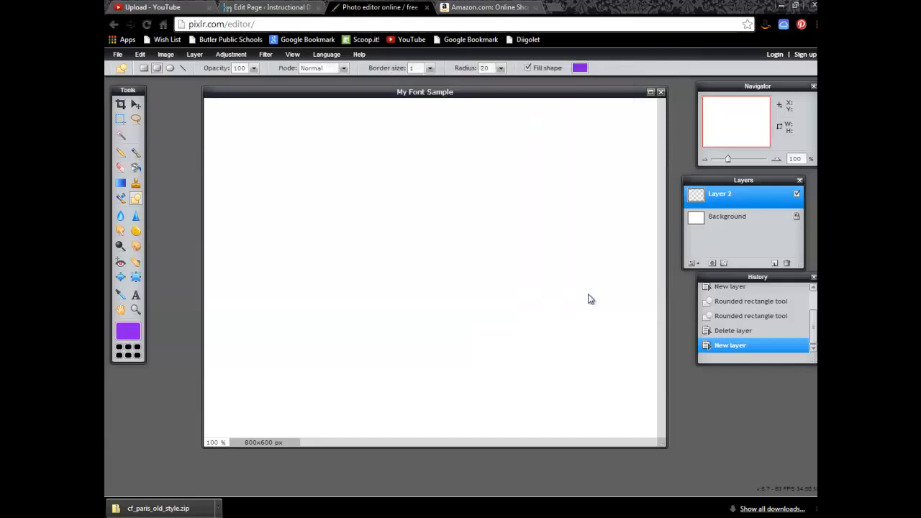
mouse_move(279, 149)
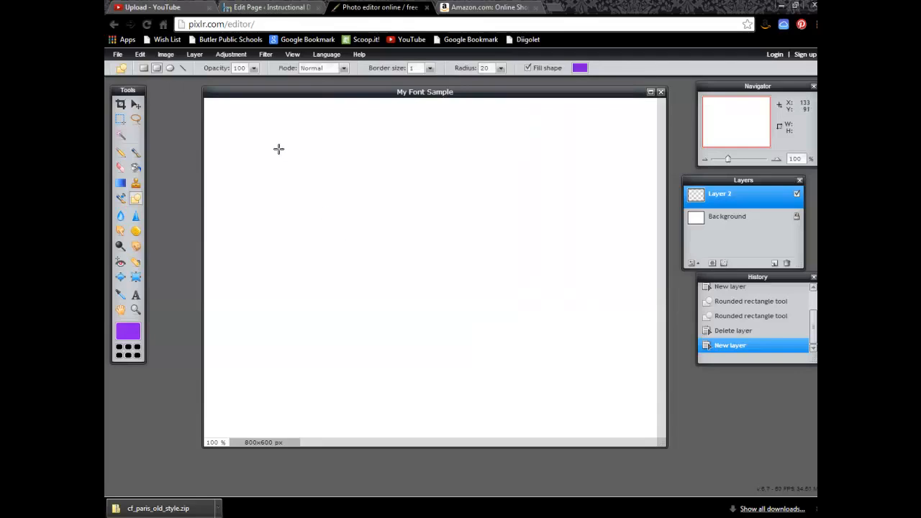
mouse_move(256, 135)
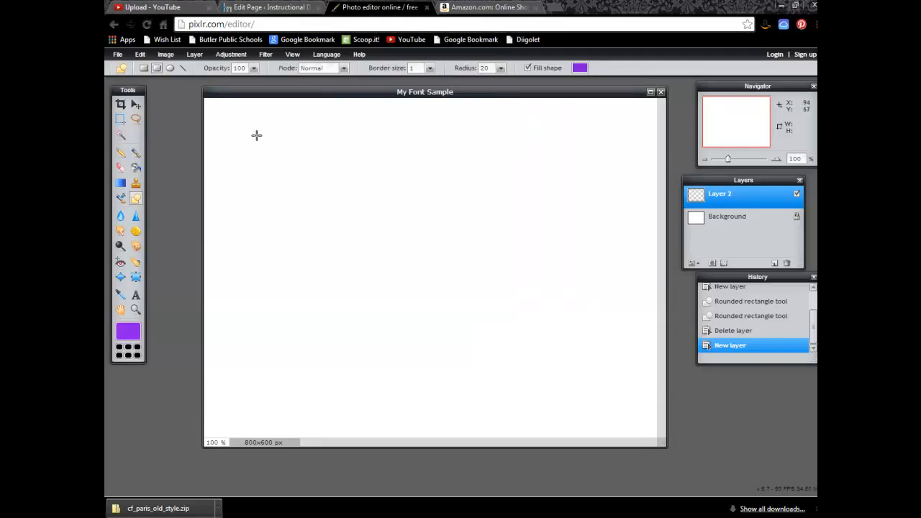
mouse_move(230, 115)
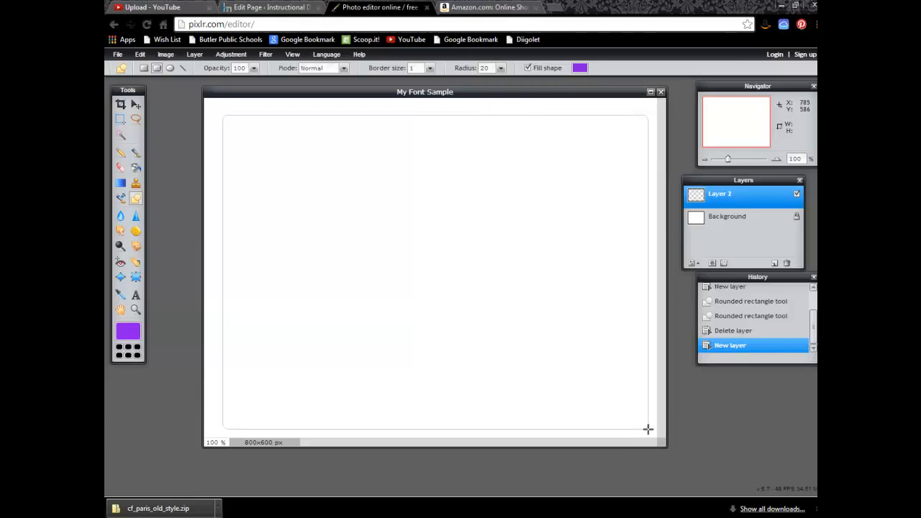
Draw a purple rounded rectangle nearly filling the canvas on Layer 2
left_click_drag(231, 118, 648, 429)
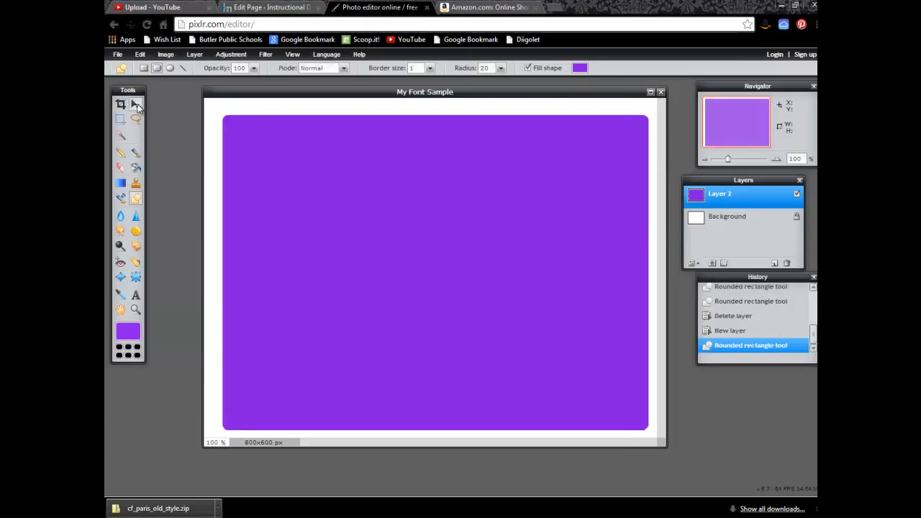
left_click(135, 103)
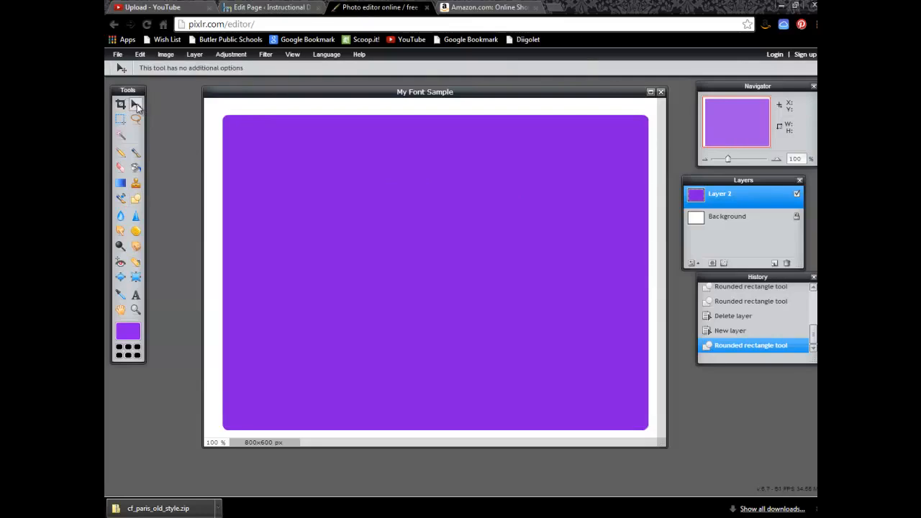
mouse_move(363, 213)
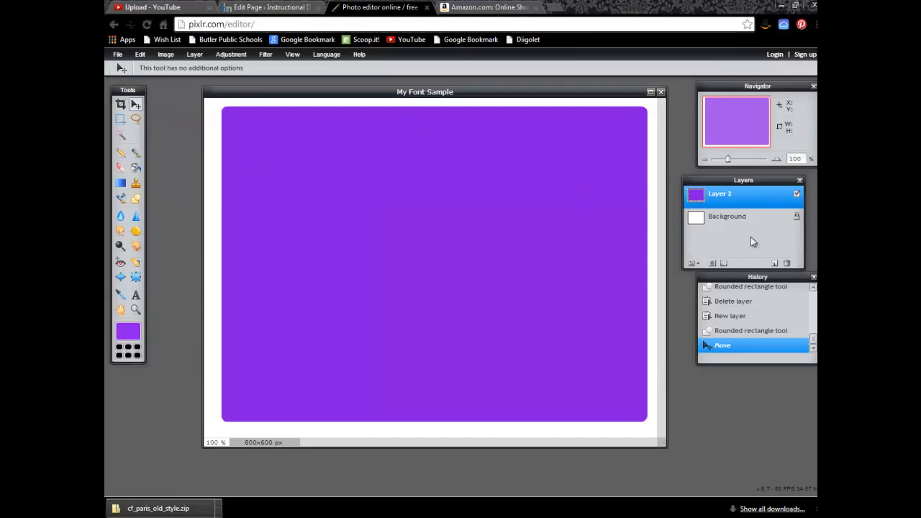
left_click(727, 216)
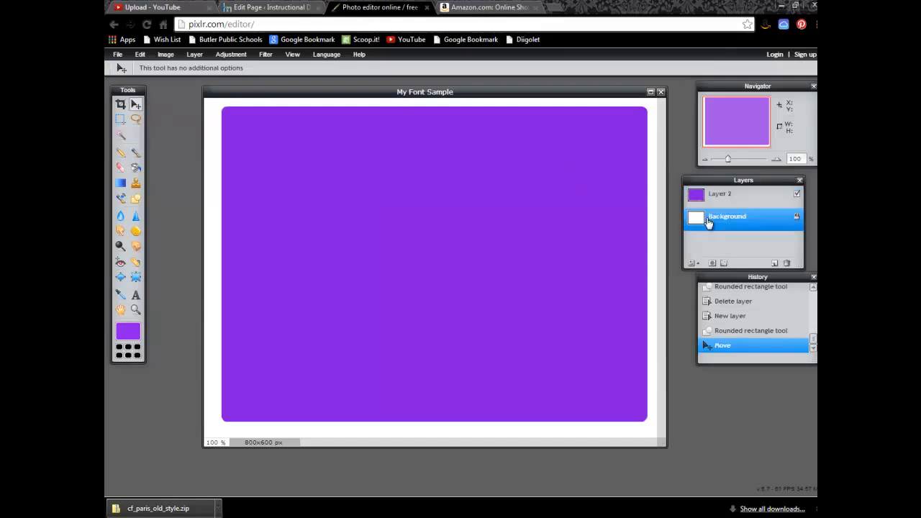
left_click(719, 194)
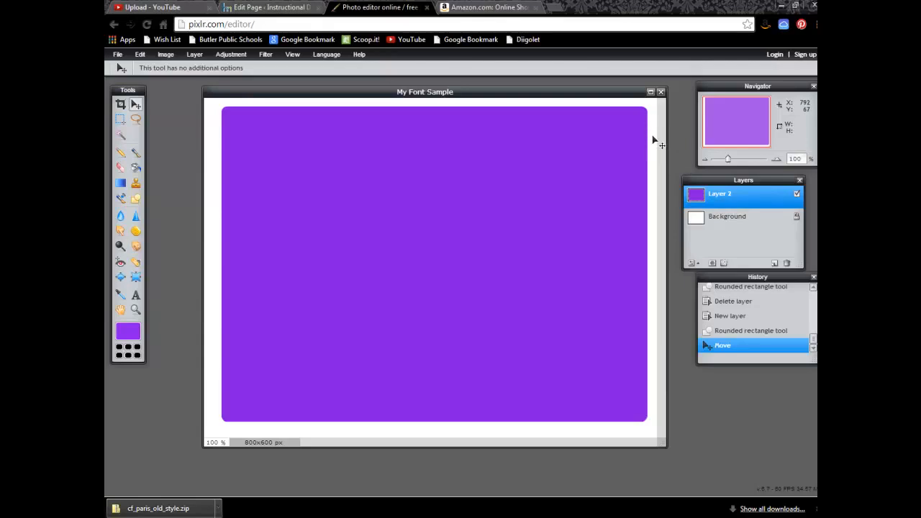
mouse_move(655, 172)
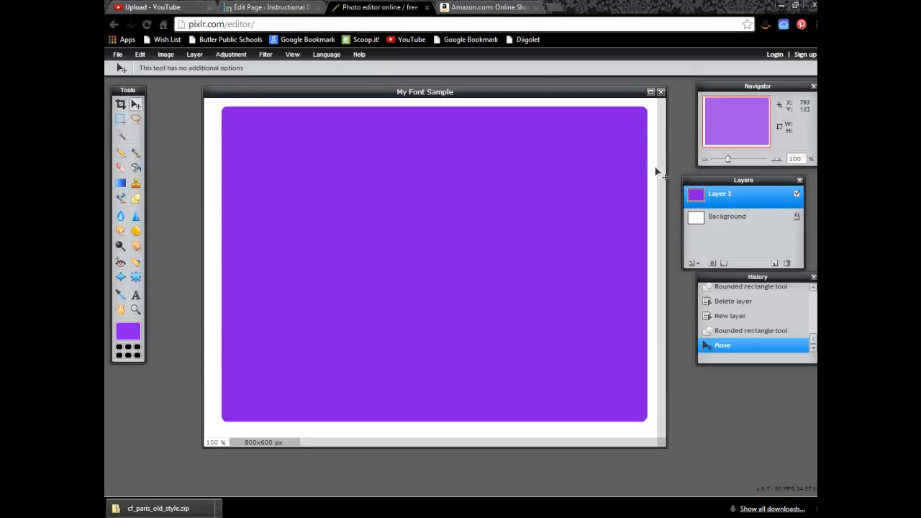
mouse_move(650, 339)
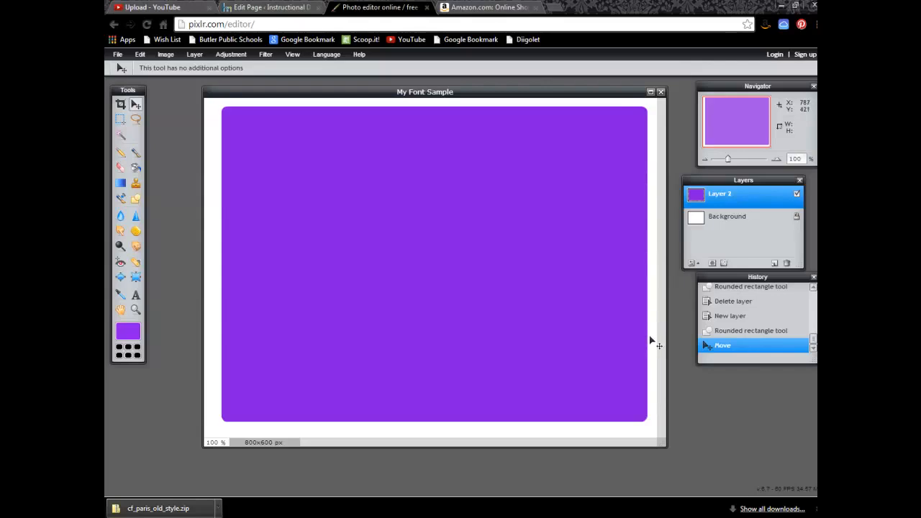
mouse_move(648, 148)
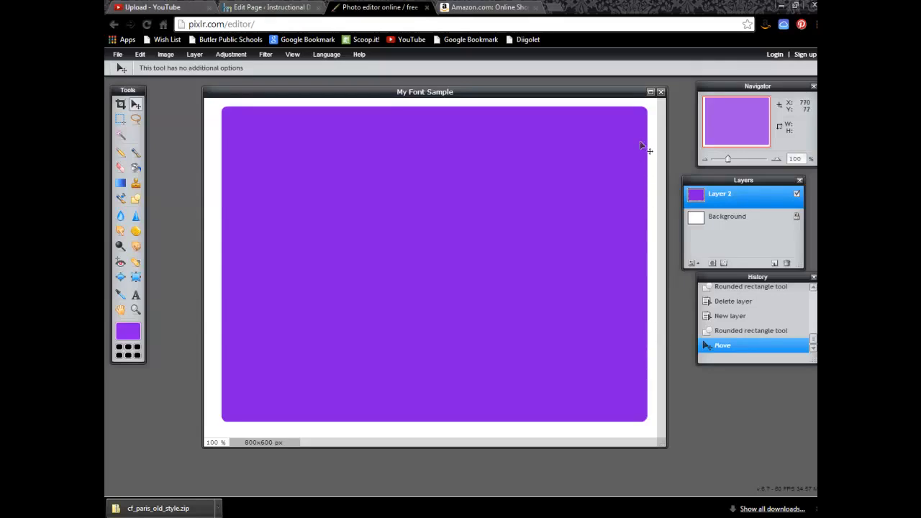
mouse_move(650, 108)
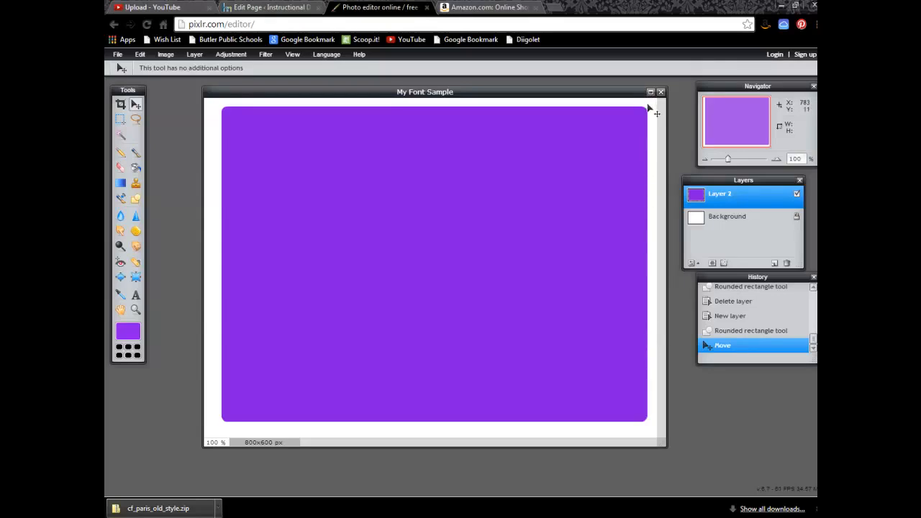
mouse_move(650, 108)
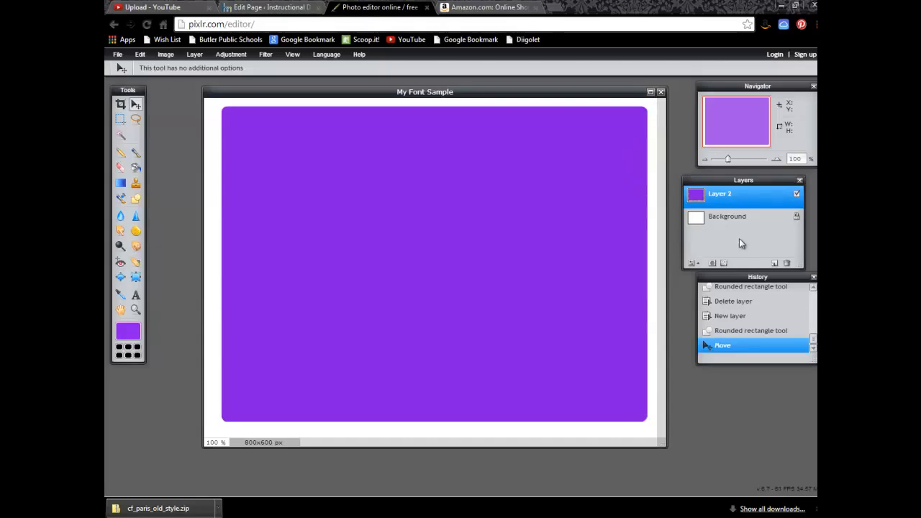
Add an empty Layer 3 above the purple rectangle and choose the Type tool
left_click(774, 261)
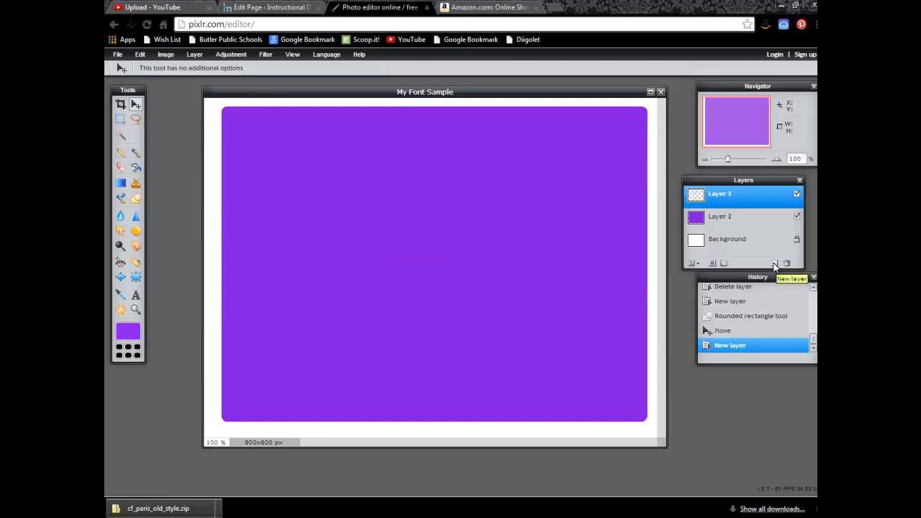
mouse_move(519, 218)
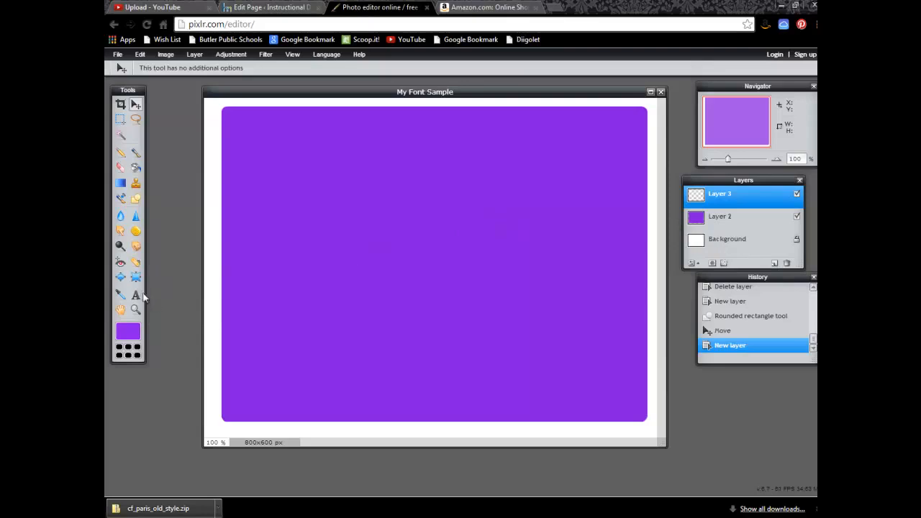
left_click(135, 295)
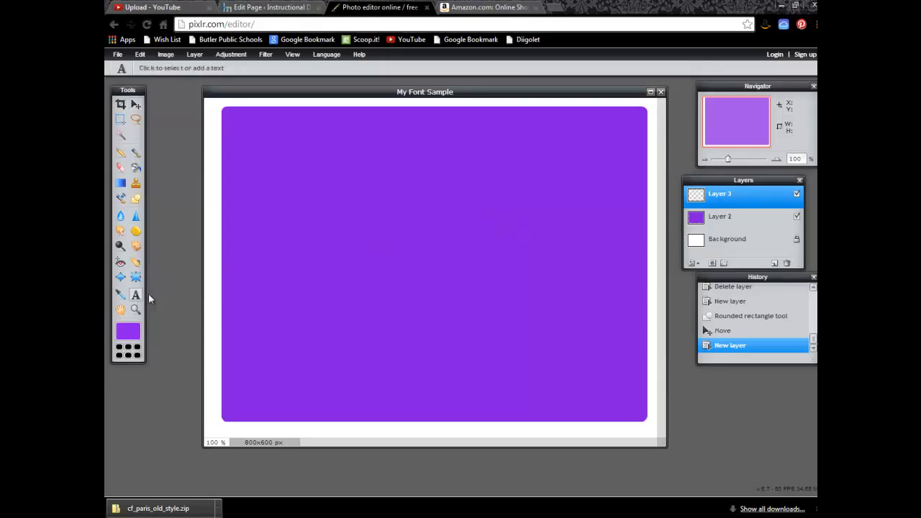
mouse_move(136, 298)
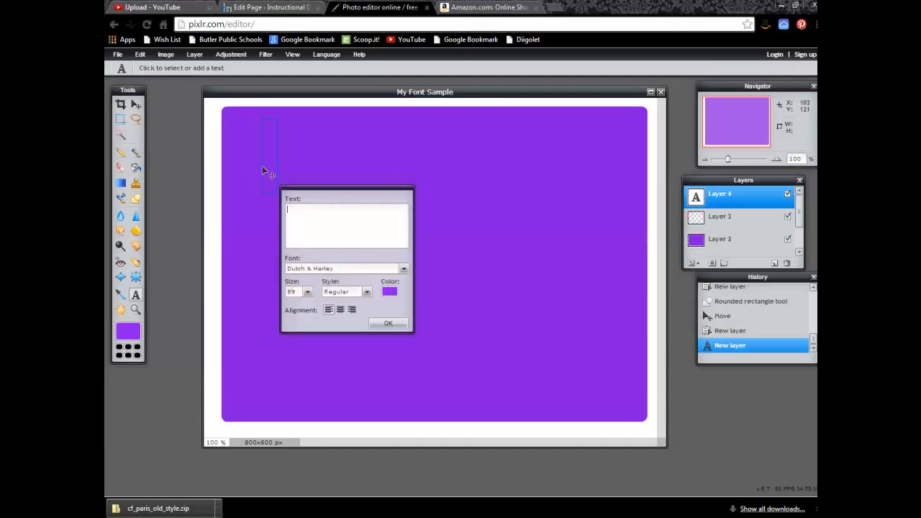
mouse_move(630, 164)
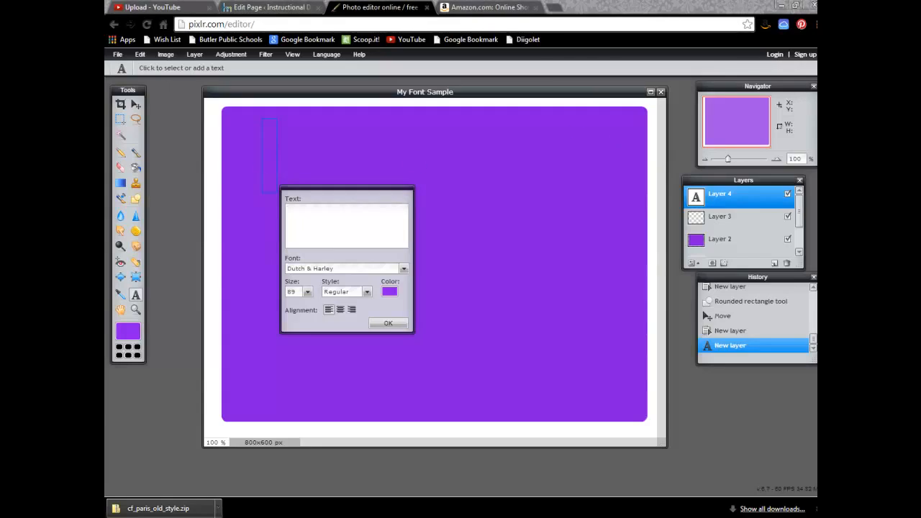
Add the quote 'Be yourself;' as a yellow text layer on the purple rectangle
left_click(346, 223)
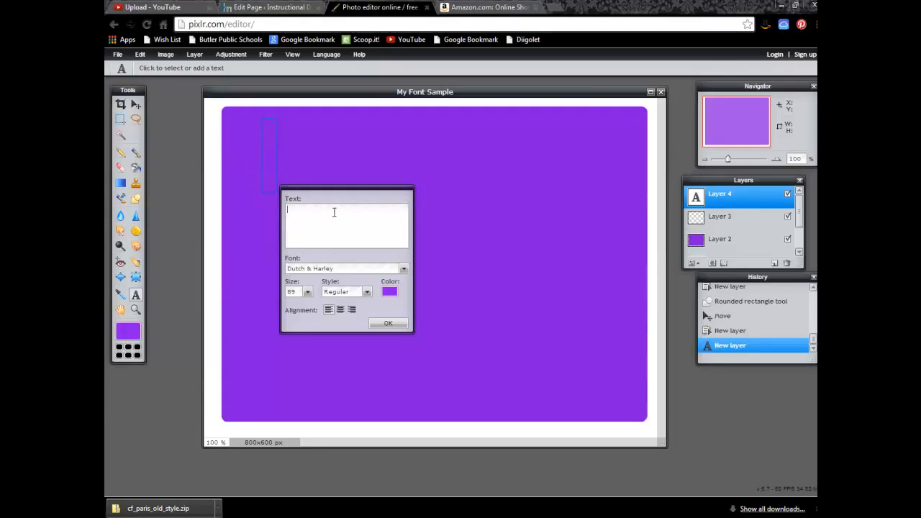
type("\"Be yourself;\"")
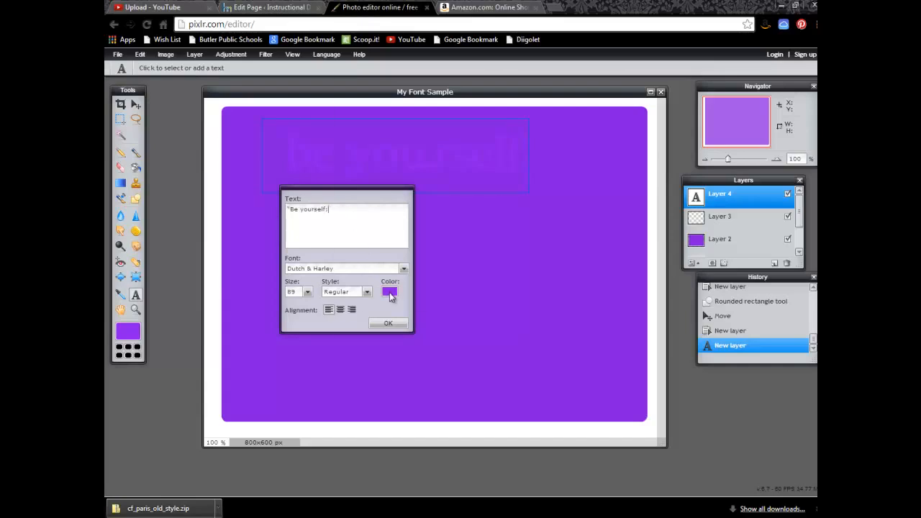
left_click(389, 290)
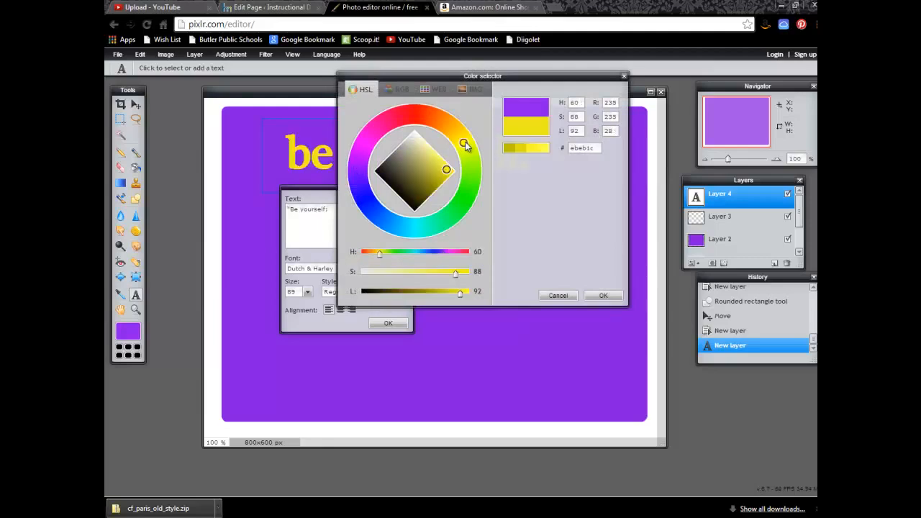
left_click_drag(466, 144, 462, 141)
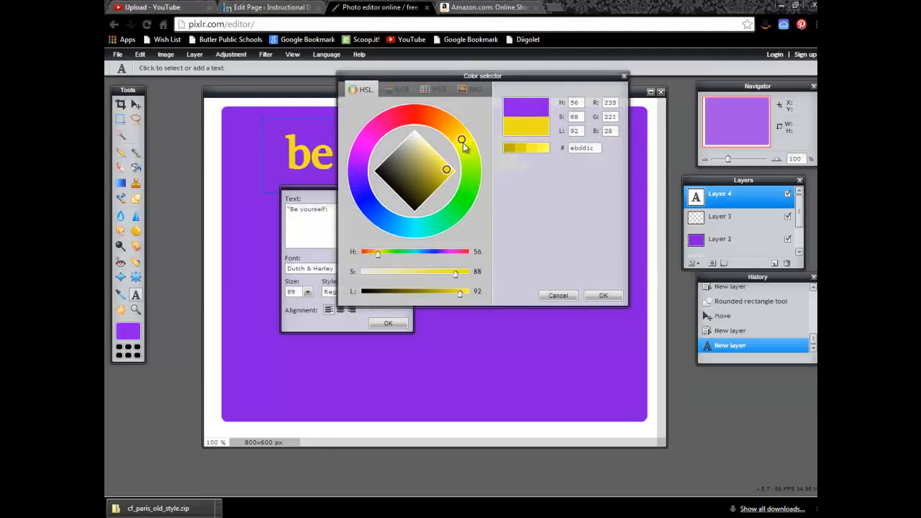
mouse_move(601, 297)
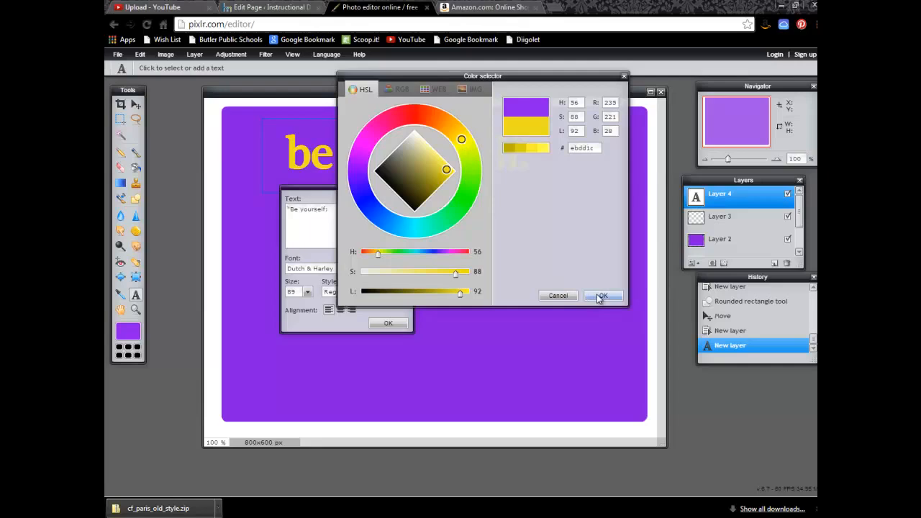
left_click(604, 297)
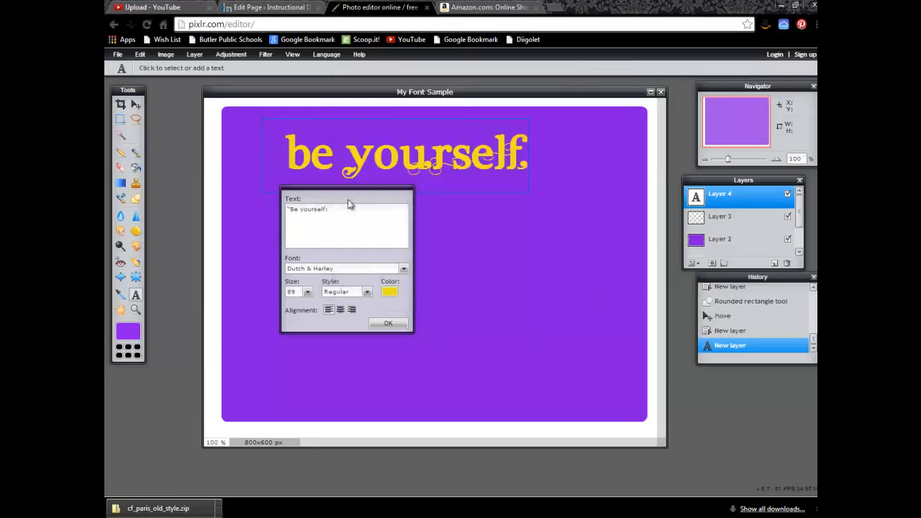
mouse_move(297, 273)
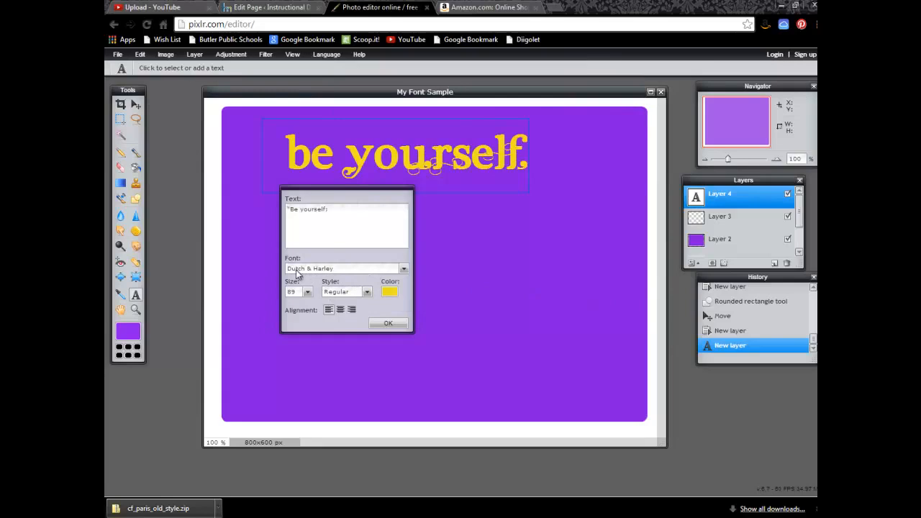
mouse_move(376, 276)
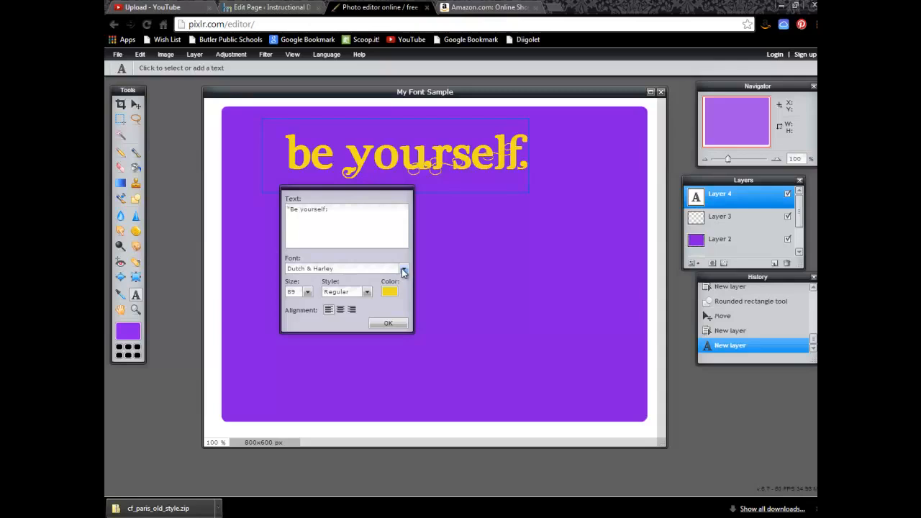
left_click(389, 322)
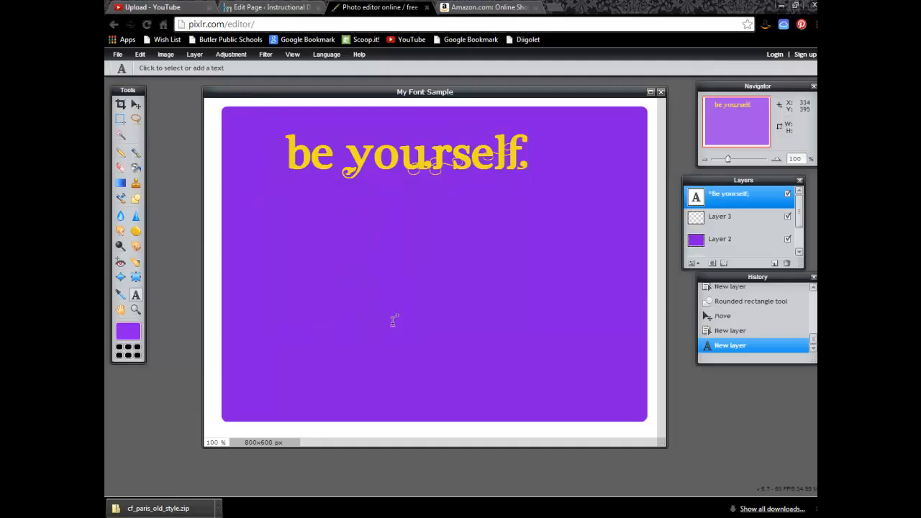
mouse_move(290, 155)
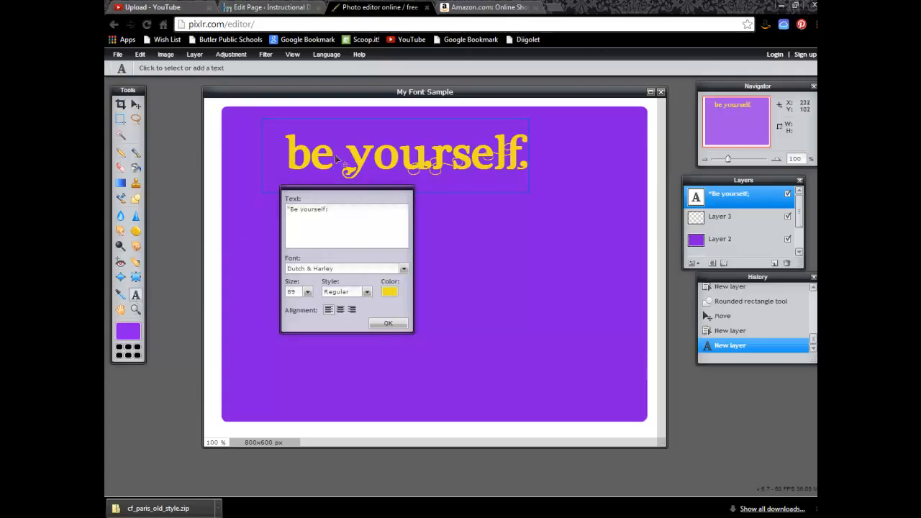
Shift the yellow quote left with the Move tool and ready a second text layer on Layer 3
left_click(388, 322)
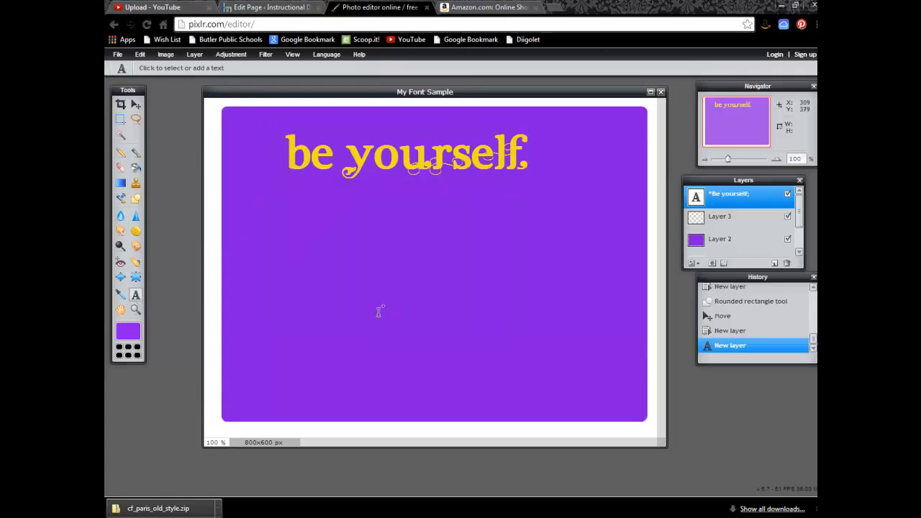
left_click(121, 105)
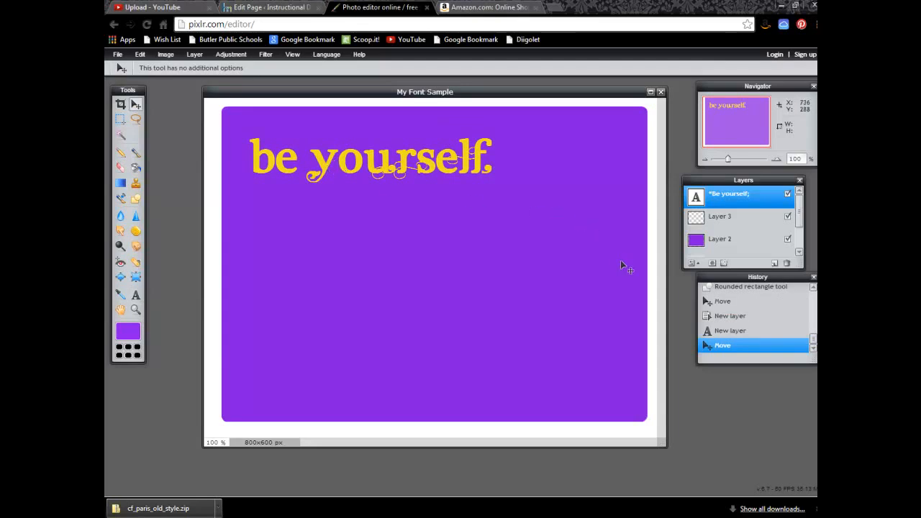
mouse_move(653, 285)
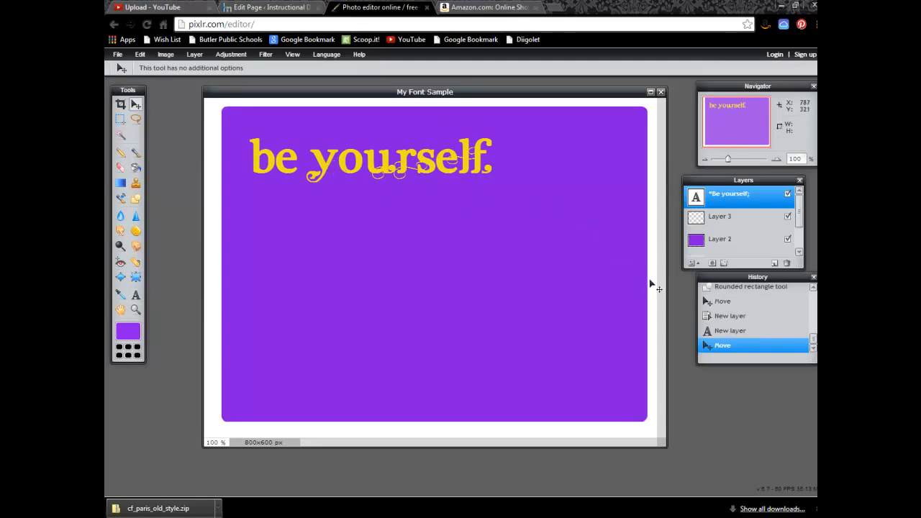
mouse_move(800, 208)
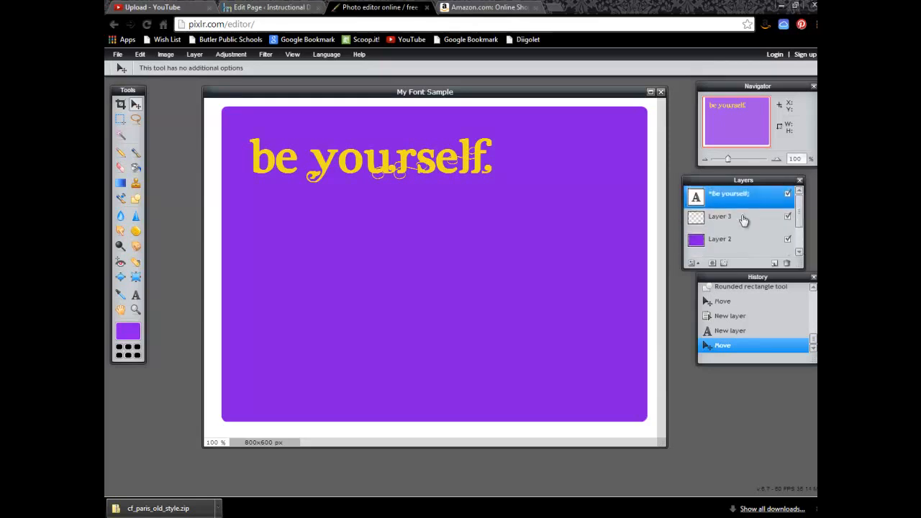
left_click(719, 216)
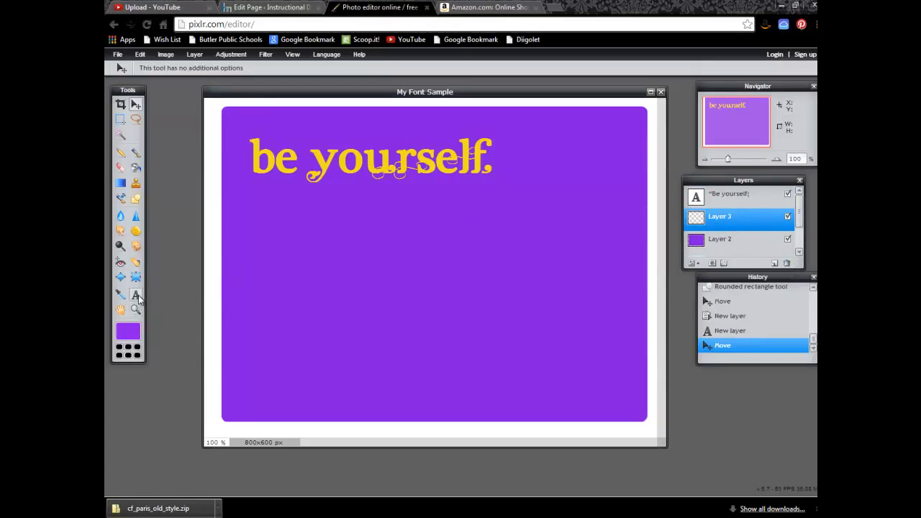
left_click(135, 295)
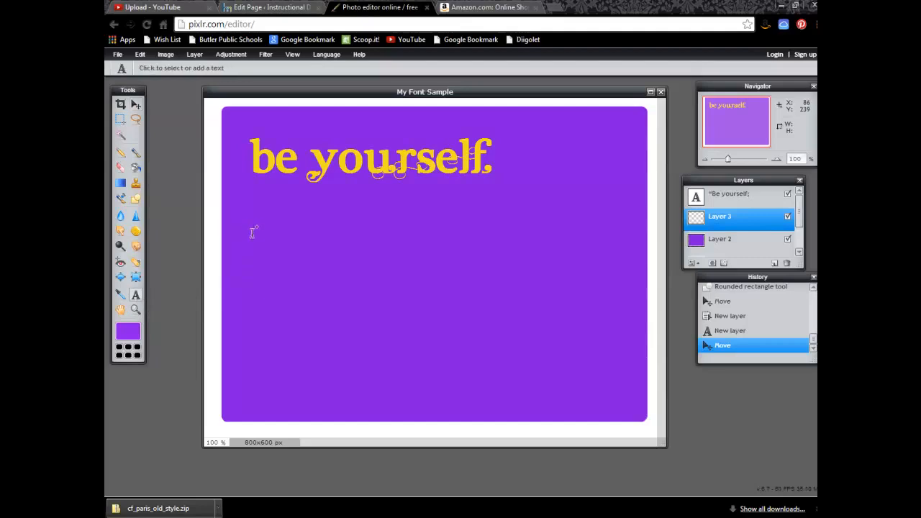
mouse_move(268, 223)
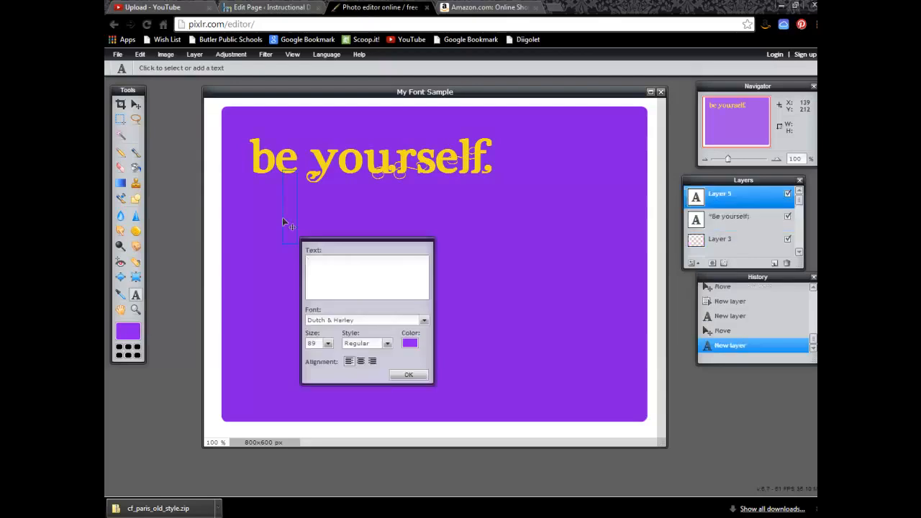
Add a second text line below the quote reading "everyone else is already taken."
left_click(367, 276)
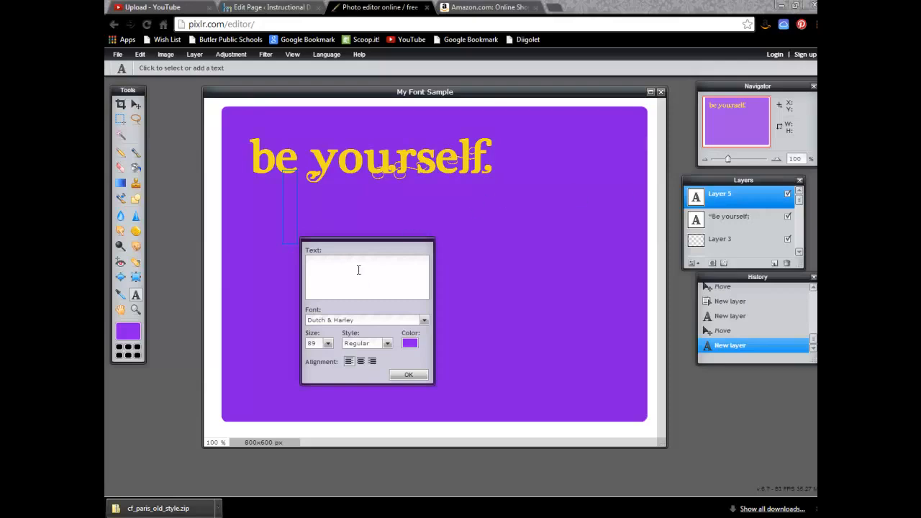
type("everyone else is already taken.\"")
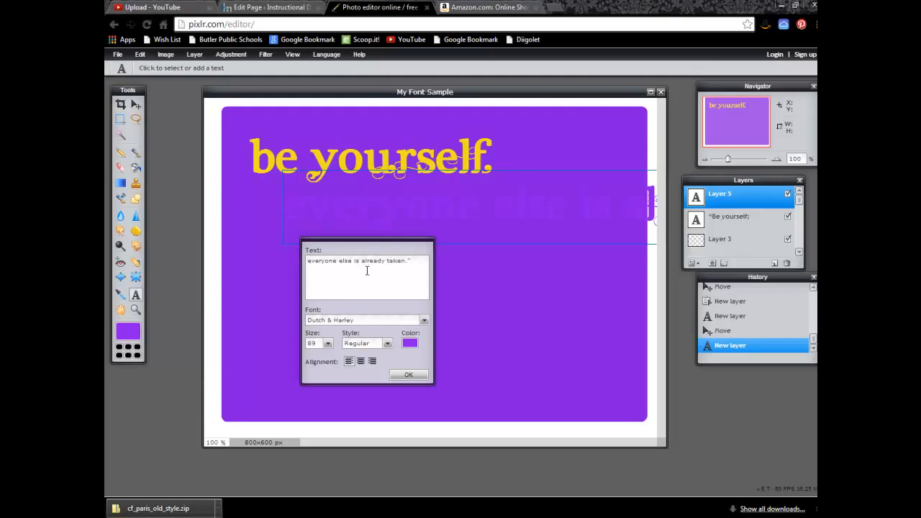
mouse_move(382, 322)
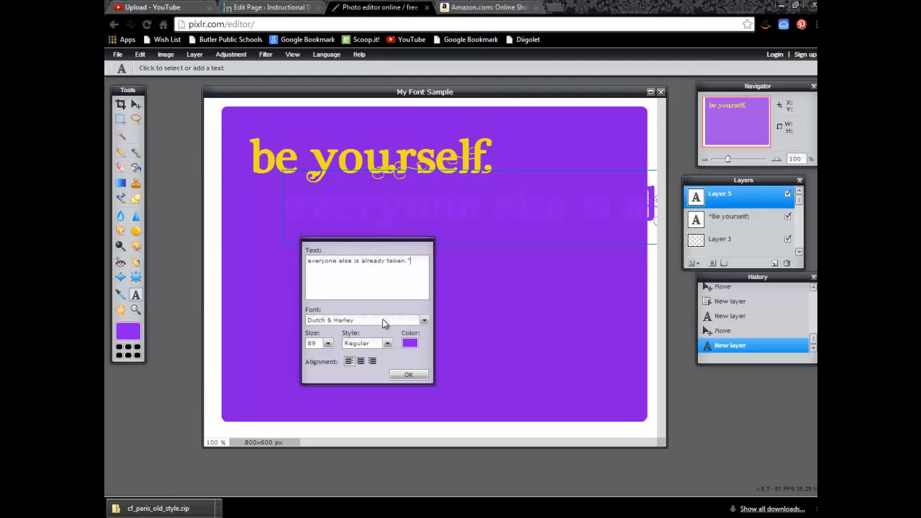
Keep the Dutch & Harley font for the quote line and recolour it yellow
left_click(422, 319)
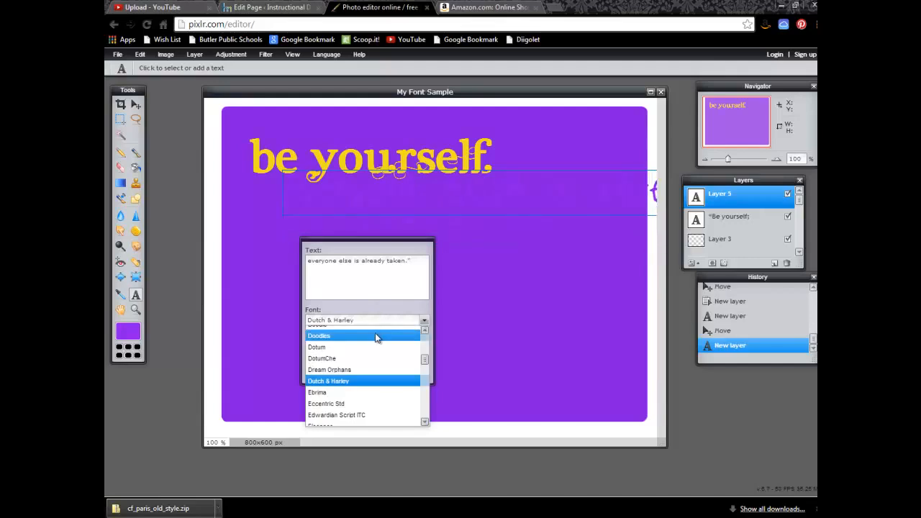
left_click(328, 380)
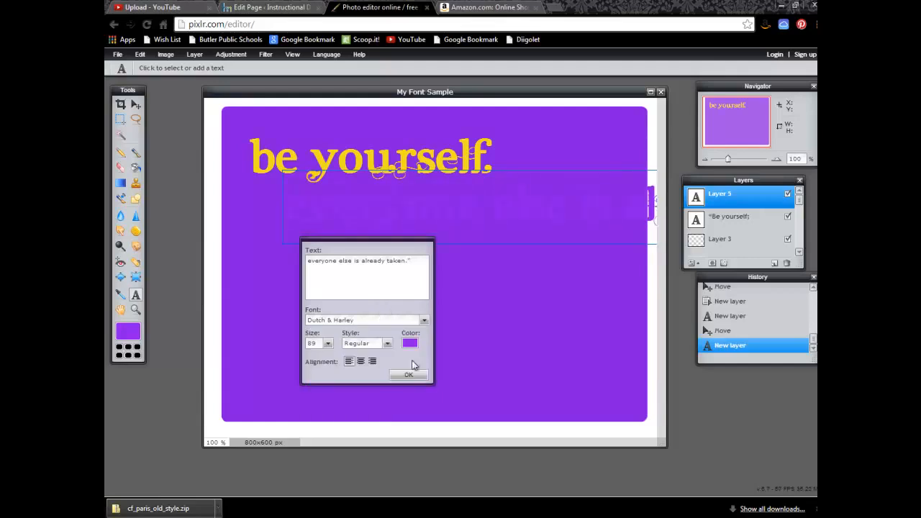
left_click(408, 343)
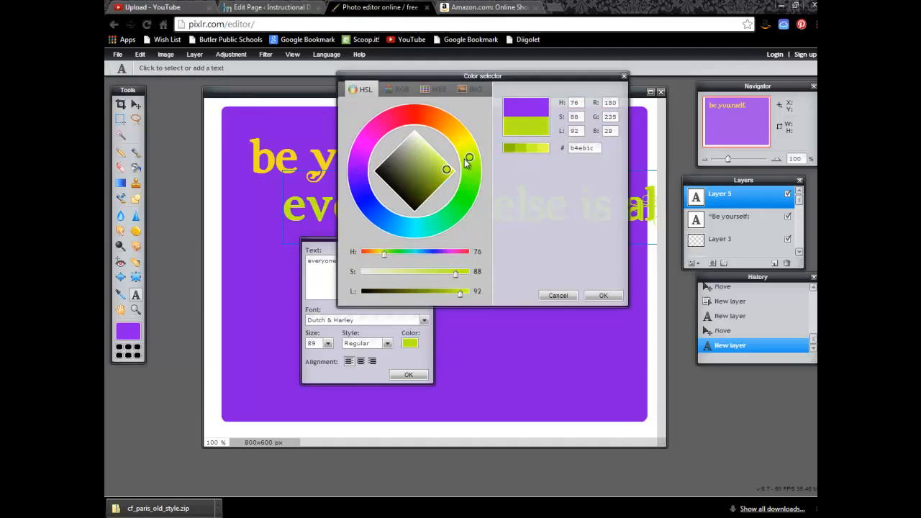
mouse_move(468, 172)
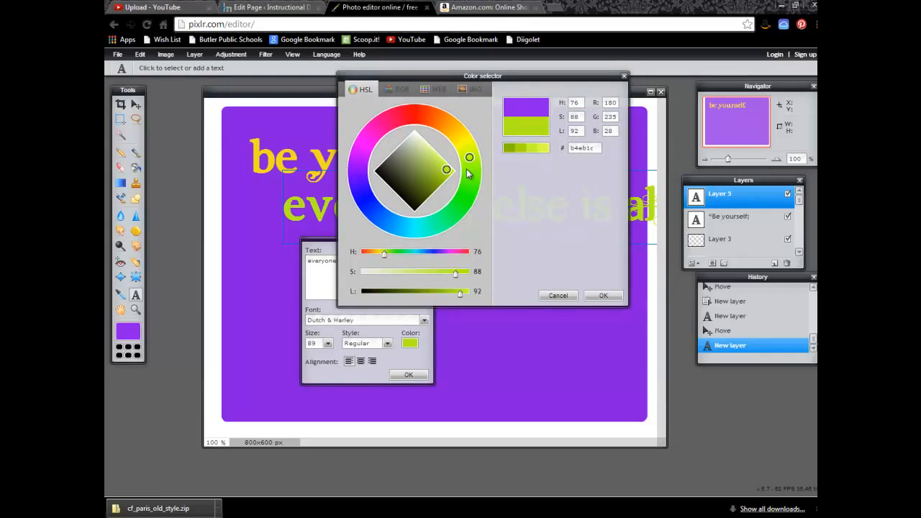
left_click(602, 295)
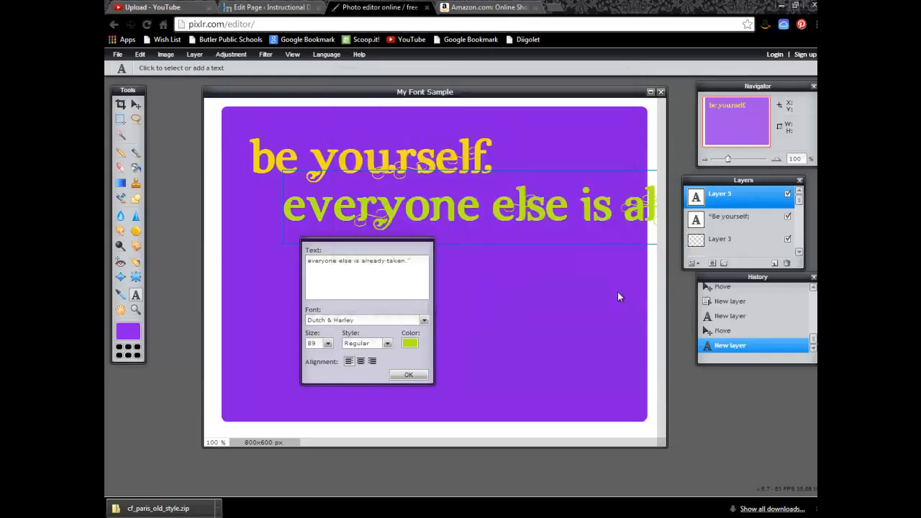
mouse_move(305, 358)
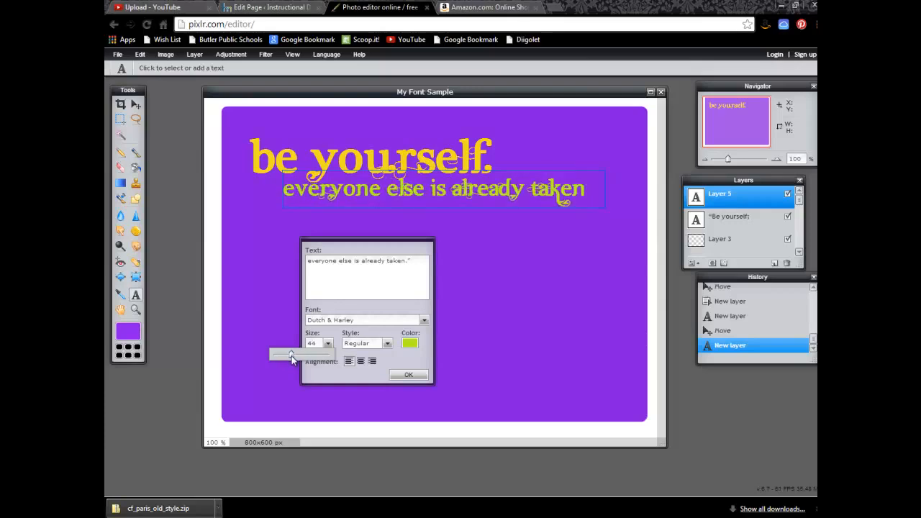
mouse_move(394, 323)
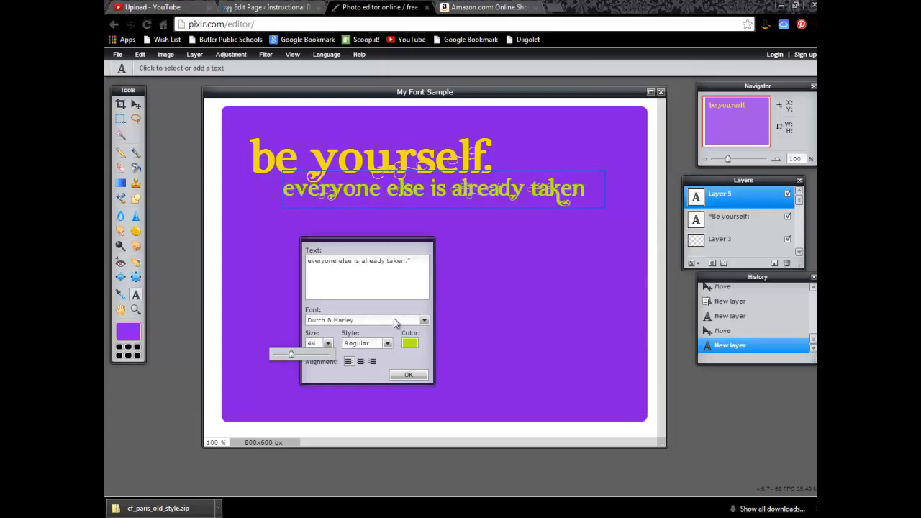
Switch the quote line to Candara at size 44 and commit the text layer
left_click(423, 319)
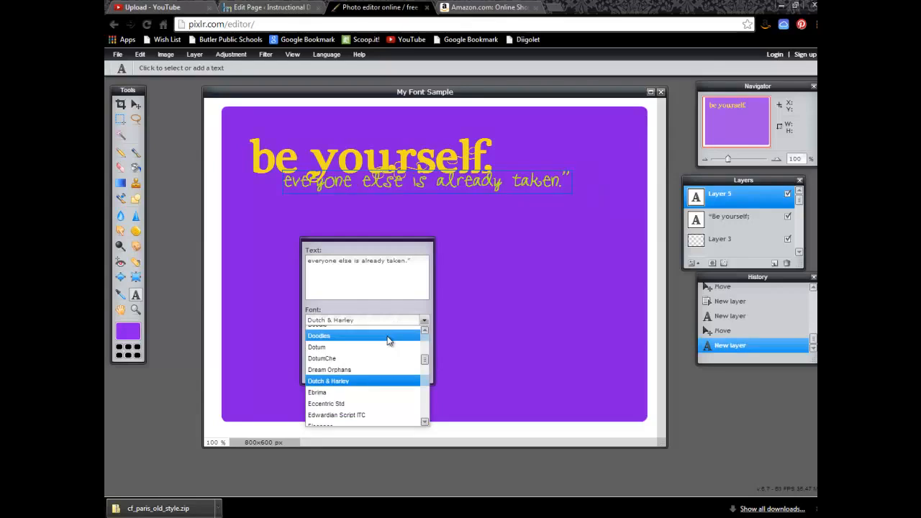
mouse_move(381, 358)
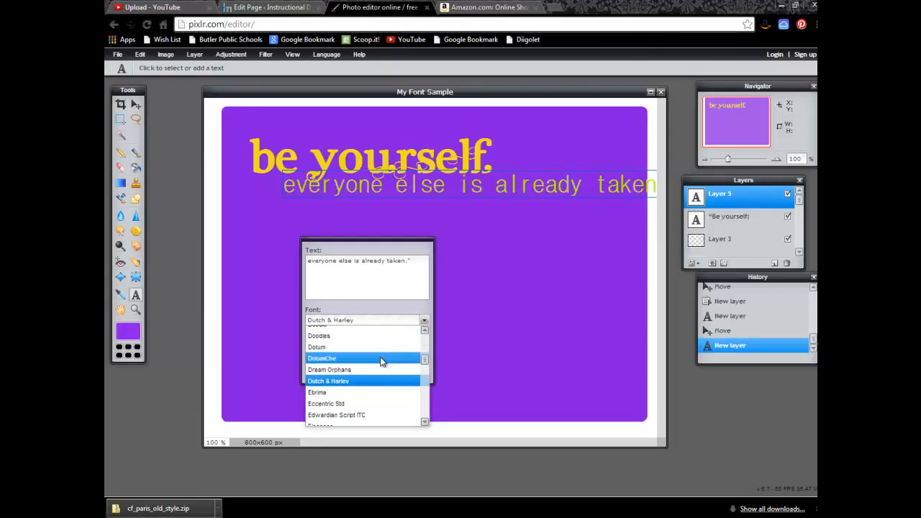
mouse_move(380, 367)
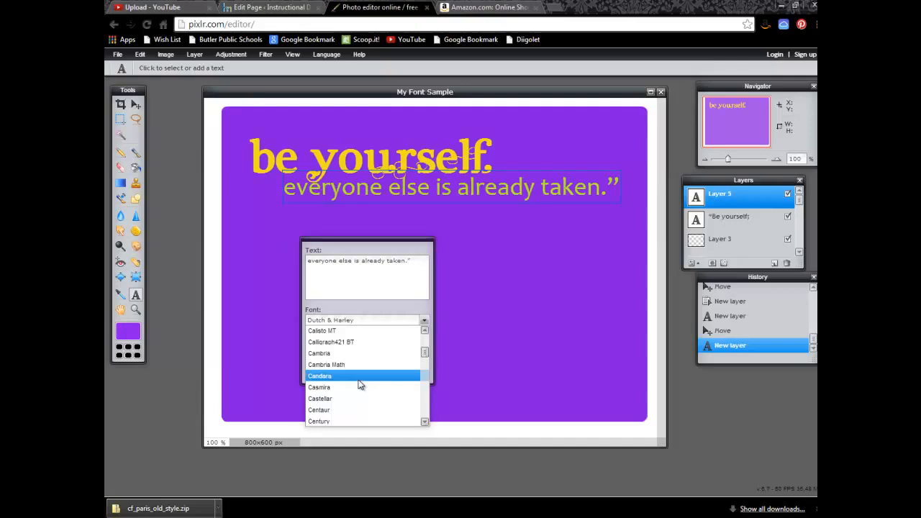
mouse_move(359, 381)
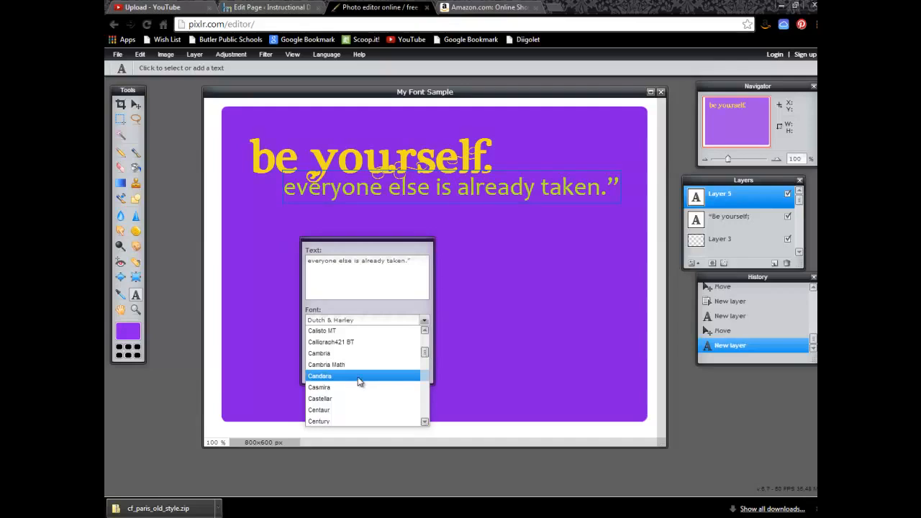
mouse_move(355, 379)
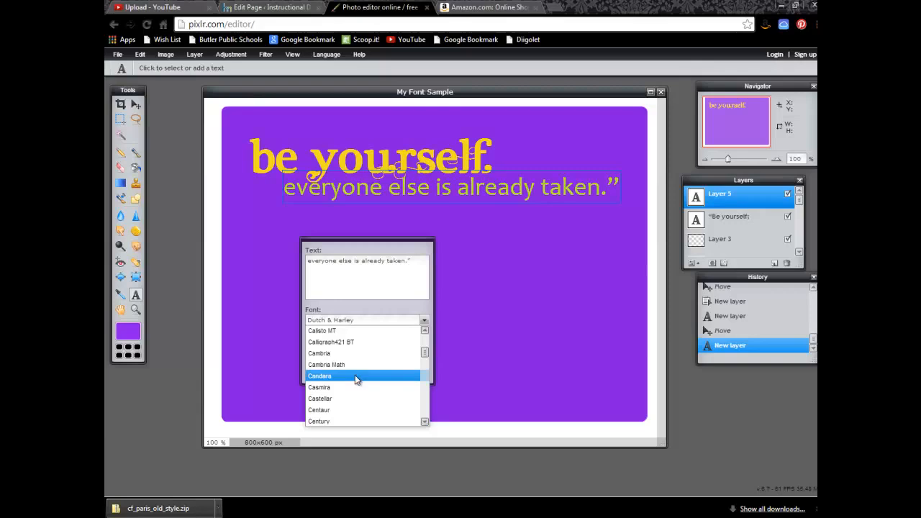
left_click(320, 375)
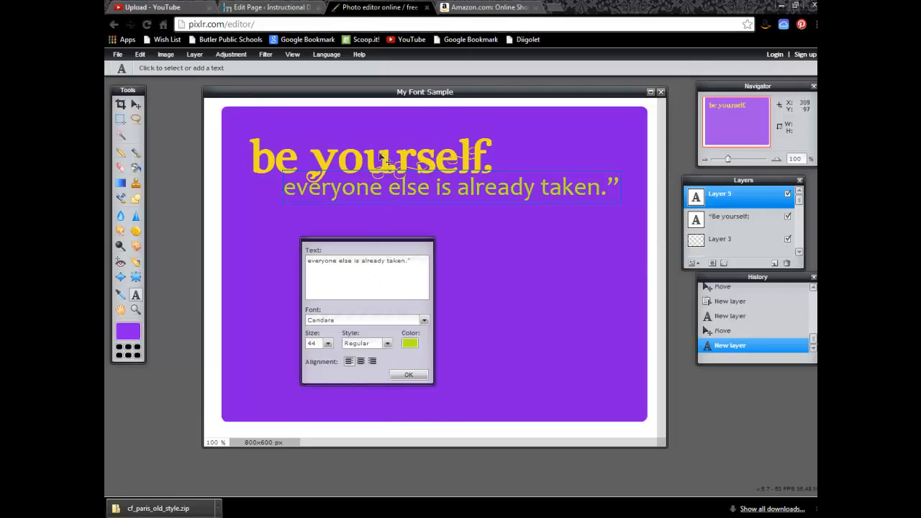
mouse_move(396, 179)
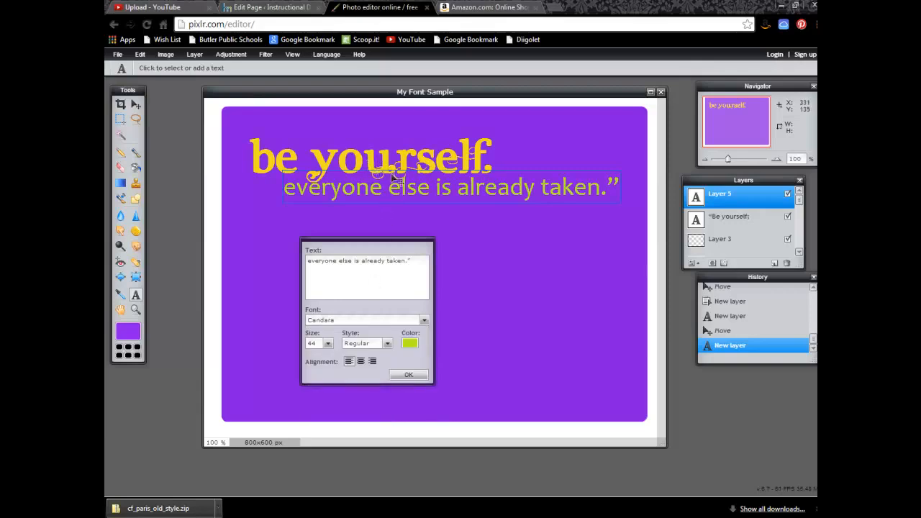
left_click(408, 374)
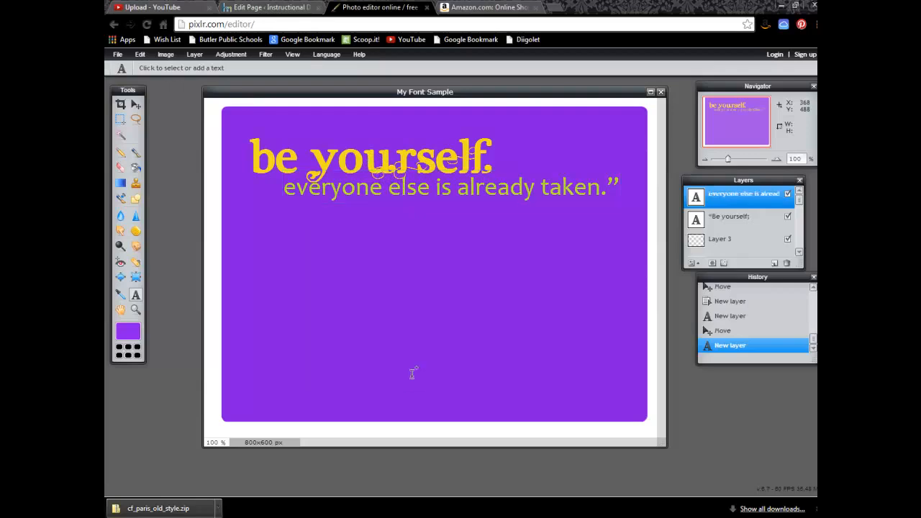
mouse_move(409, 322)
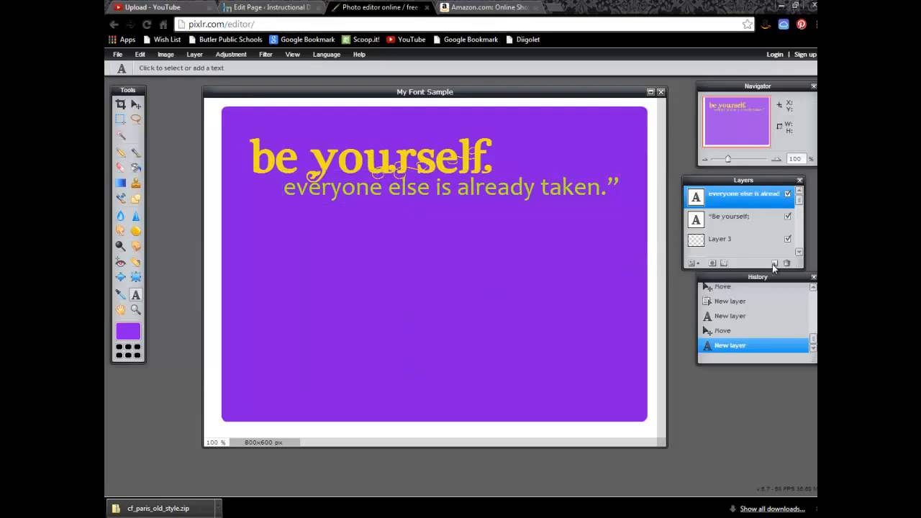
On a new layer, start a text box below the quote reading ~ Oscar Wilde
left_click(774, 262)
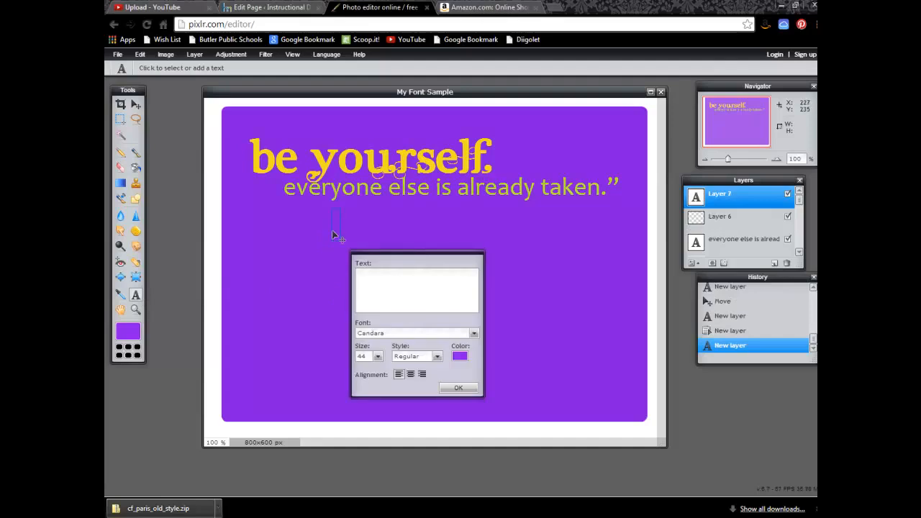
left_click(416, 288)
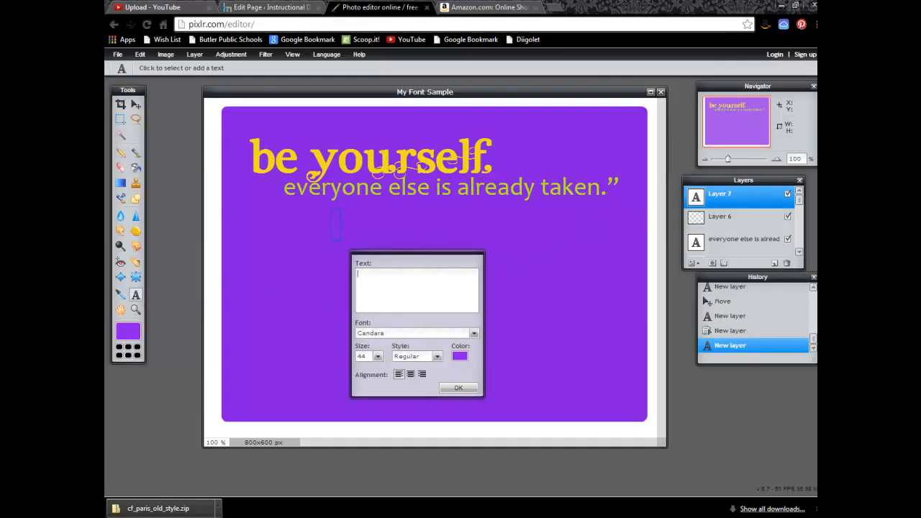
left_click(416, 287)
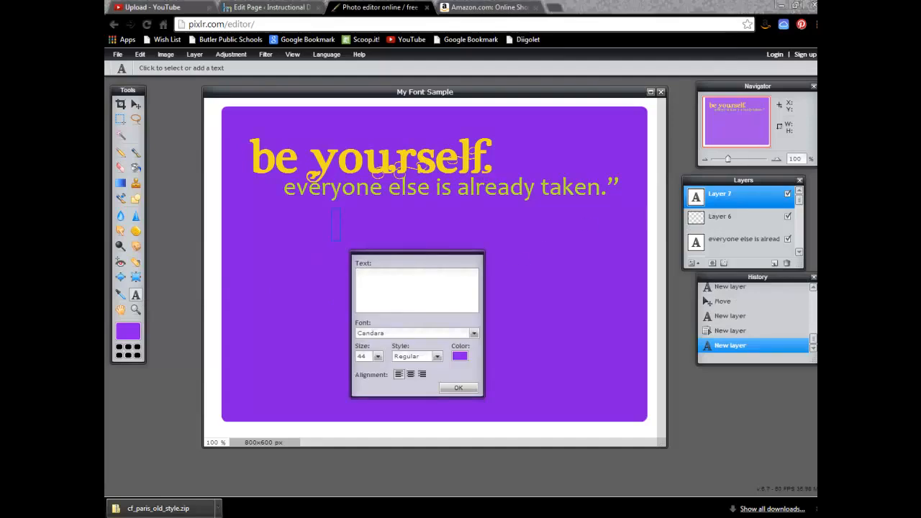
left_click(416, 288)
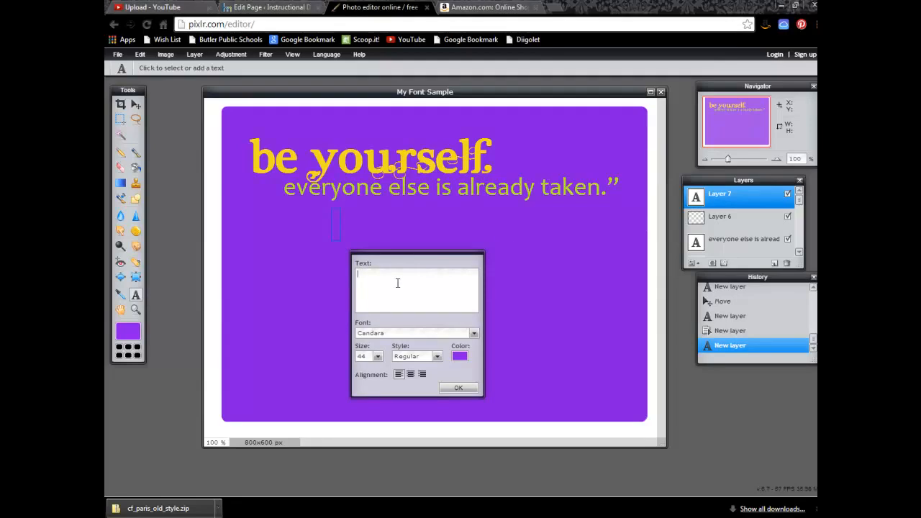
type("Oscar Wilde")
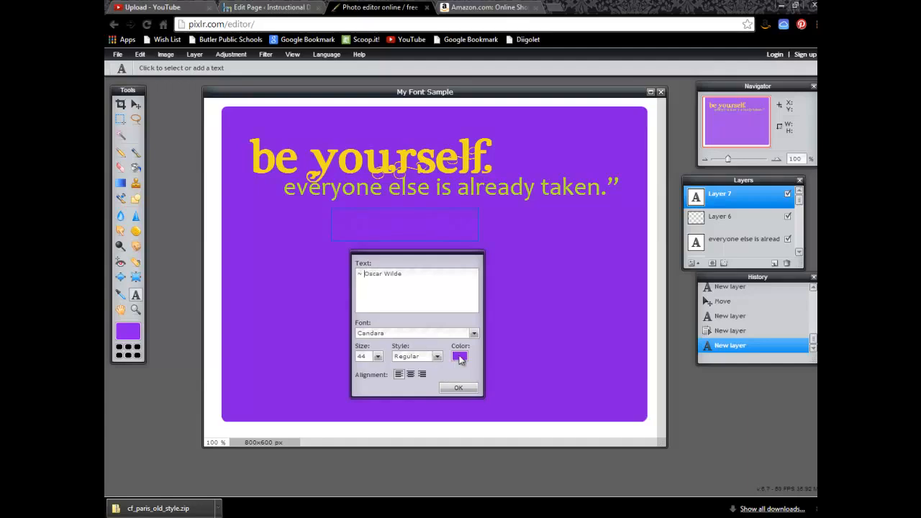
Colour the author line light purple
left_click(459, 357)
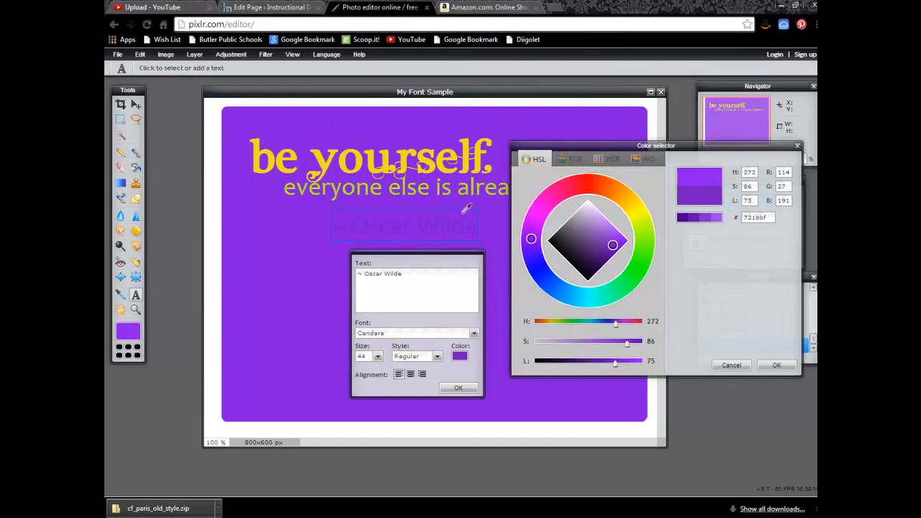
mouse_move(598, 239)
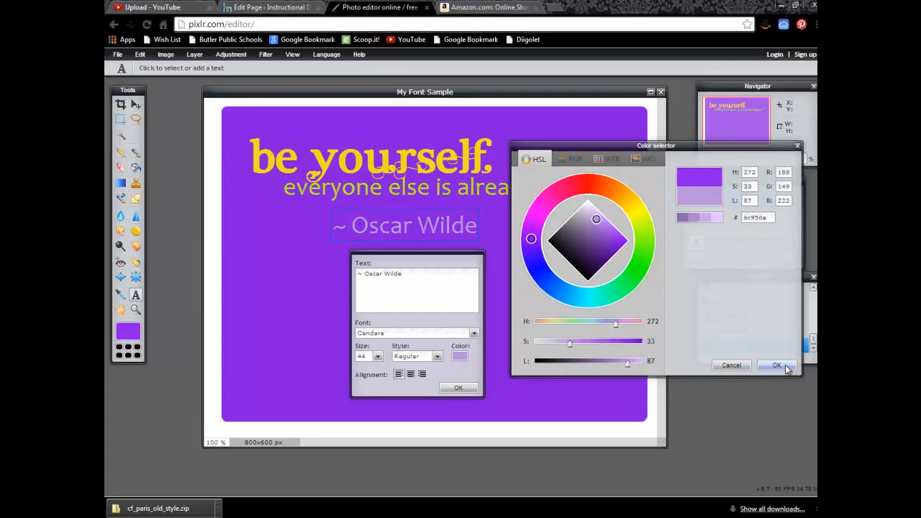
left_click(775, 365)
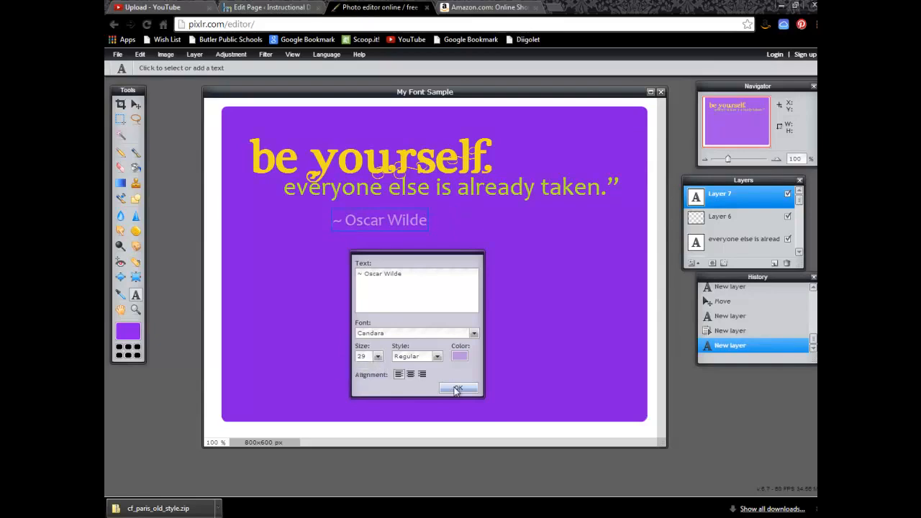
Commit the author line and move it under the right end of the quote
left_click(457, 388)
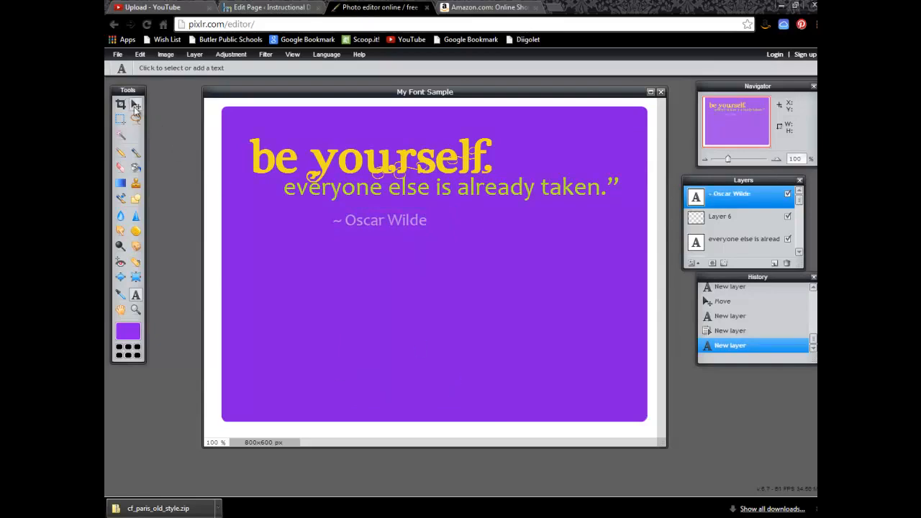
left_click(136, 104)
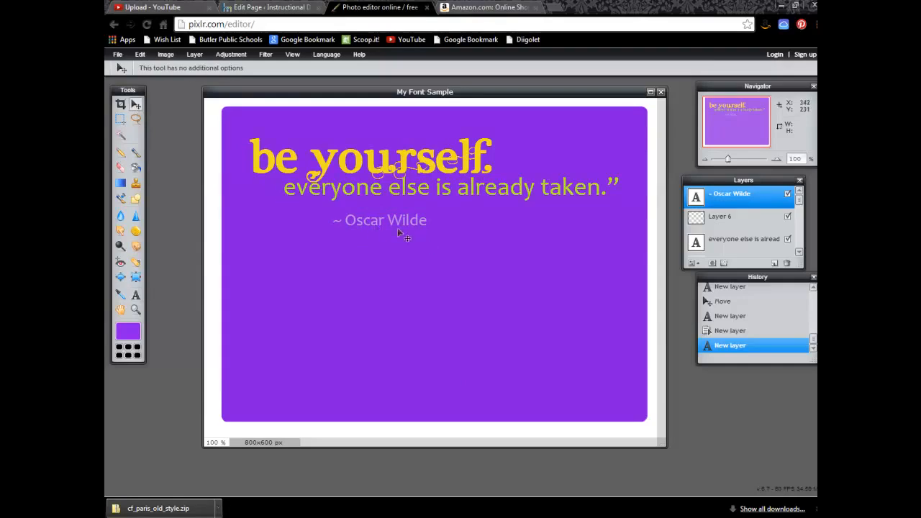
left_click_drag(385, 219, 544, 210)
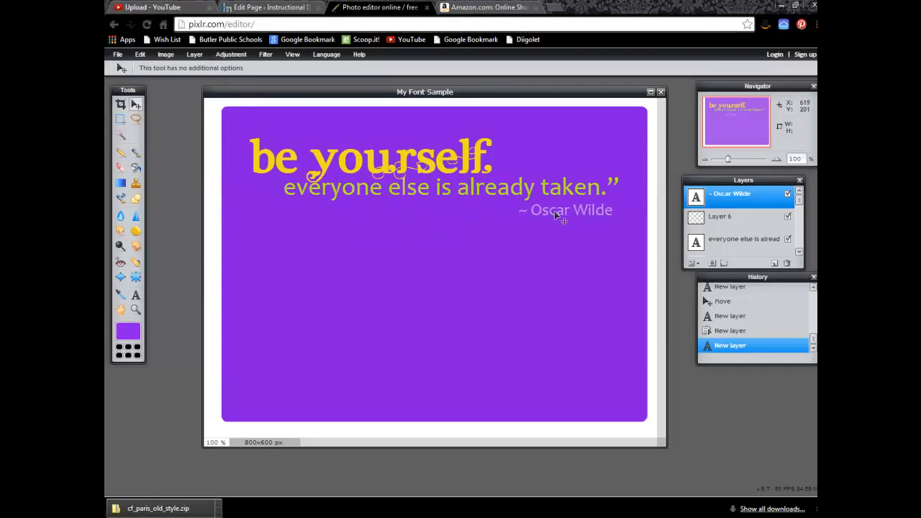
left_click_drag(554, 210, 564, 210)
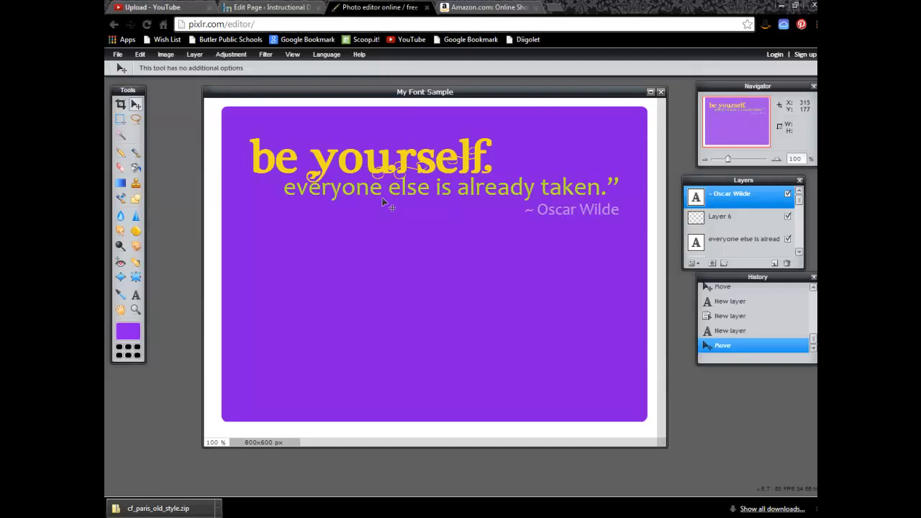
mouse_move(702, 204)
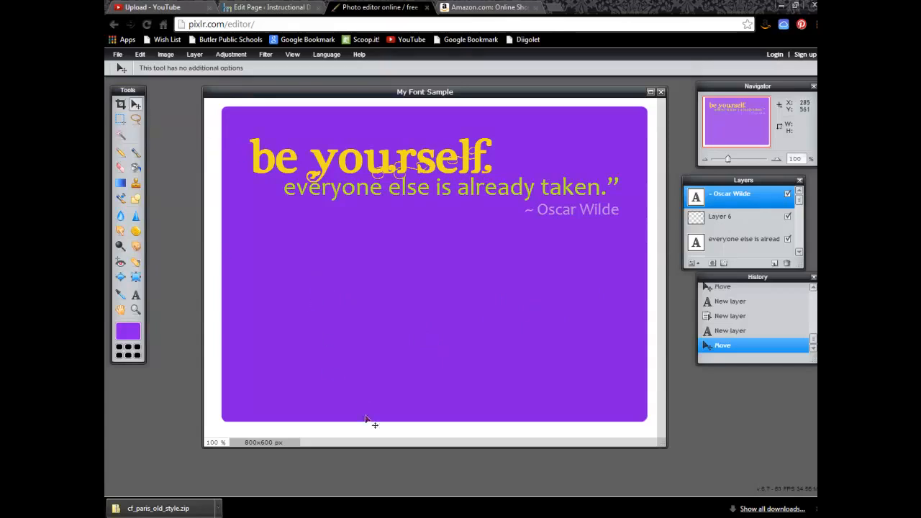
mouse_move(374, 432)
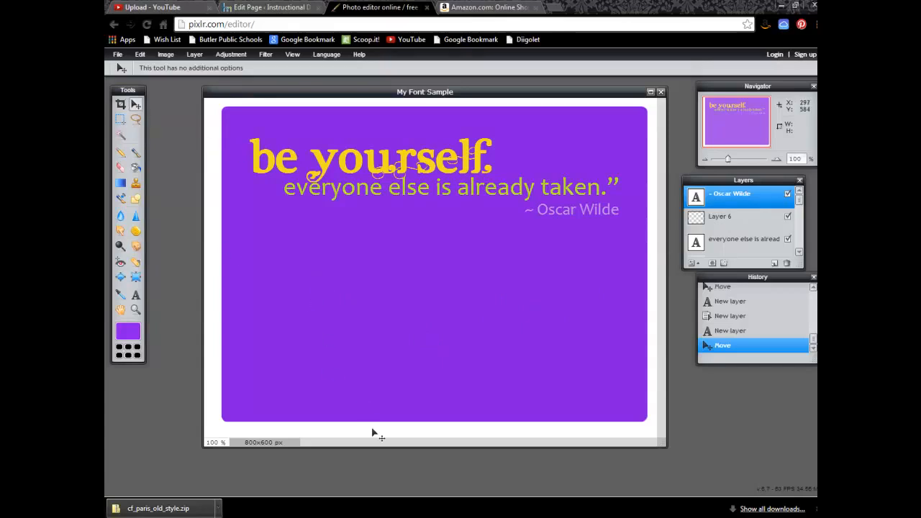
mouse_move(394, 314)
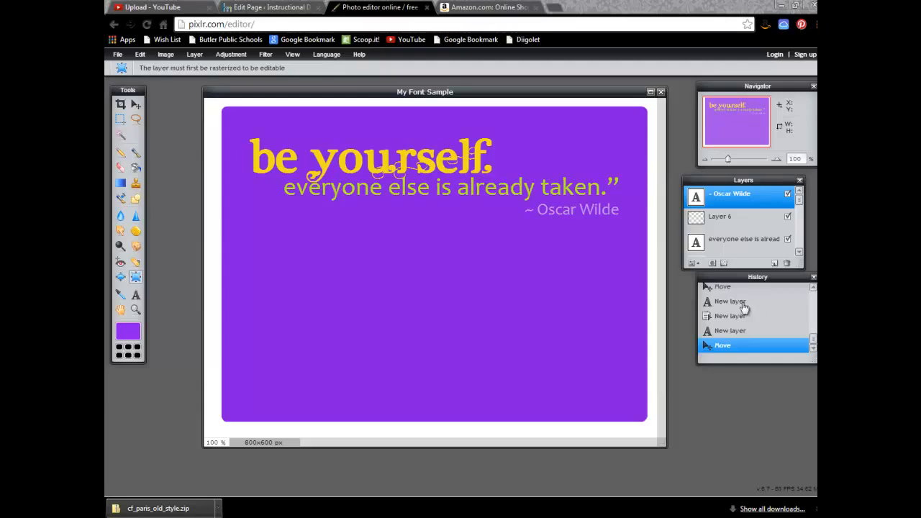
mouse_move(384, 167)
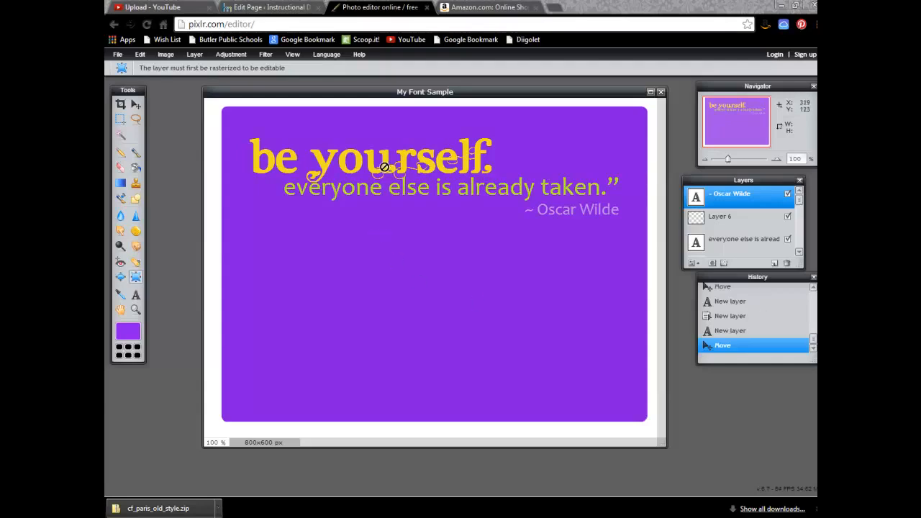
left_click(135, 104)
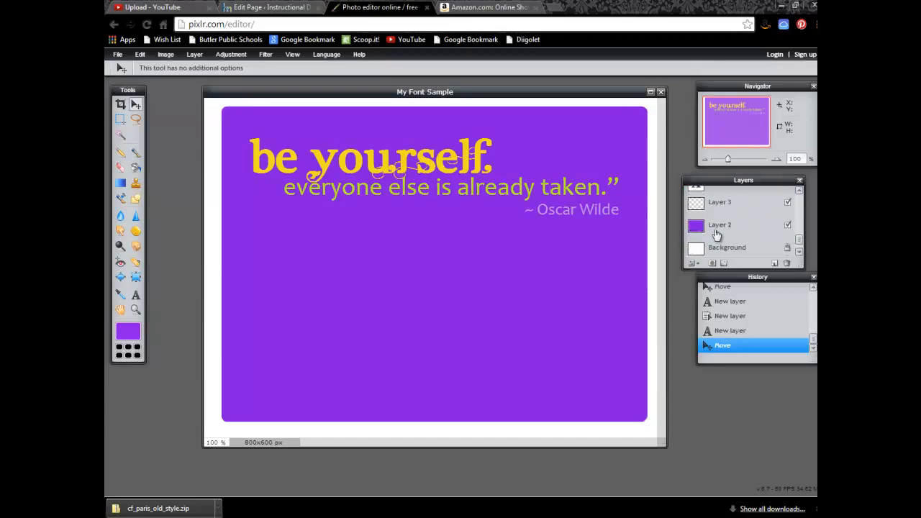
Select the purple rounded rectangle layer (Layer 2) and bring up its layer options
left_click(719, 225)
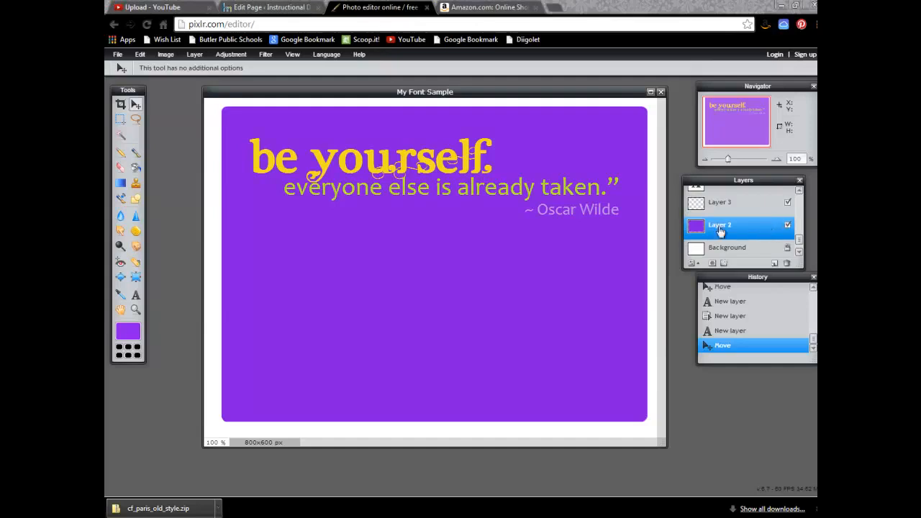
right_click(719, 225)
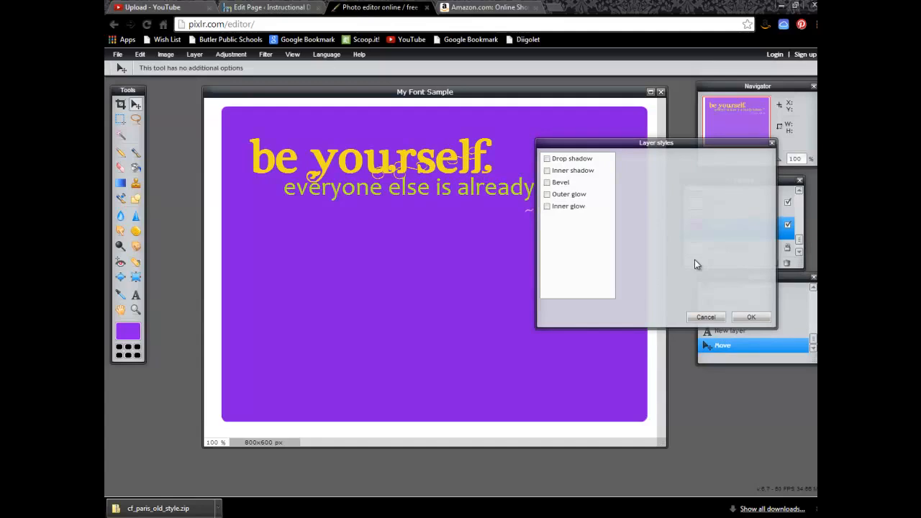
mouse_move(687, 250)
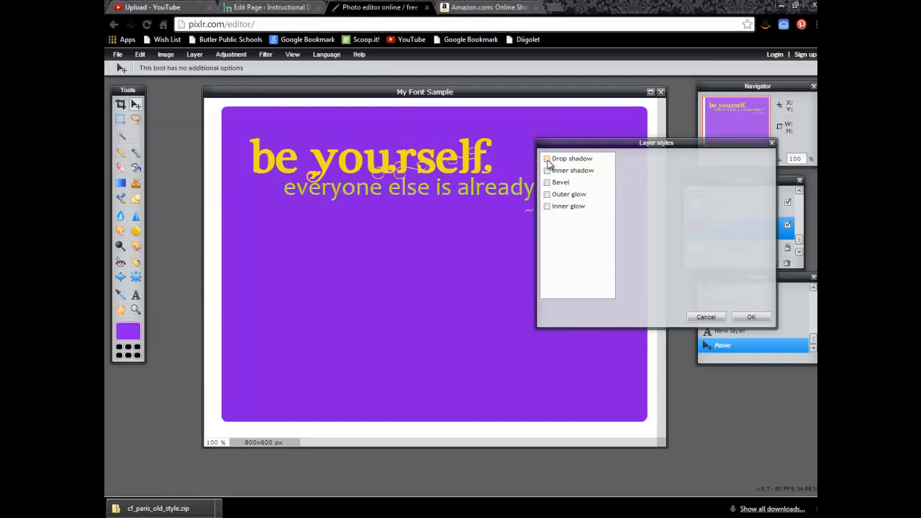
Enable a drop shadow on the purple rectangle and tune its distance and blur size
left_click(547, 159)
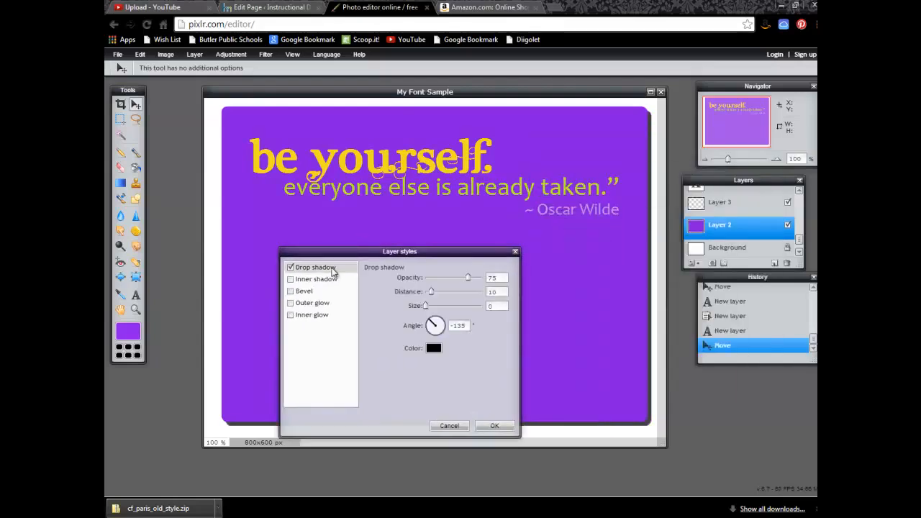
mouse_move(687, 136)
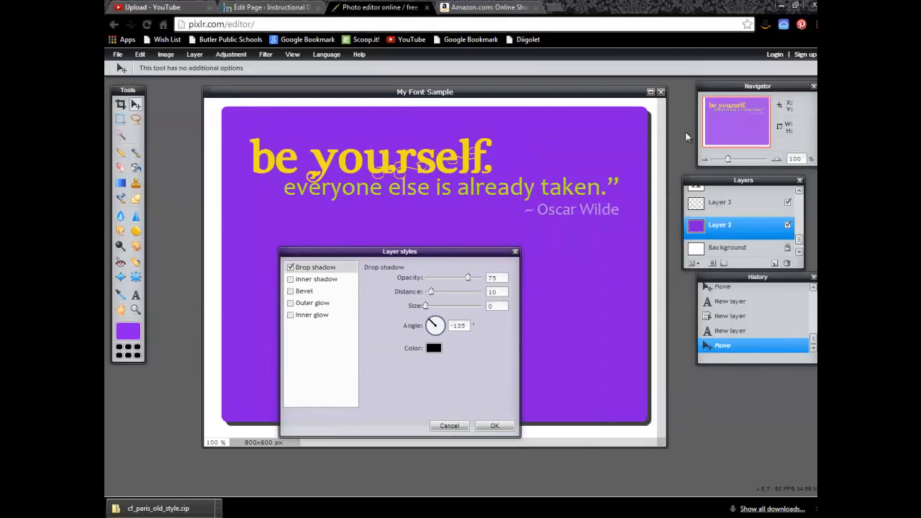
mouse_move(653, 187)
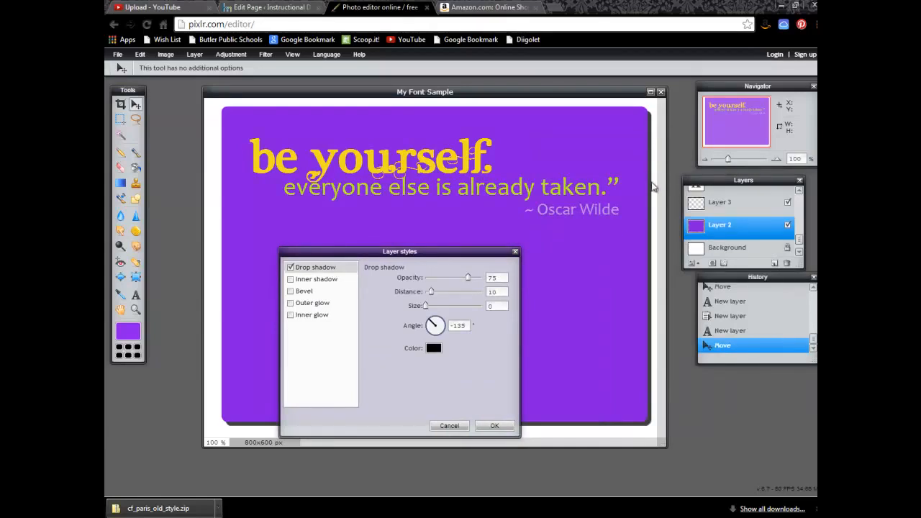
mouse_move(429, 310)
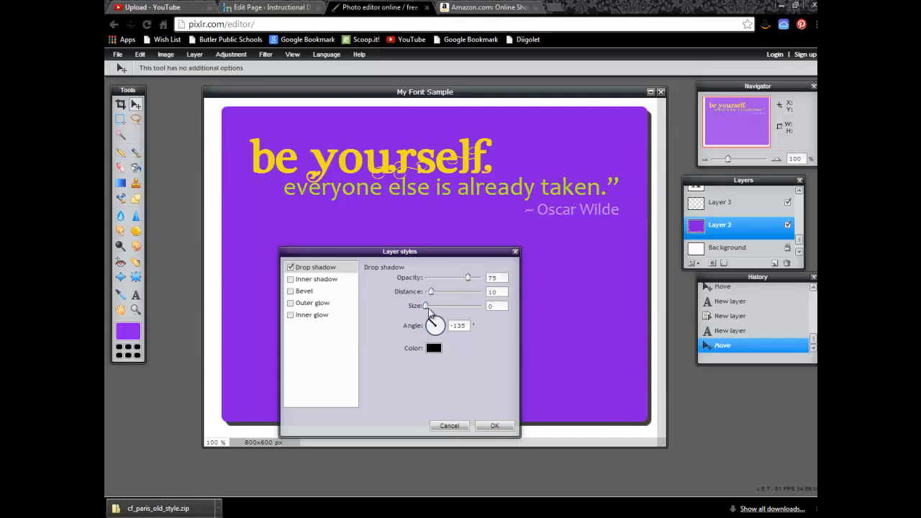
left_click_drag(425, 305, 440, 305)
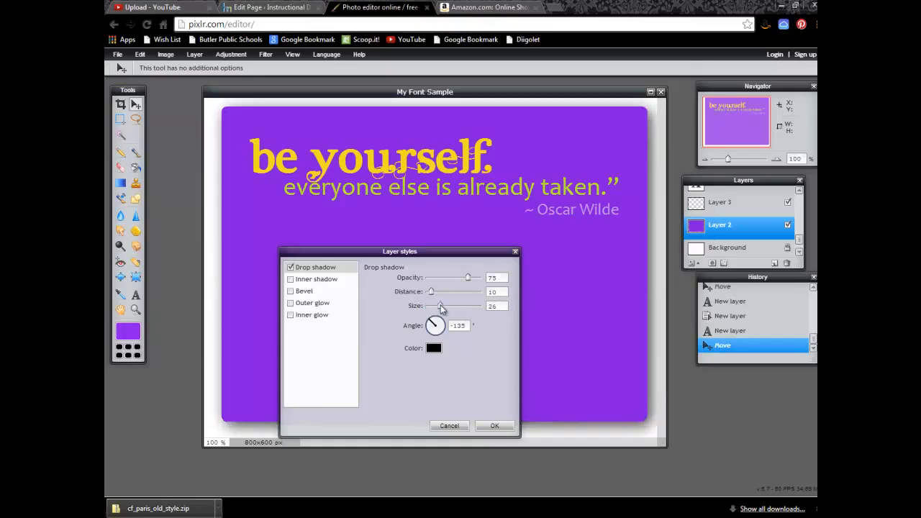
left_click_drag(441, 305, 426, 305)
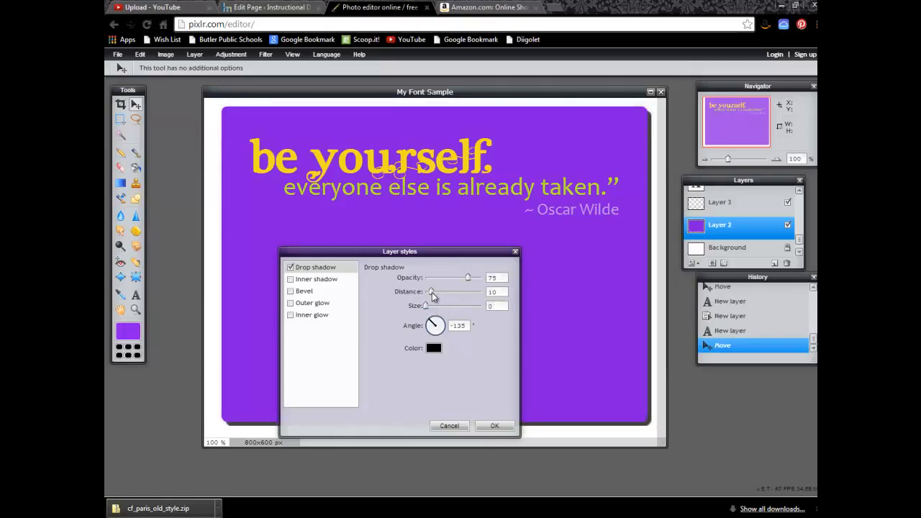
left_click_drag(432, 291, 438, 291)
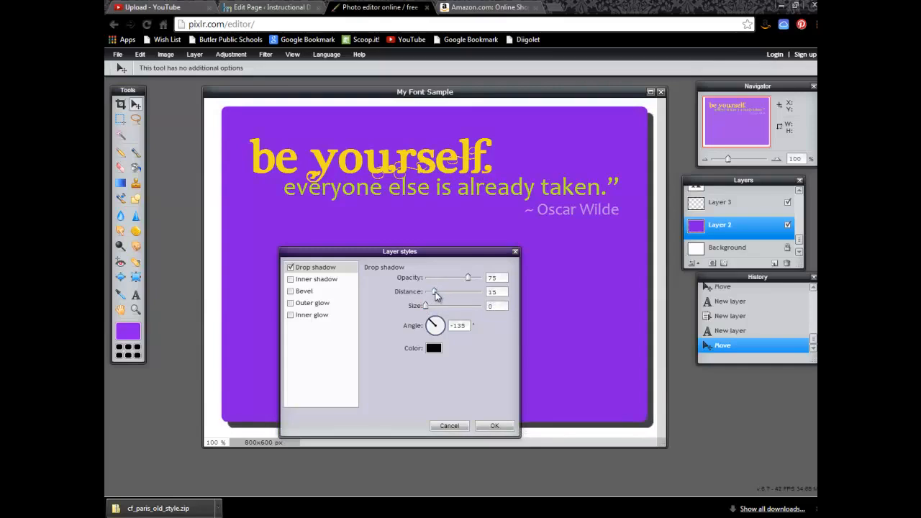
left_click_drag(434, 290, 426, 291)
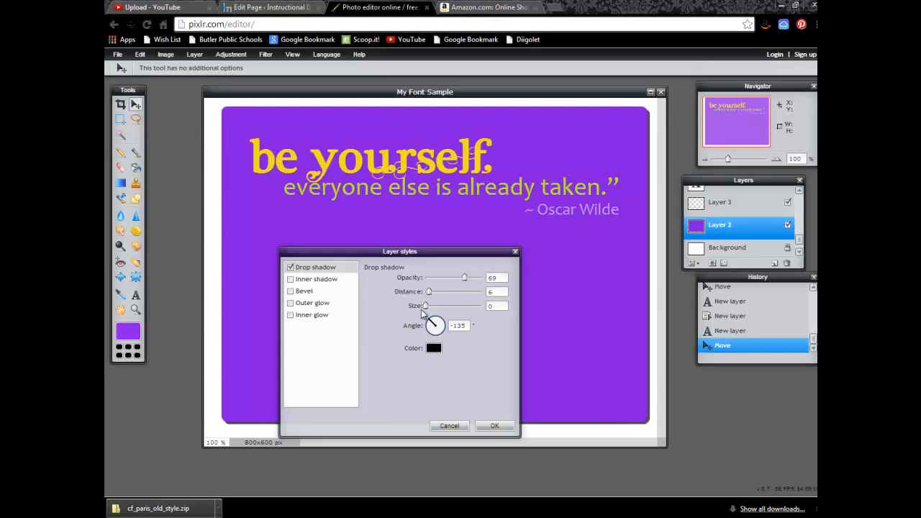
mouse_move(439, 309)
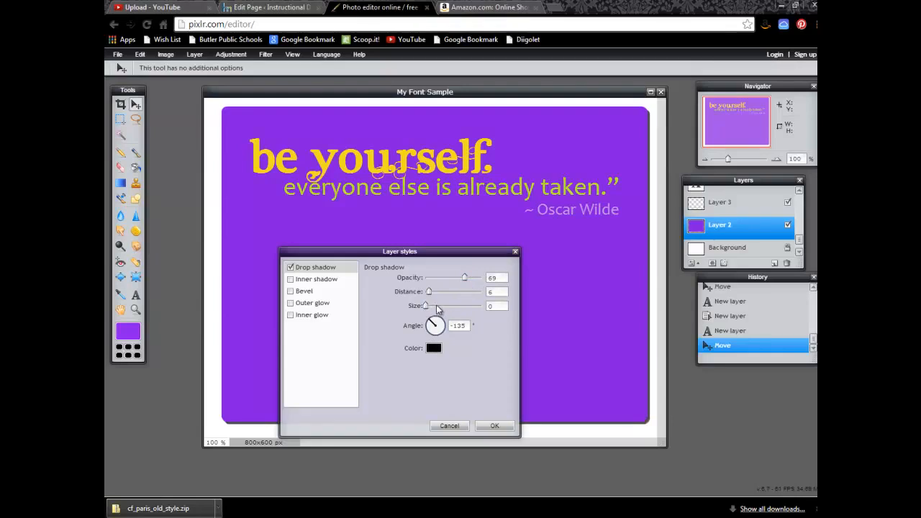
left_click_drag(426, 305, 434, 305)
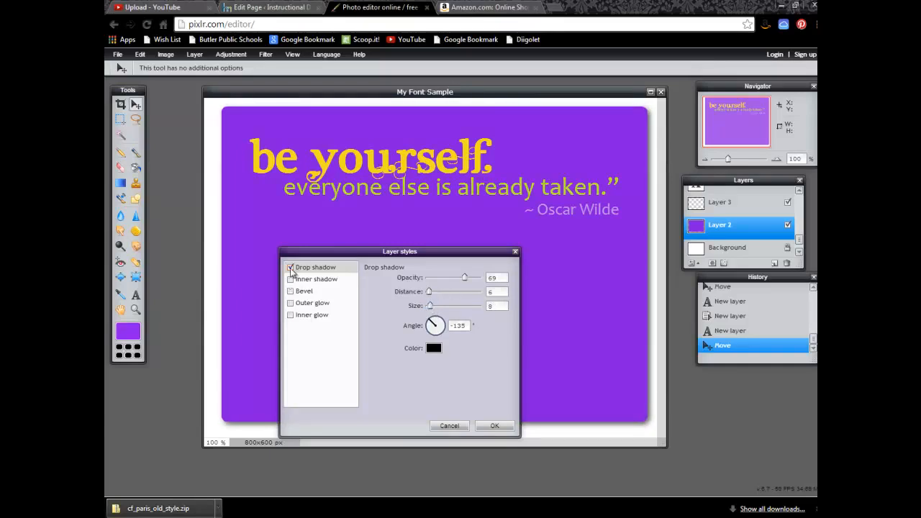
Preview inner shadow, bevel and glow styles, then keep only the soft black drop shadow and apply it
left_click(290, 279)
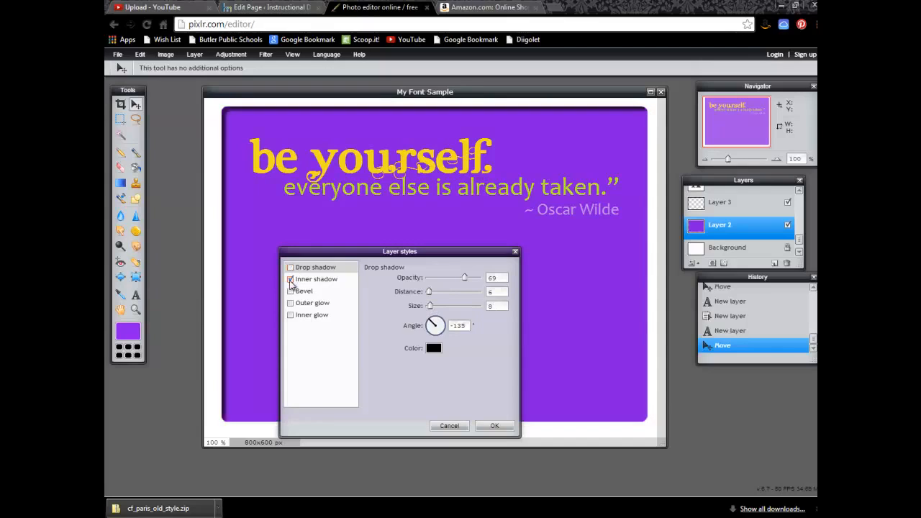
left_click(291, 291)
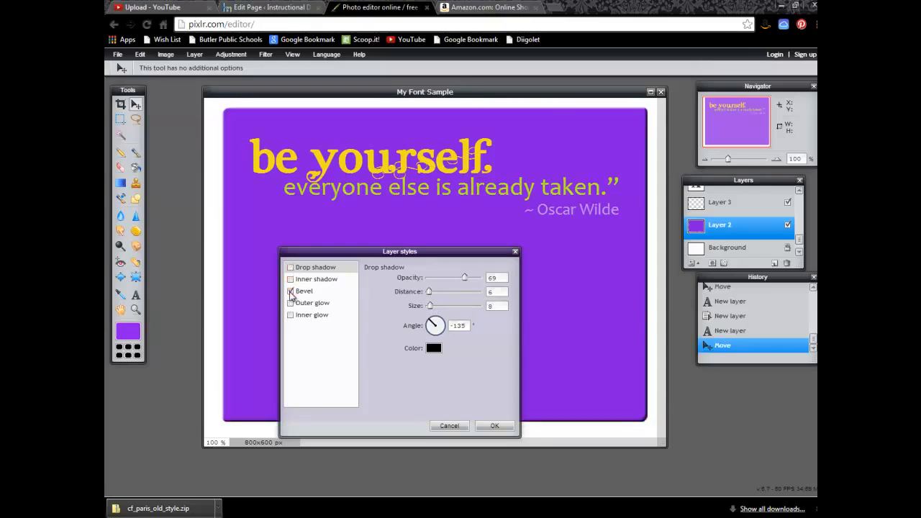
left_click(290, 291)
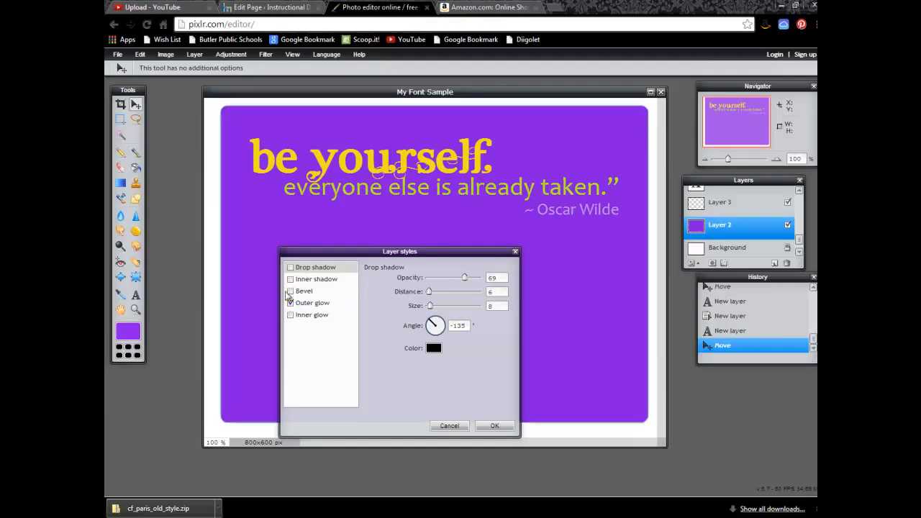
left_click(291, 302)
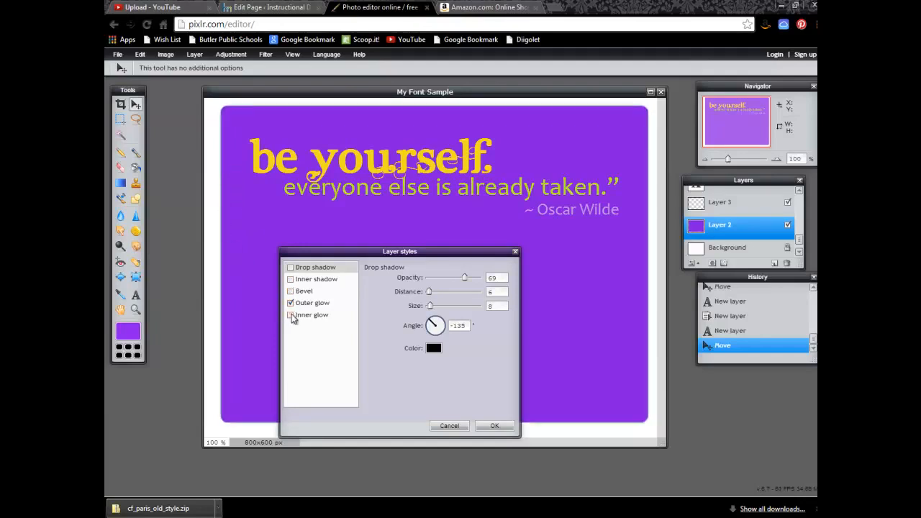
left_click(291, 302)
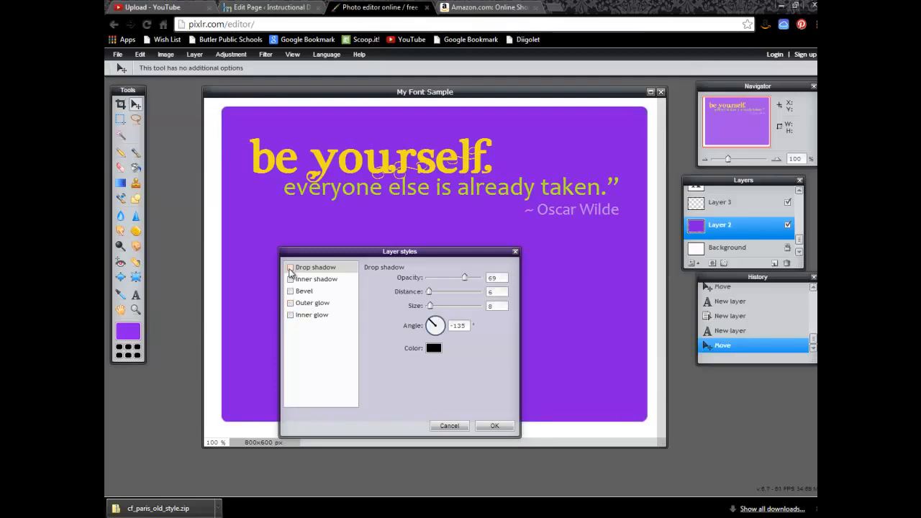
left_click(291, 266)
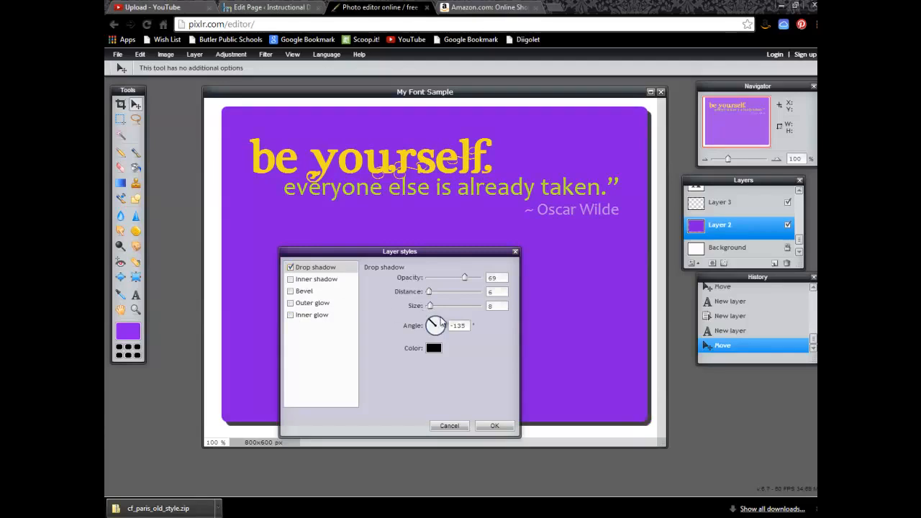
left_click_drag(429, 305, 435, 304)
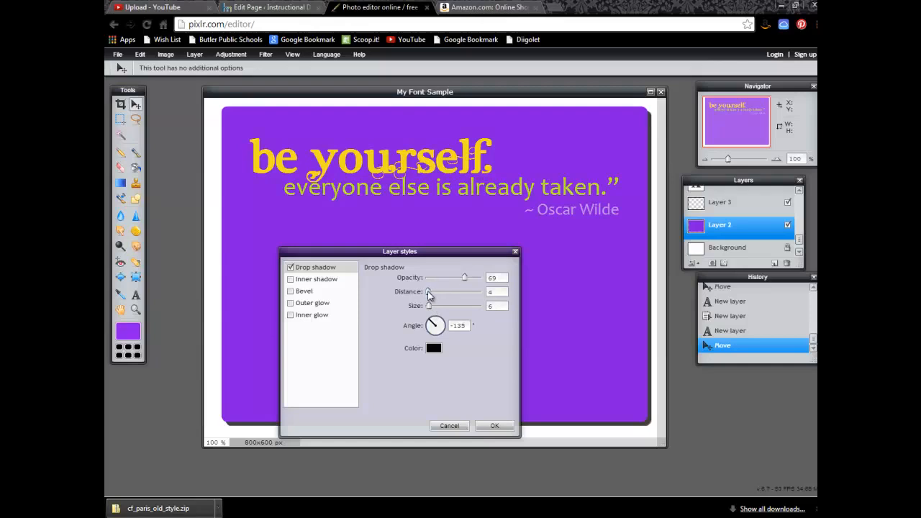
mouse_move(438, 335)
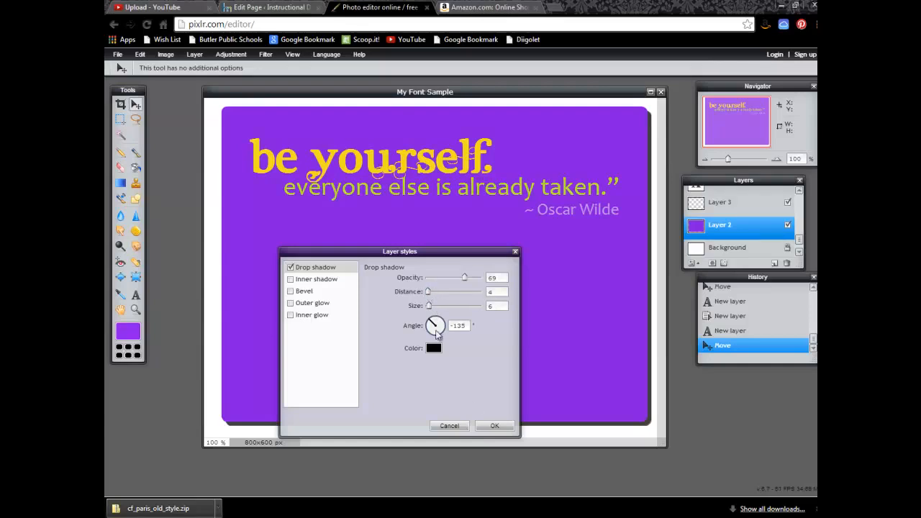
left_click(495, 426)
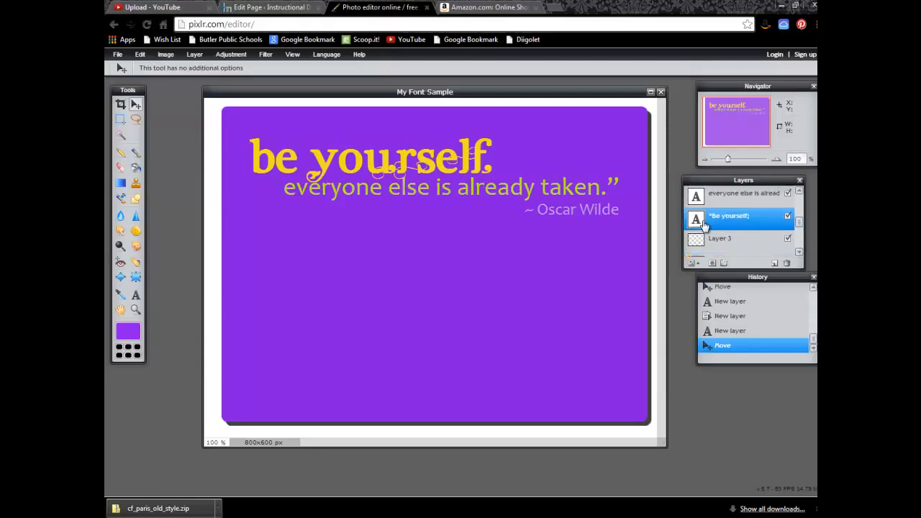
Give the yellow 'be yourself.' heading a close, slightly softened black drop shadow via Layer styles
right_click(728, 216)
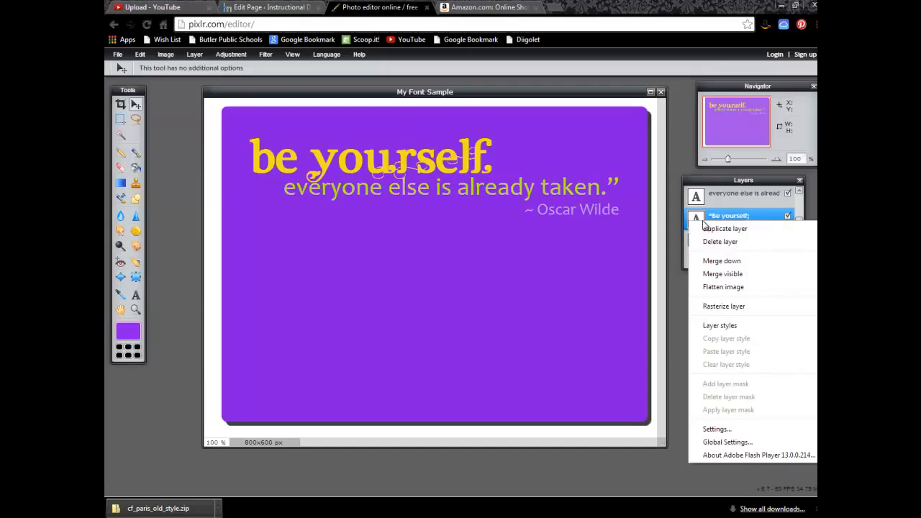
left_click(719, 325)
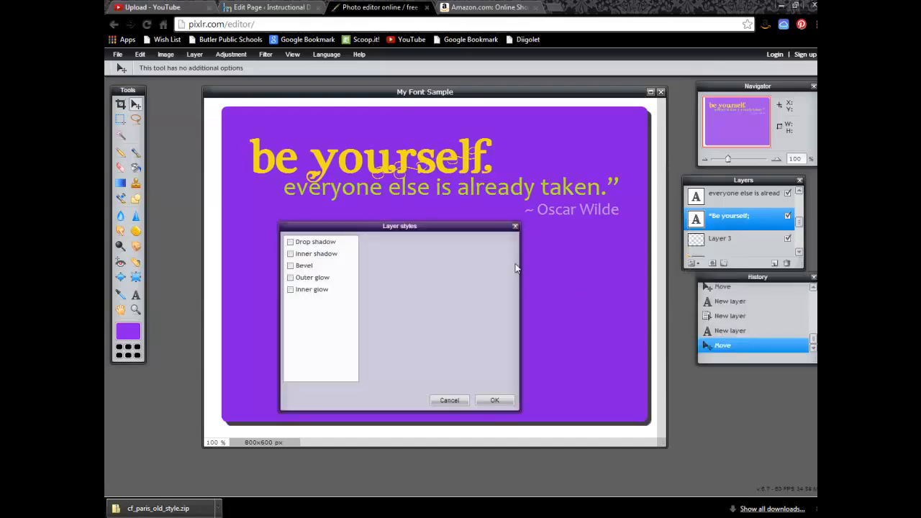
left_click(290, 242)
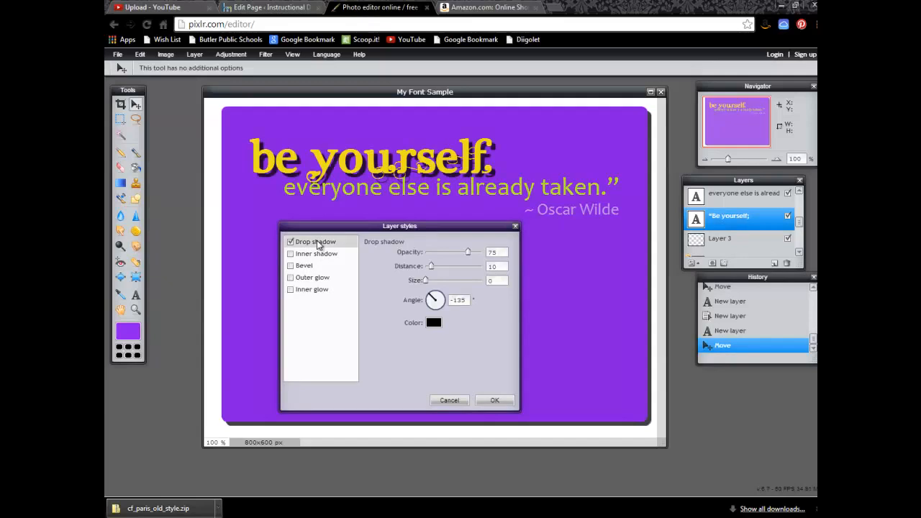
mouse_move(432, 258)
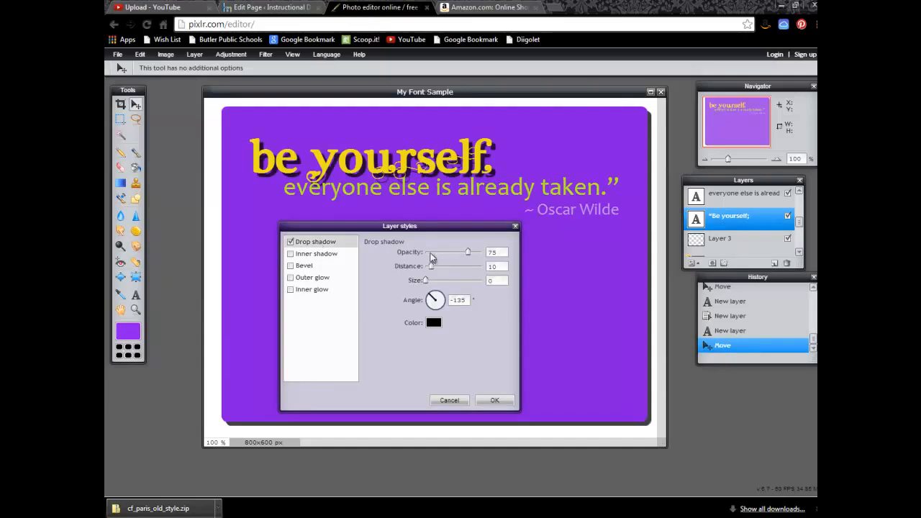
left_click_drag(431, 266, 428, 266)
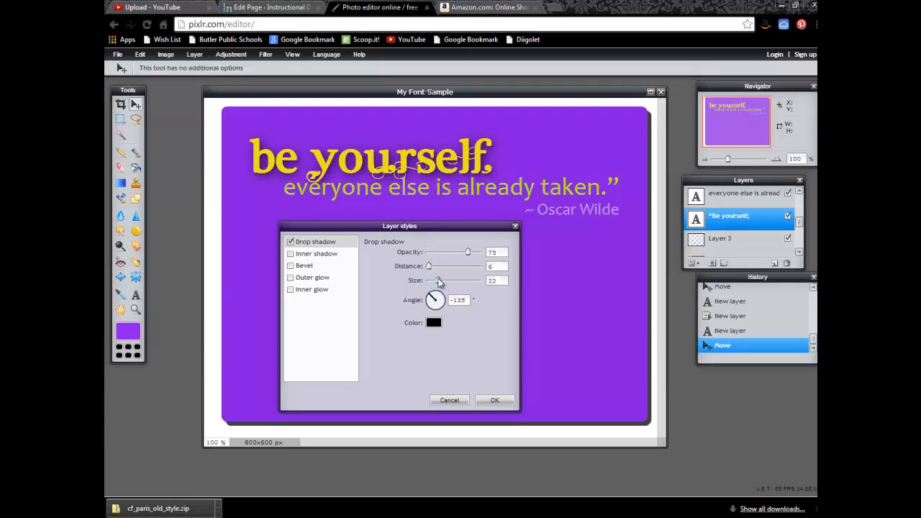
left_click_drag(453, 279, 435, 279)
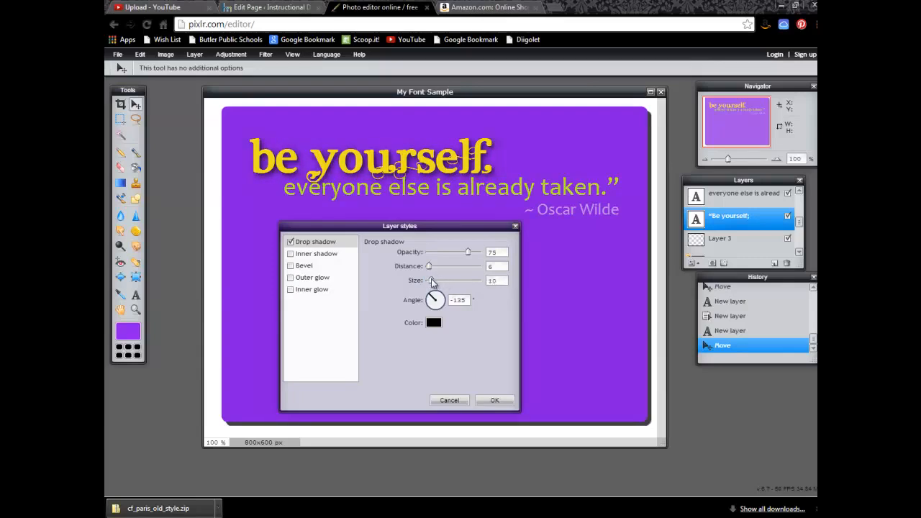
left_click(495, 400)
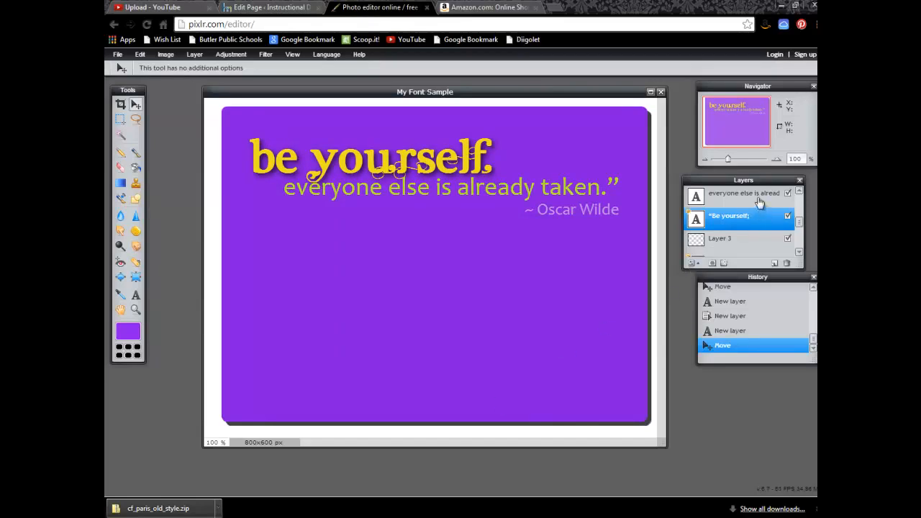
Apply a drop shadow with distance 3 to the 'everyone else is already taken.' line
left_click(741, 192)
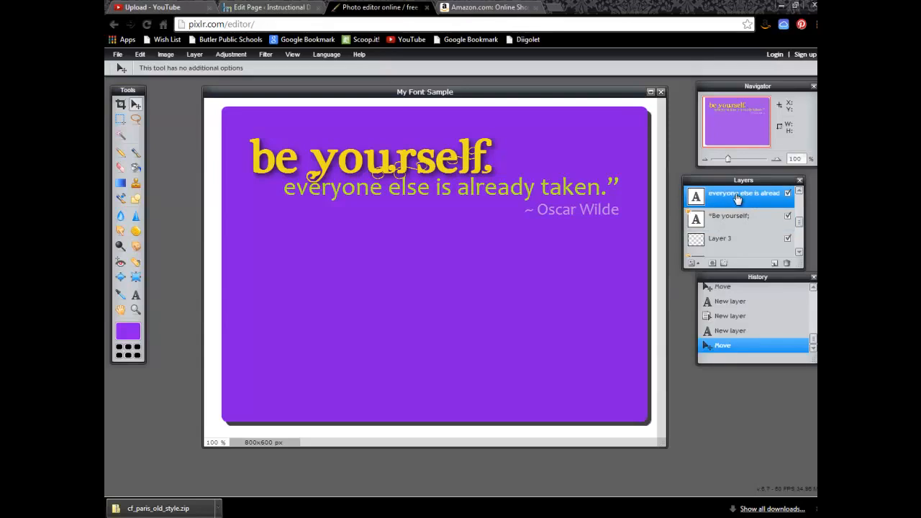
left_click(710, 262)
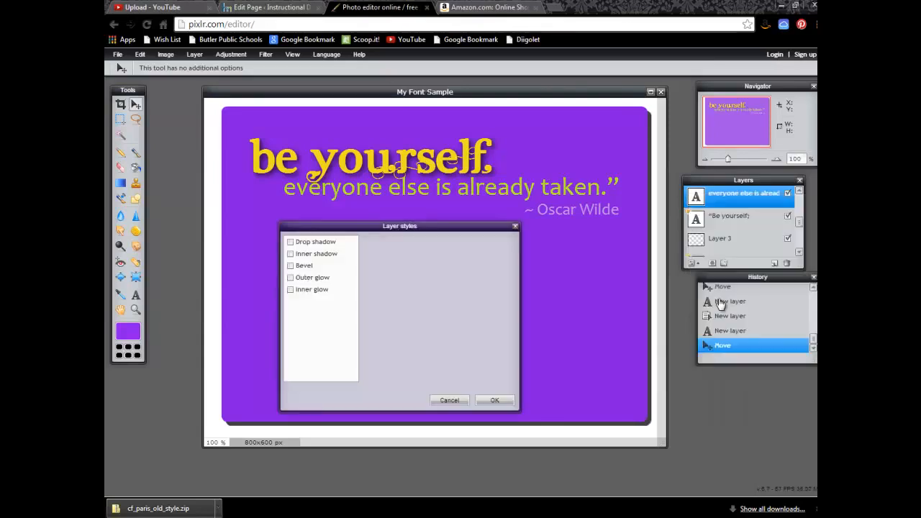
left_click(290, 242)
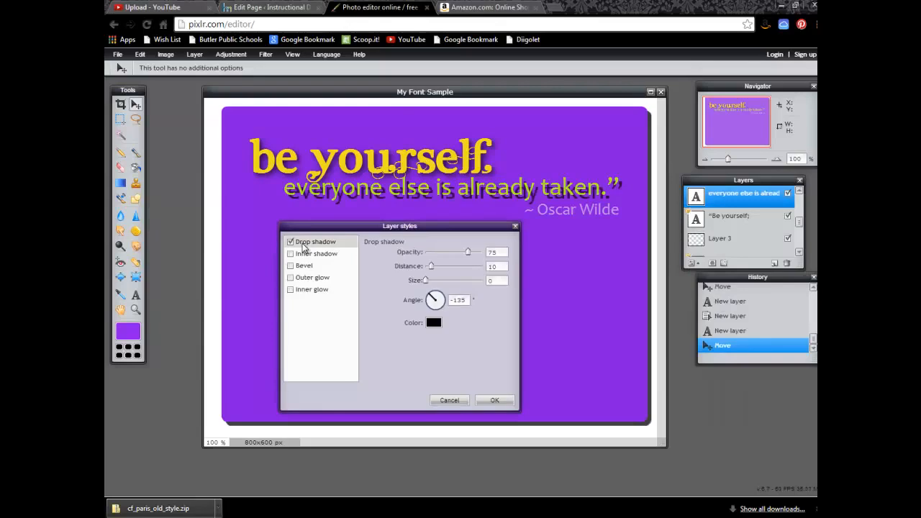
mouse_move(467, 258)
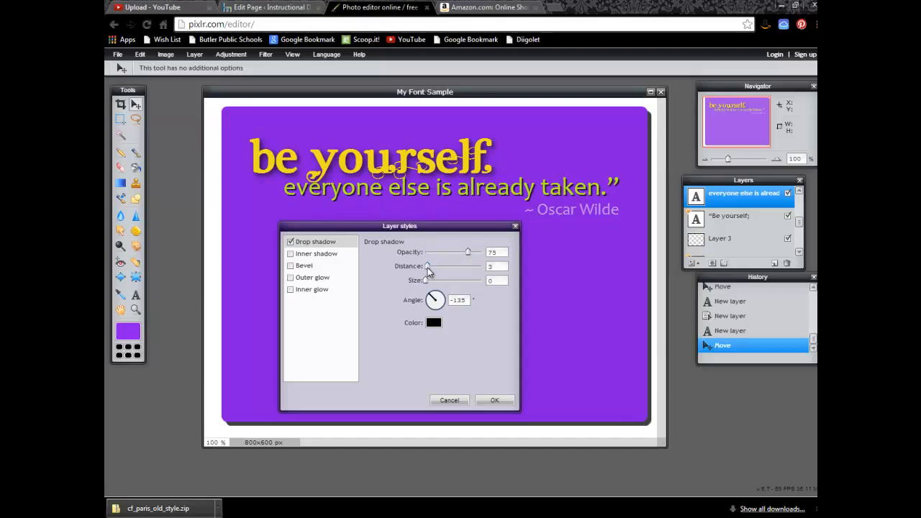
mouse_move(509, 151)
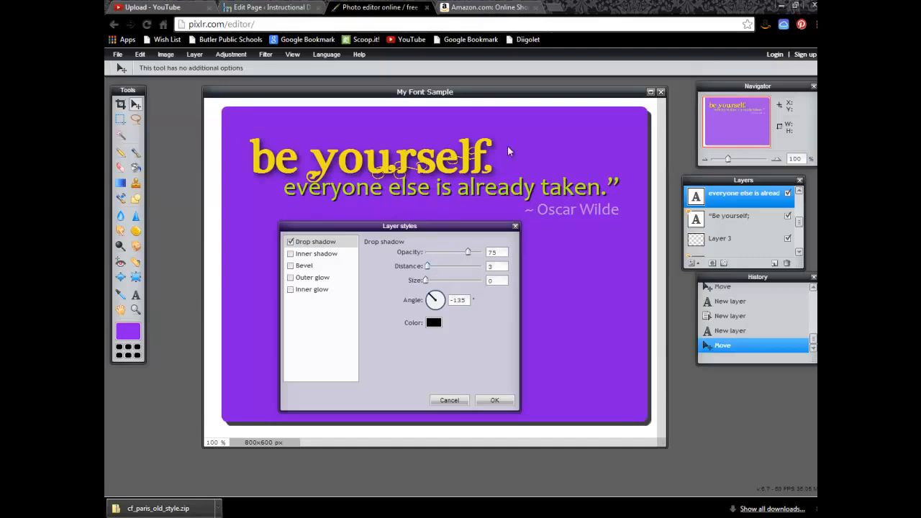
mouse_move(467, 171)
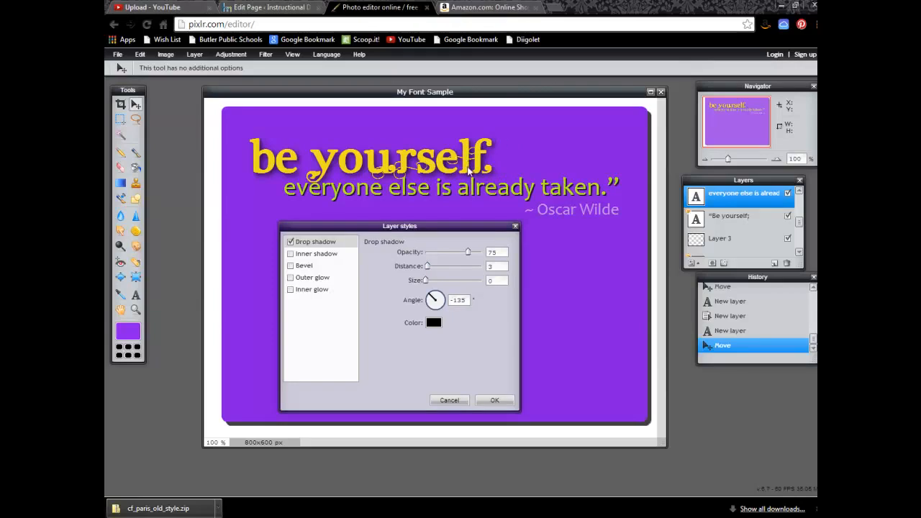
mouse_move(480, 190)
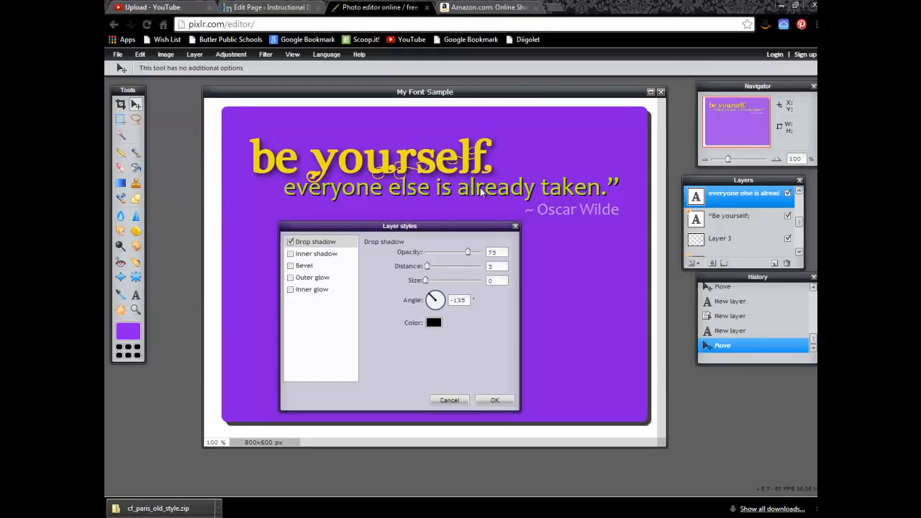
mouse_move(503, 313)
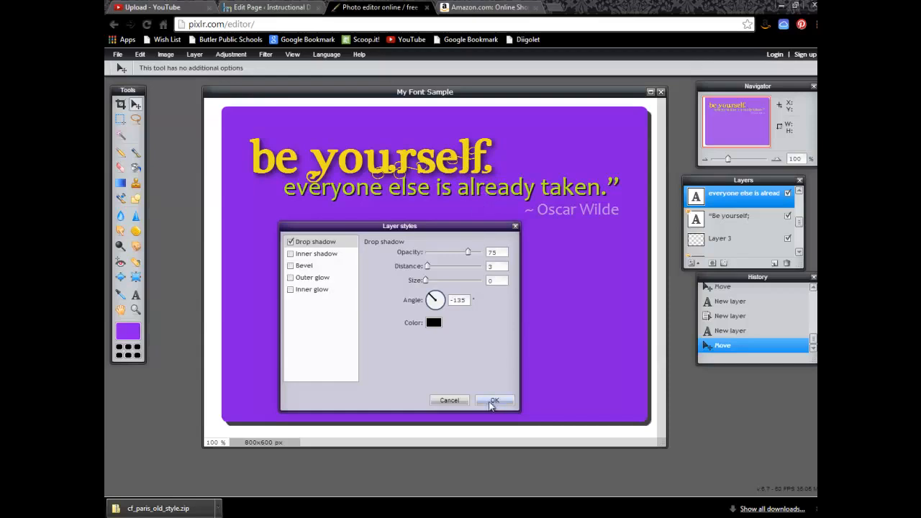
left_click(495, 399)
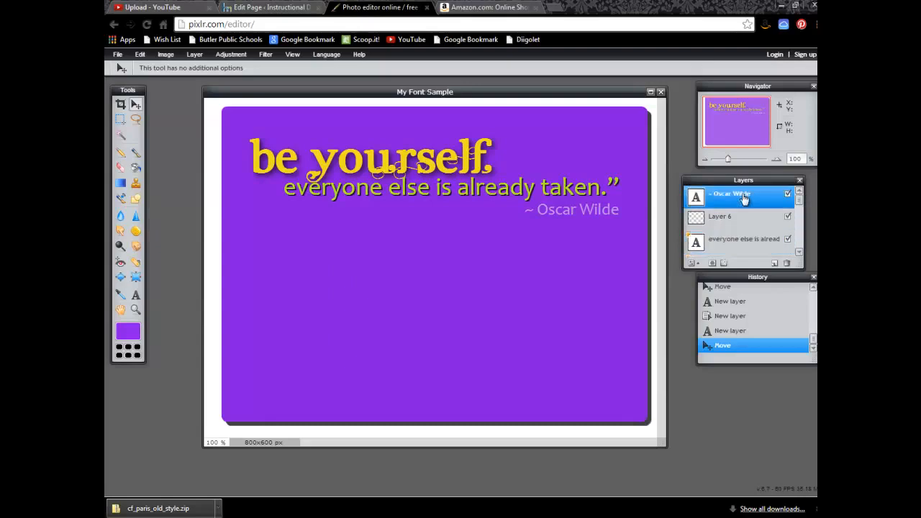
Enable a drop shadow with distance 2 on the ~ Oscar Wilde line and bring up its shadow colour selector
right_click(730, 194)
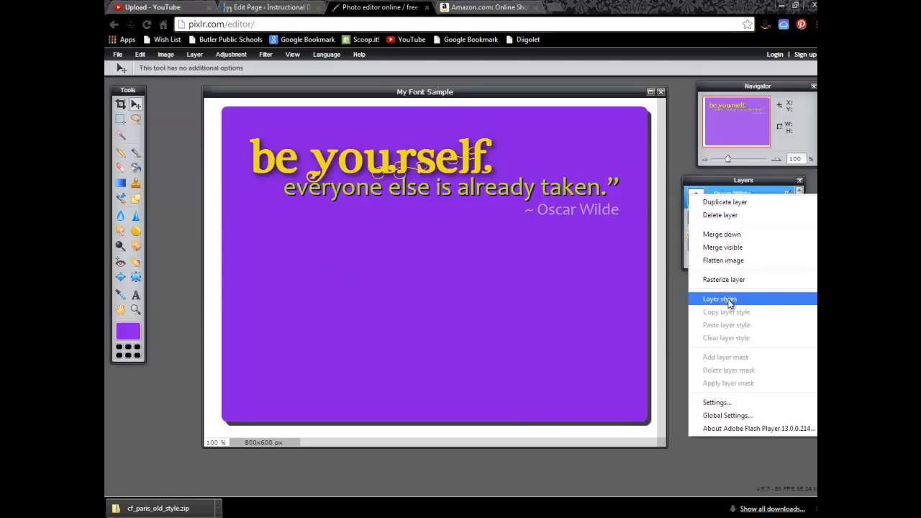
left_click(720, 298)
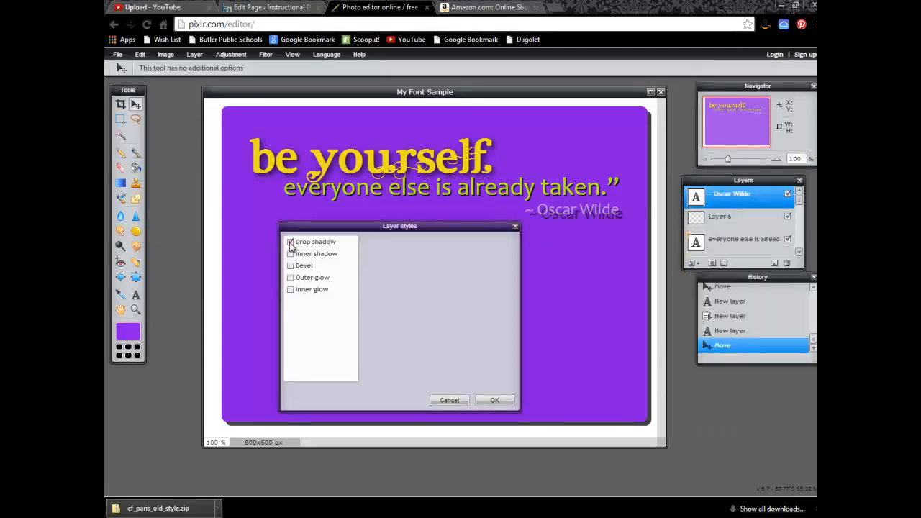
left_click(291, 241)
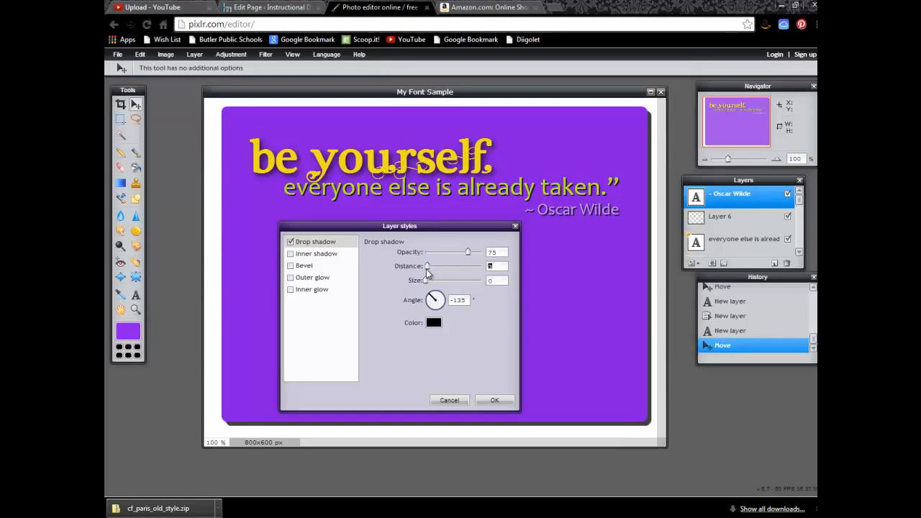
left_click_drag(468, 266, 424, 266)
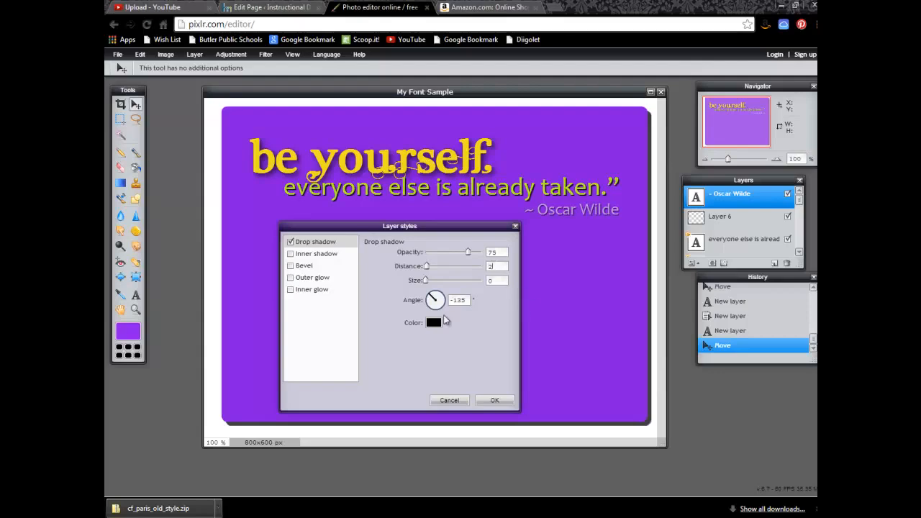
left_click(433, 322)
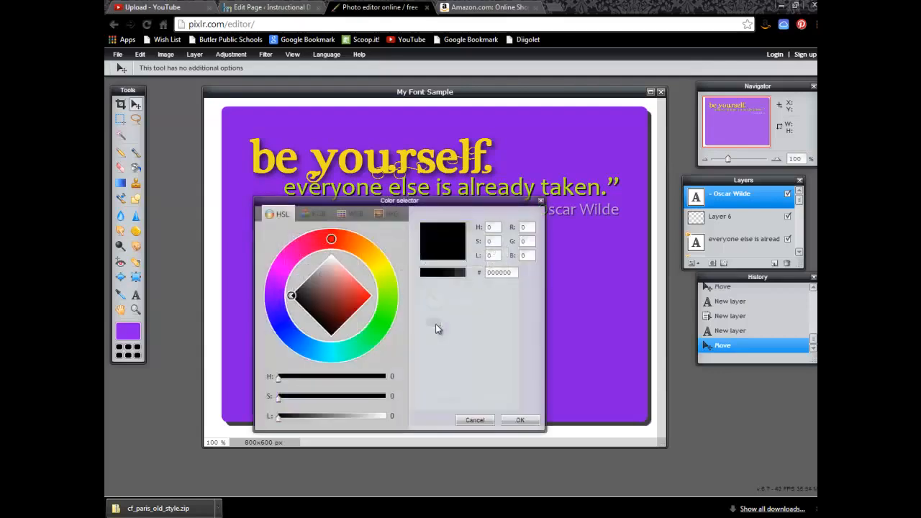
Try HSL, WEB and SWG palettes and briefly set a yellowish olive shadow colour for the author line
left_click(354, 350)
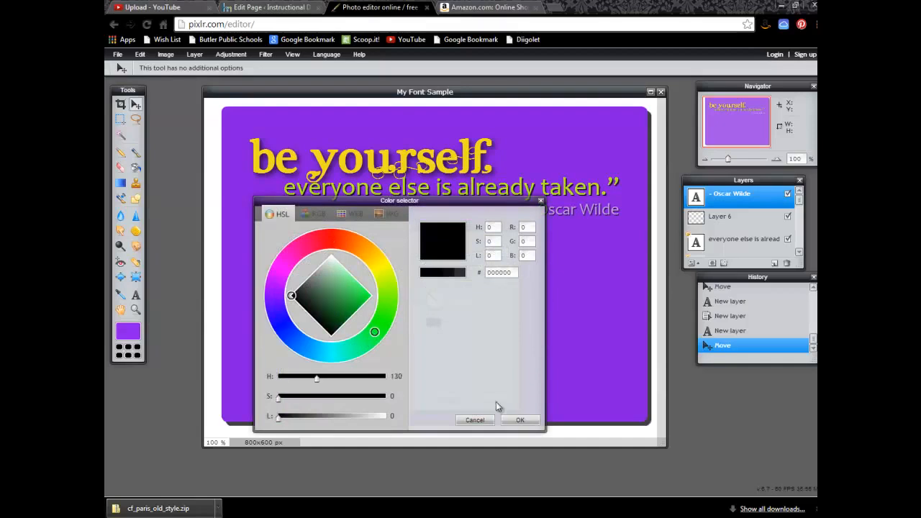
left_click(520, 420)
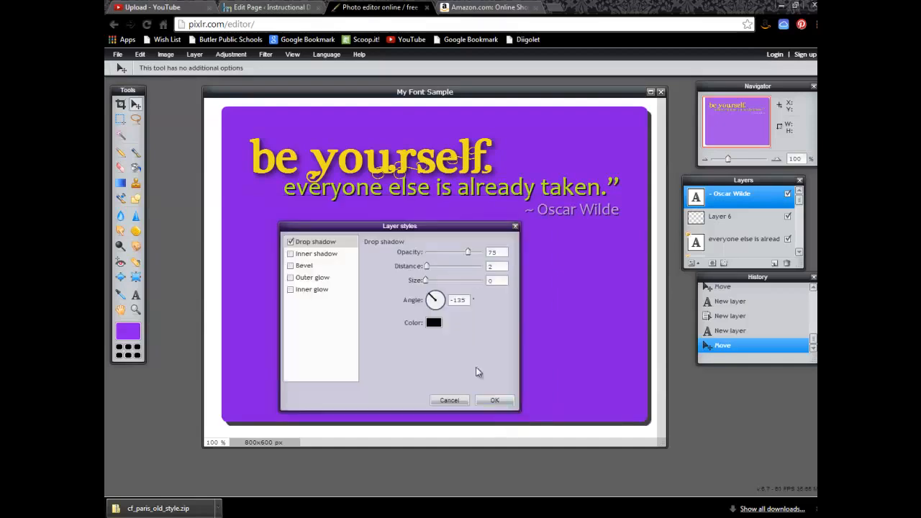
left_click(433, 322)
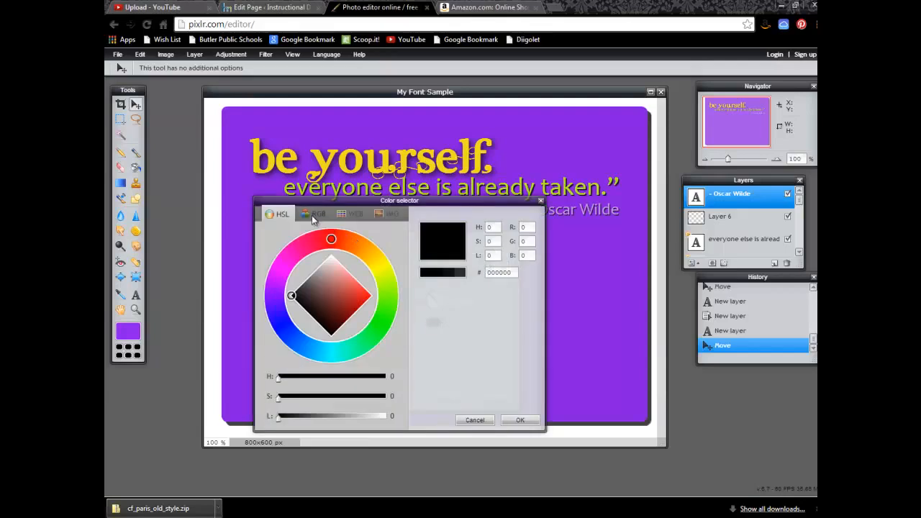
left_click(356, 213)
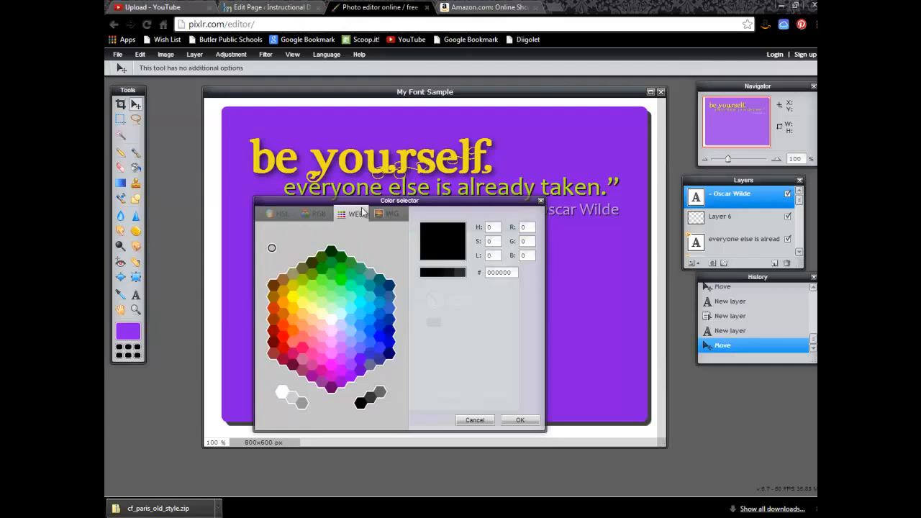
left_click(281, 213)
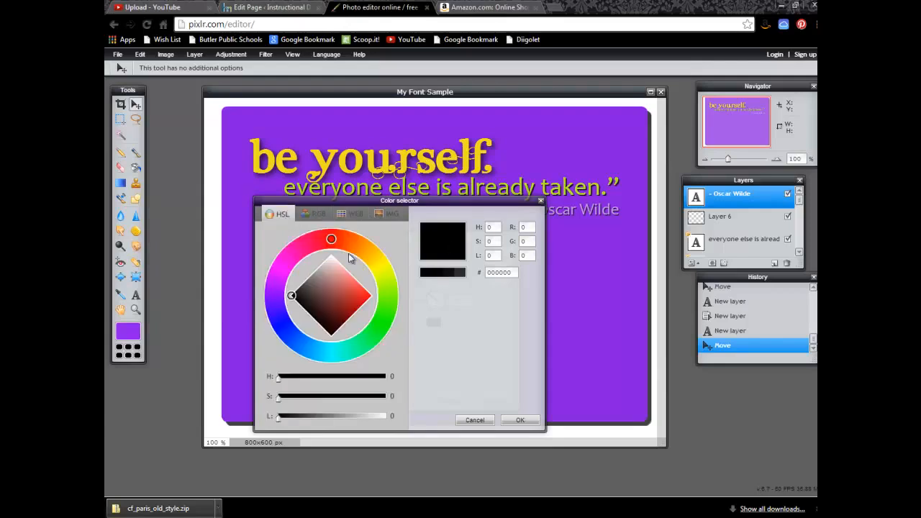
left_click(391, 213)
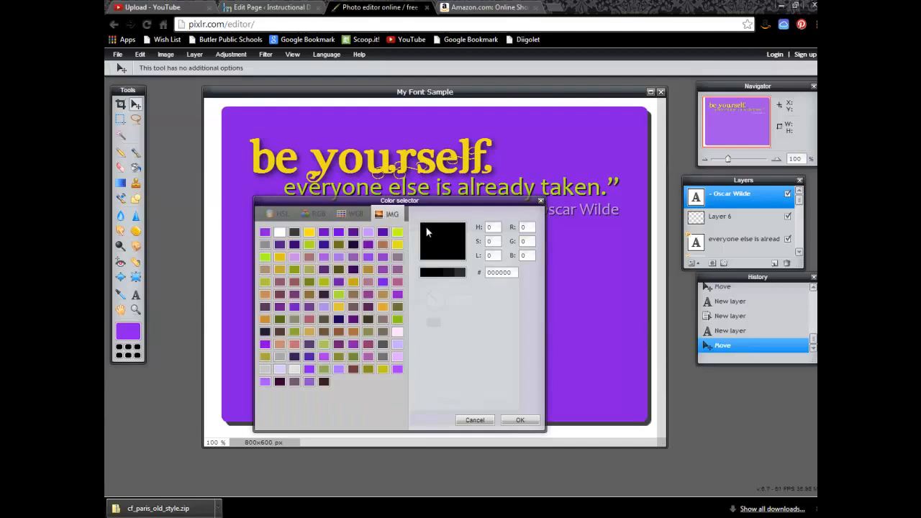
left_click(366, 232)
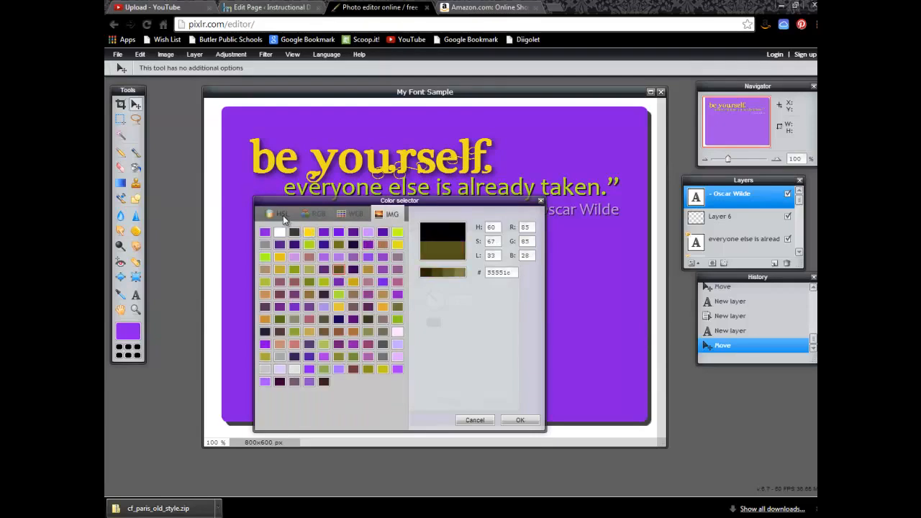
left_click(279, 213)
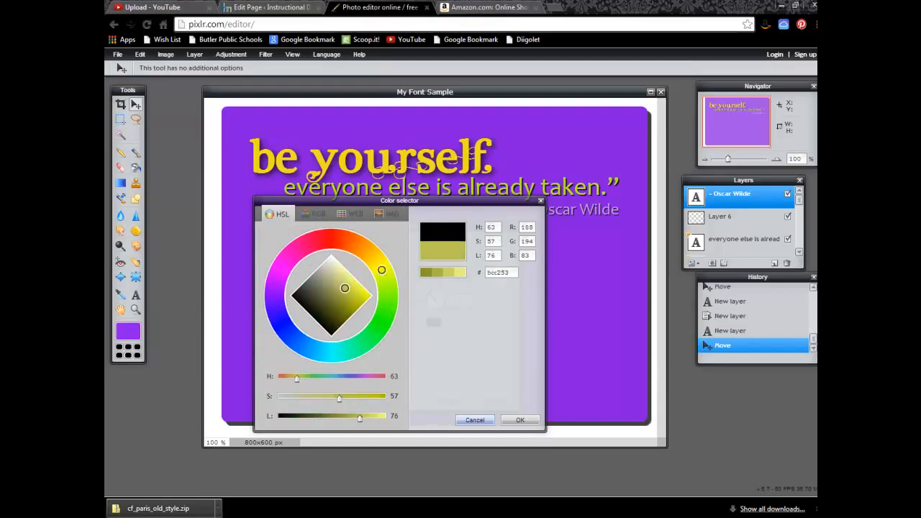
left_click(519, 420)
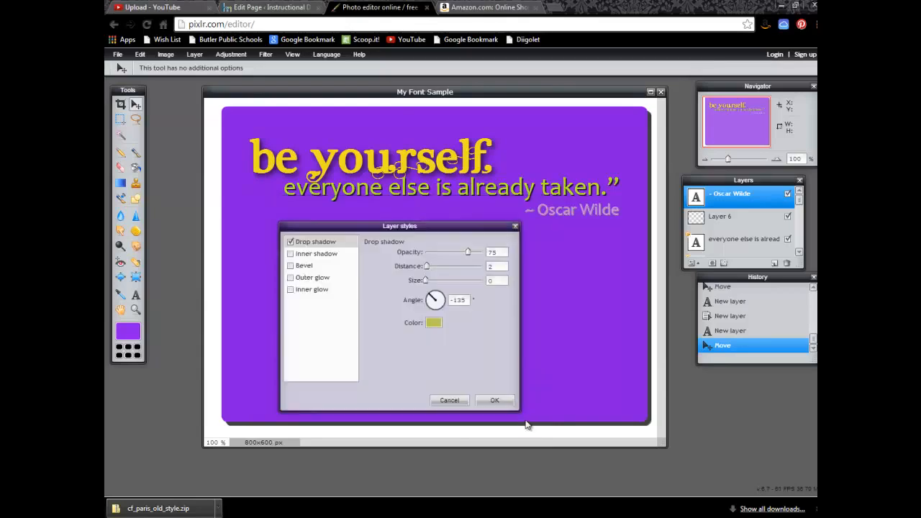
mouse_move(552, 219)
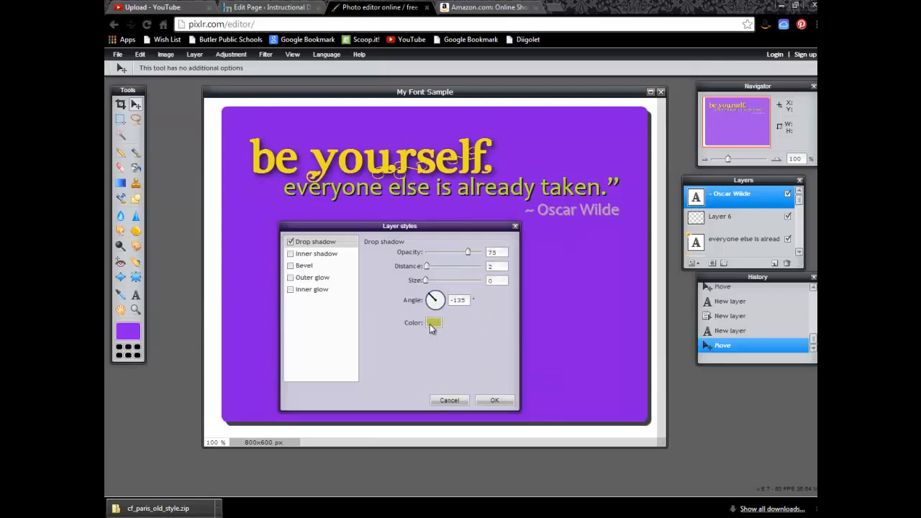
Settle on black from the WEB palette as the Oscar Wilde line's shadow colour
left_click(435, 323)
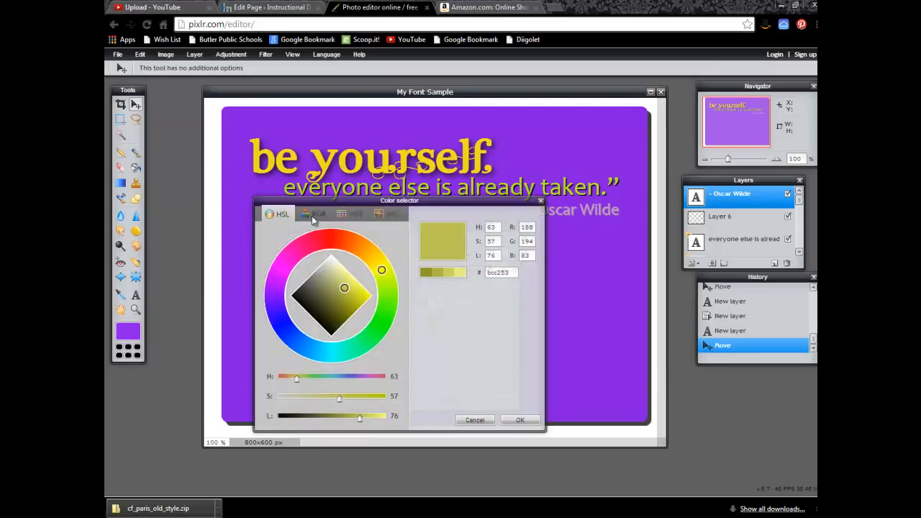
left_click(351, 213)
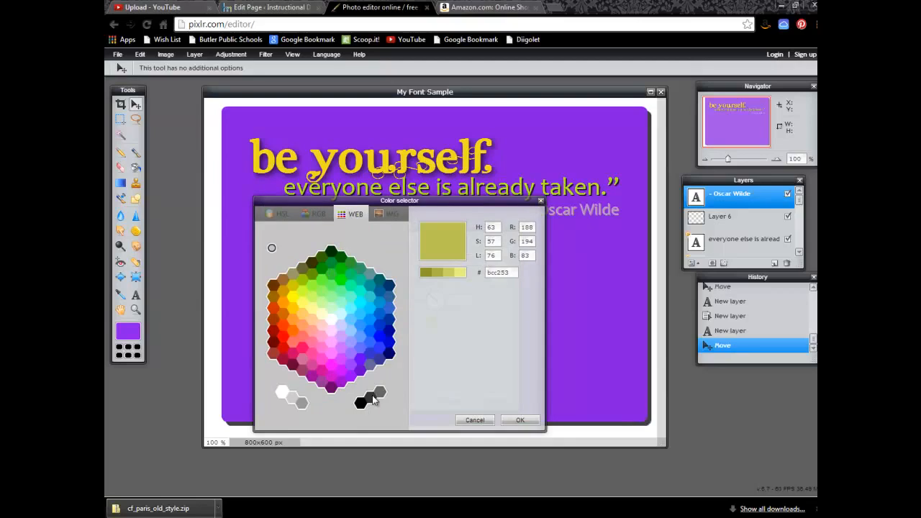
left_click(519, 420)
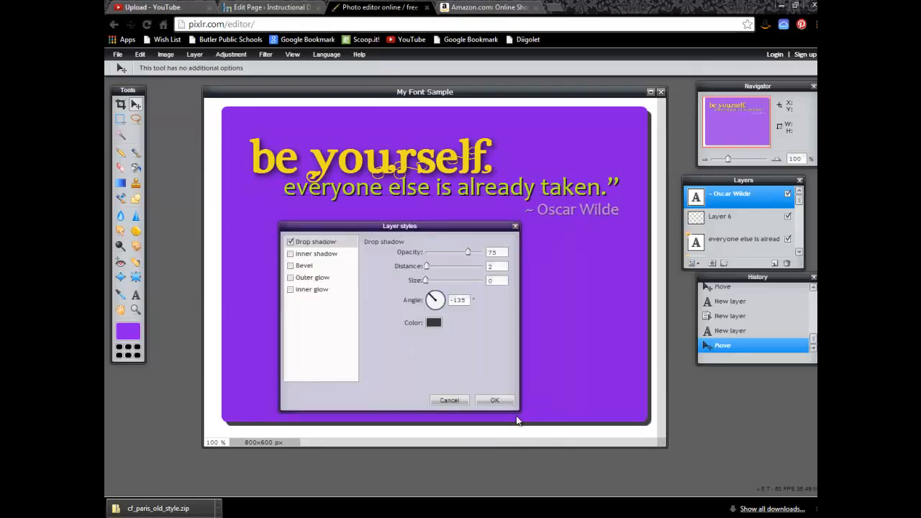
mouse_move(463, 297)
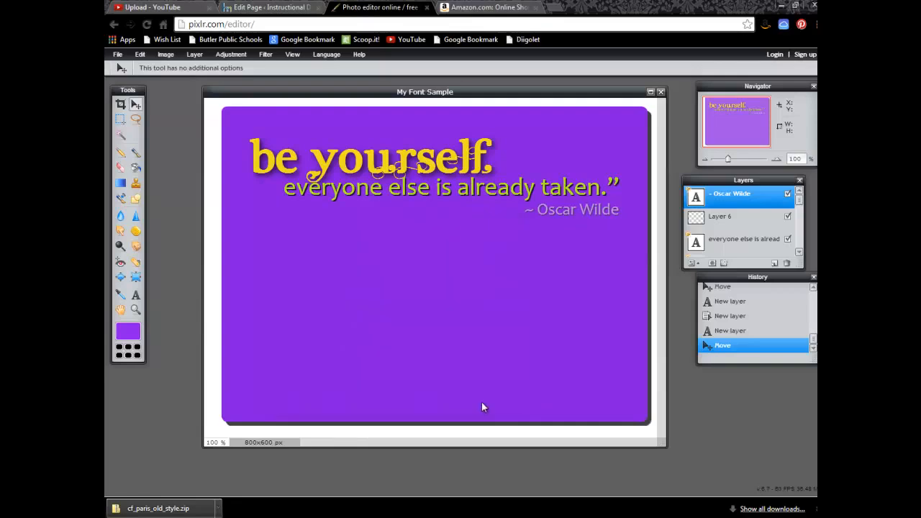
mouse_move(482, 401)
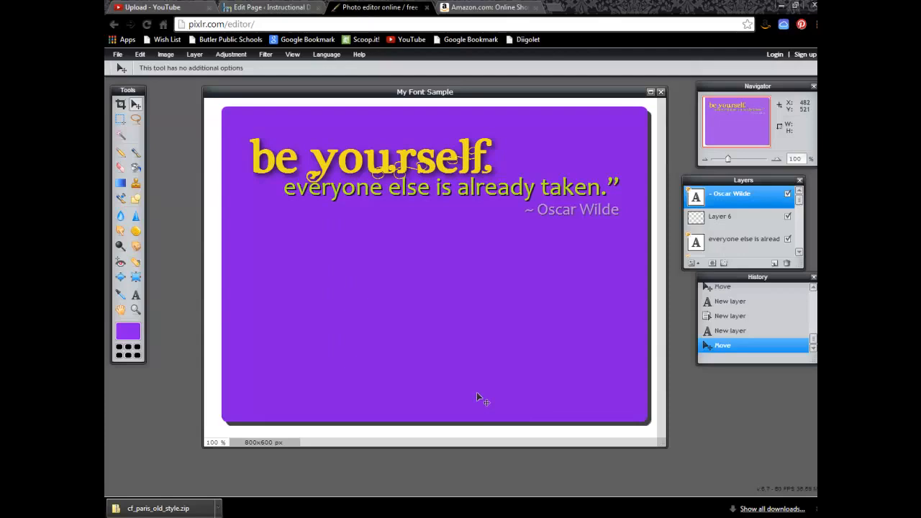
mouse_move(446, 248)
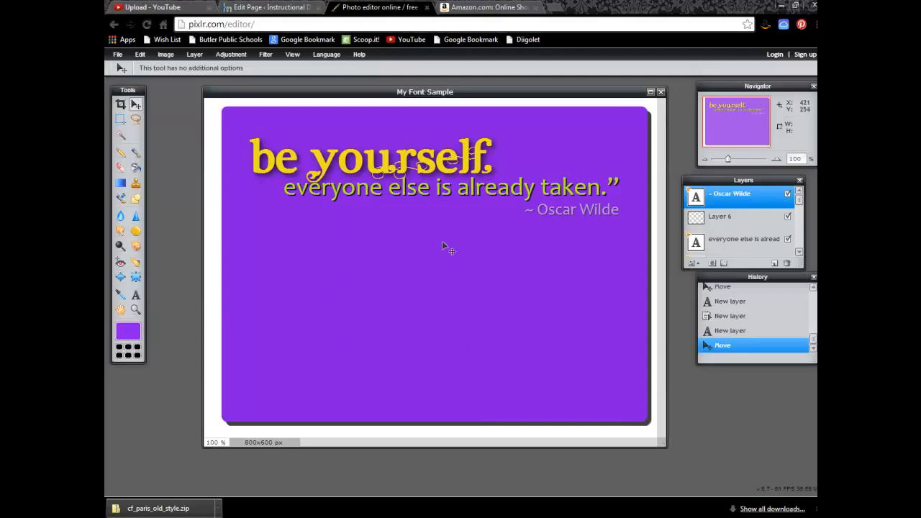